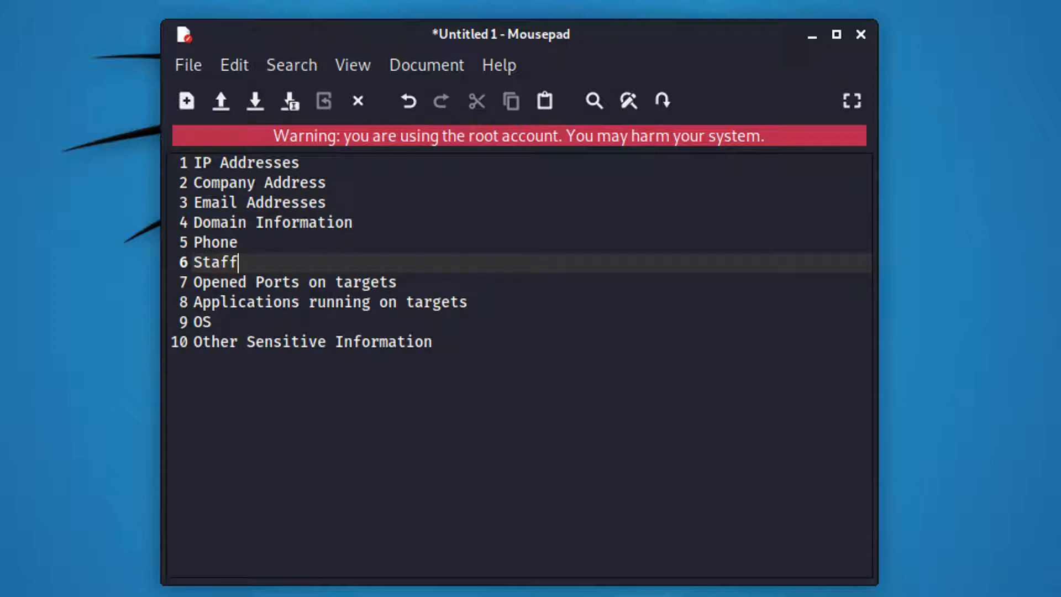
# Open the Shodan website from the top Google result for 'shodan'
pyautogui.click(212, 322)
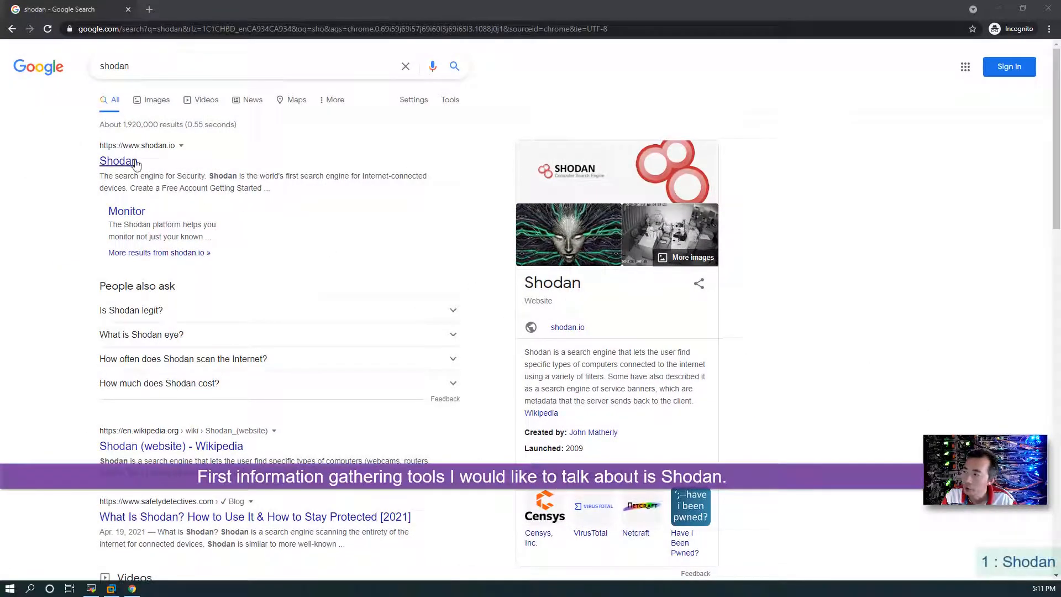
pyautogui.click(117, 161)
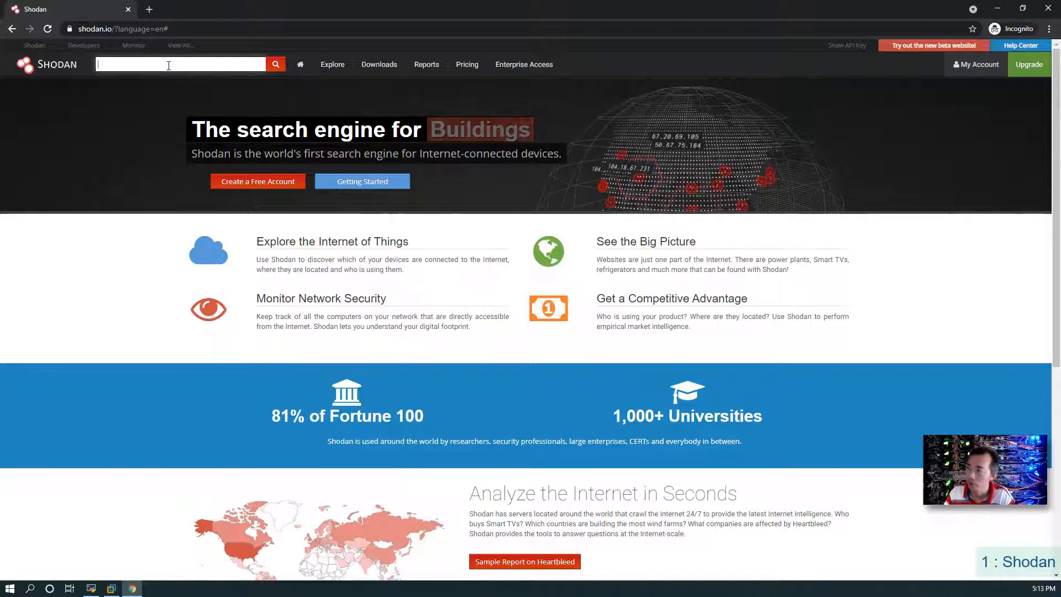
# Search Shodan for 'webcam' and browse the 10,466 results
pyautogui.write('webcam')
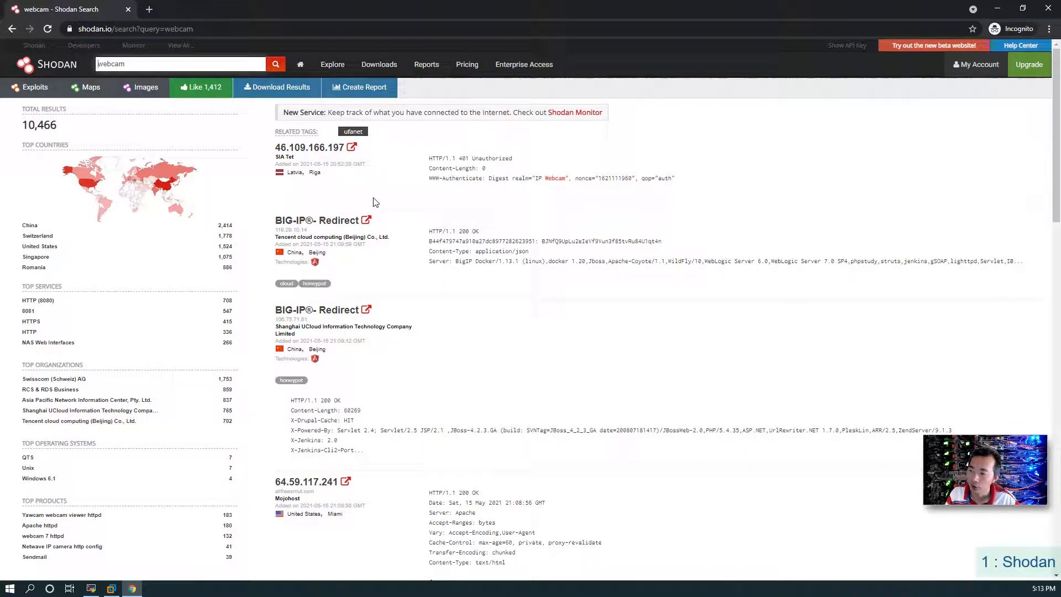
pyautogui.scroll(-3)
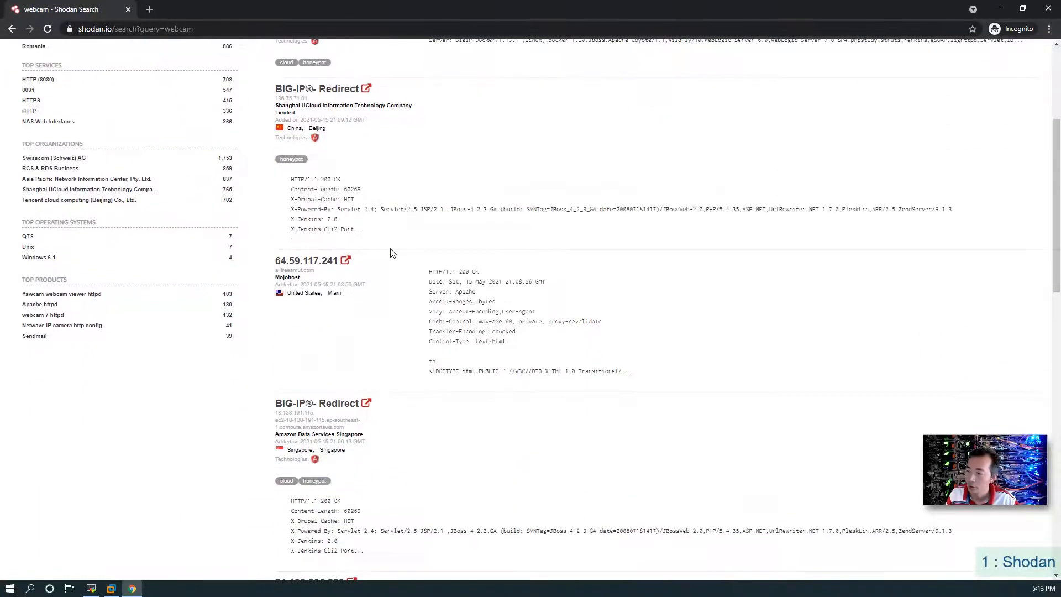
pyautogui.scroll(-3)
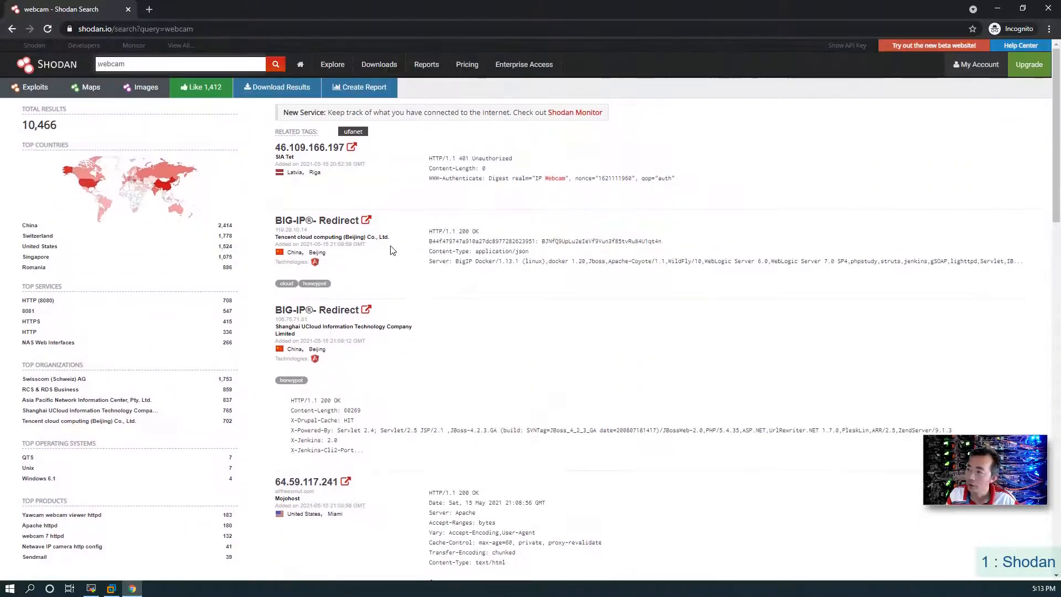
pyautogui.scroll(-3)
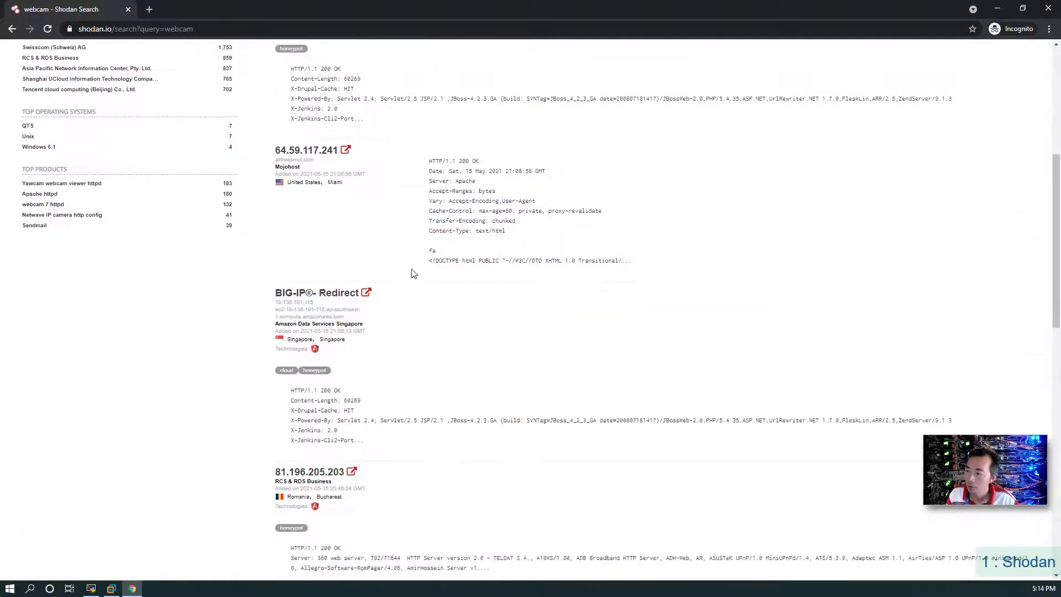
pyautogui.scroll(-3)
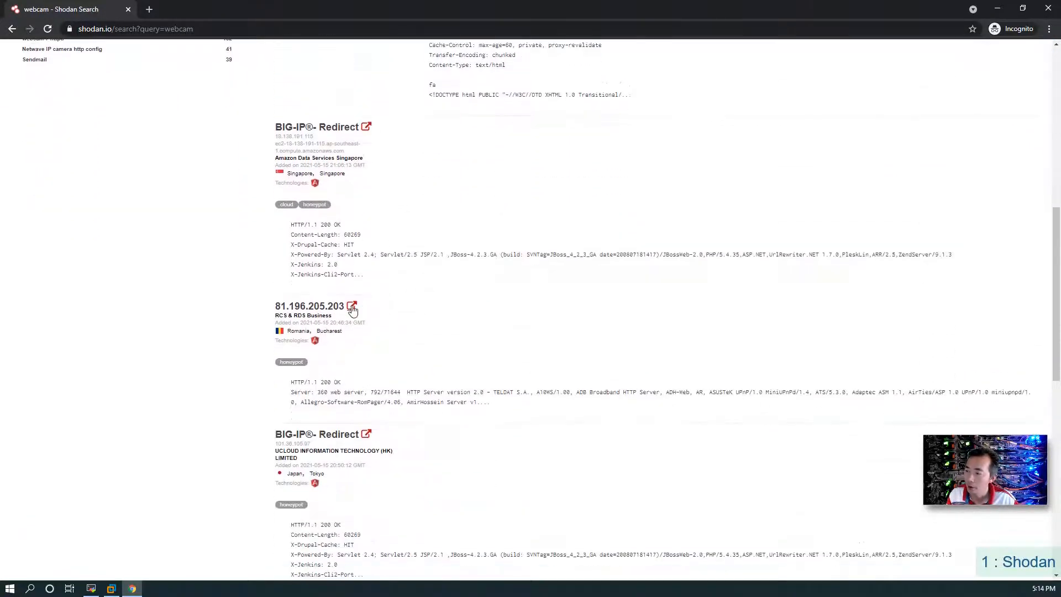
# Open the Austrian webcam host 193.80.64.141 in a new tab
pyautogui.click(352, 306)
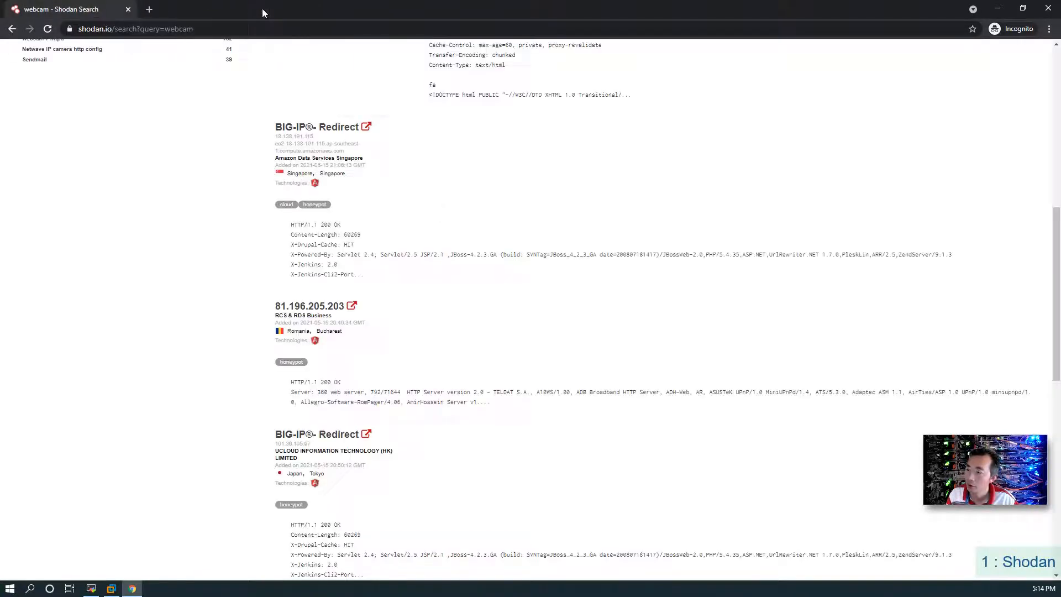
pyautogui.scroll(-3)
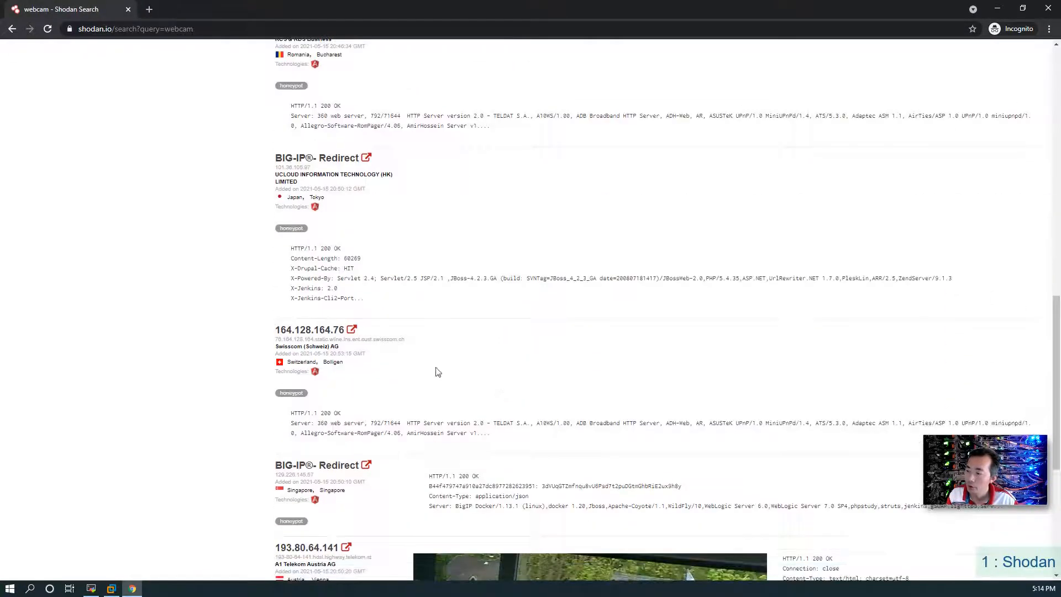
pyautogui.scroll(-3)
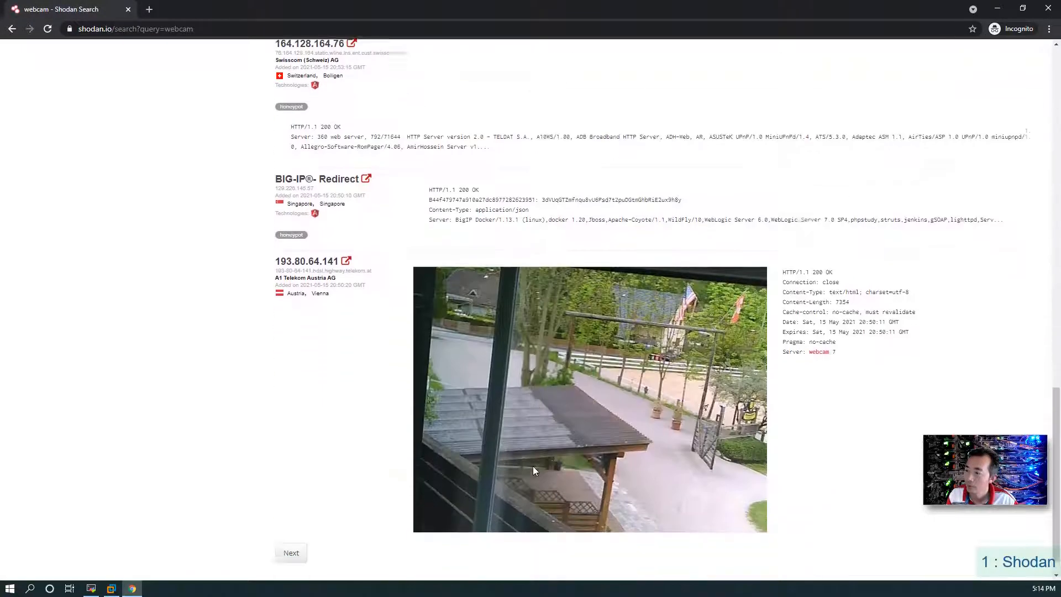
pyautogui.scroll(-3)
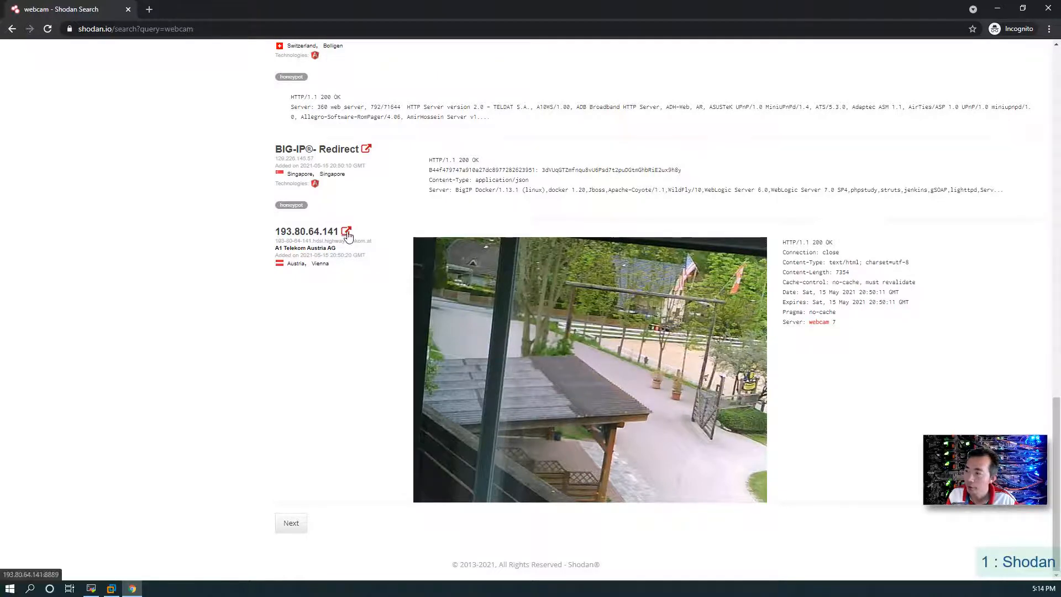
pyautogui.click(347, 231)
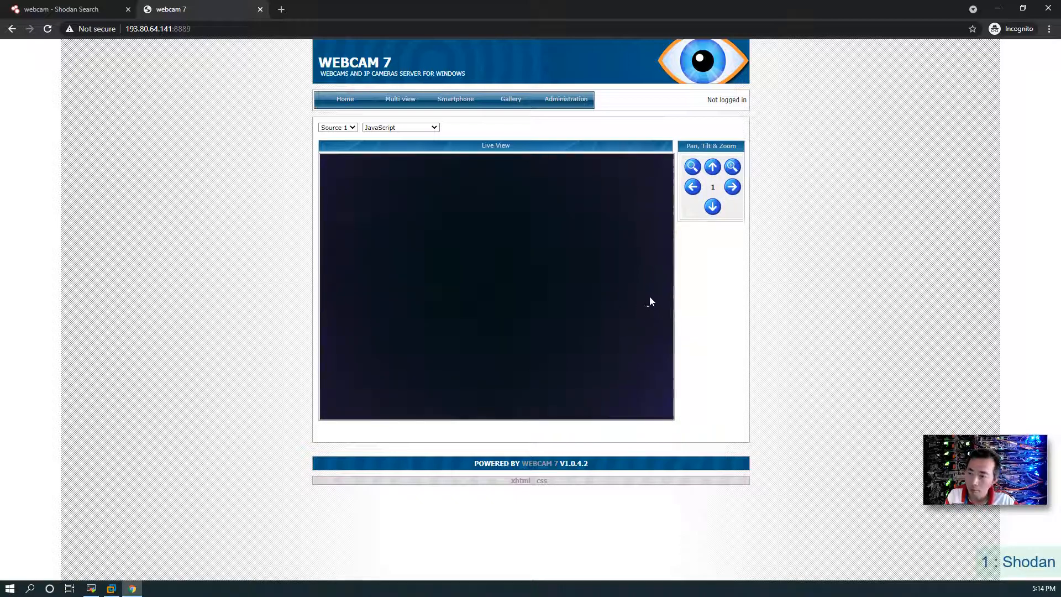
# View a Webcam 7 gallery snapshot, go to gallery page 4, and return to Shodan
pyautogui.click(510, 99)
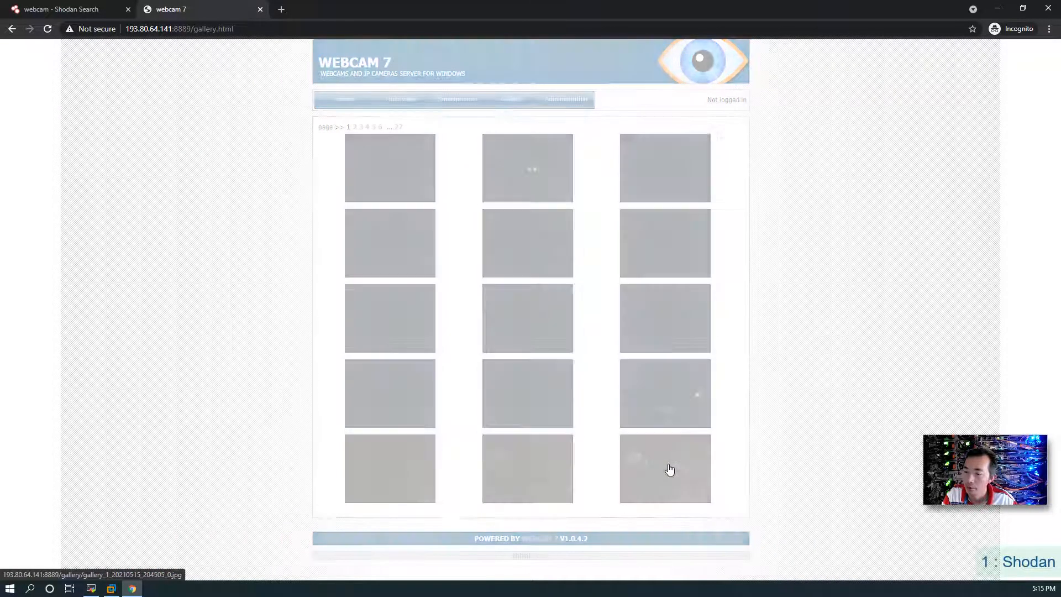
pyautogui.click(666, 468)
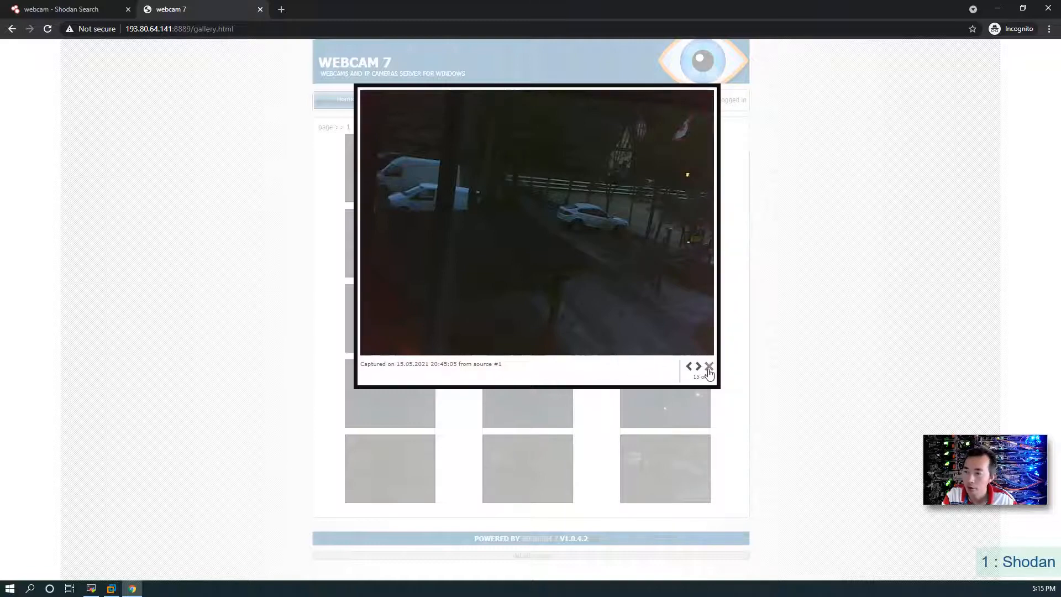
pyautogui.click(710, 366)
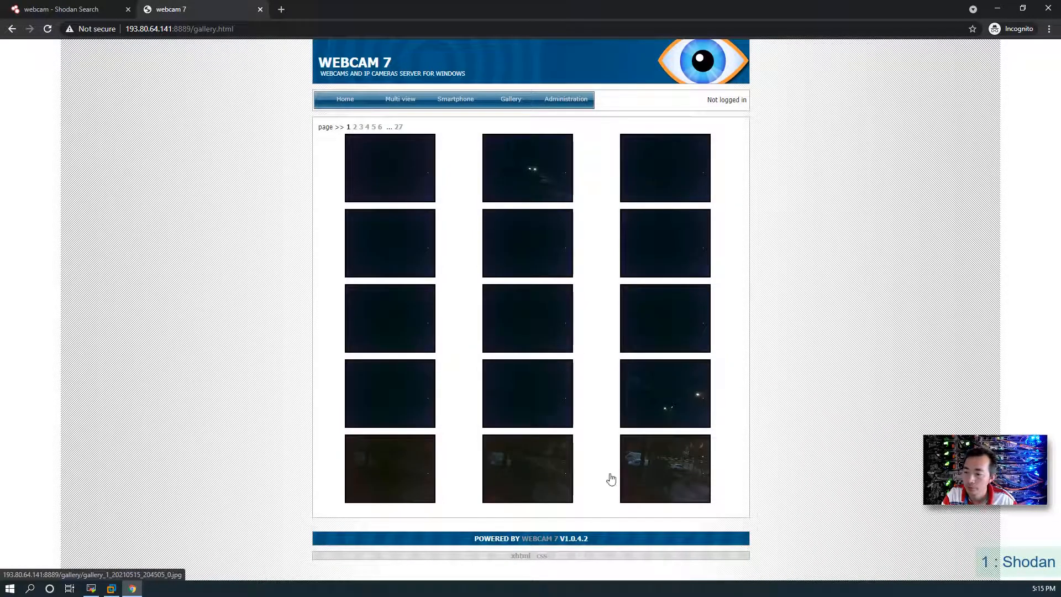
pyautogui.click(366, 127)
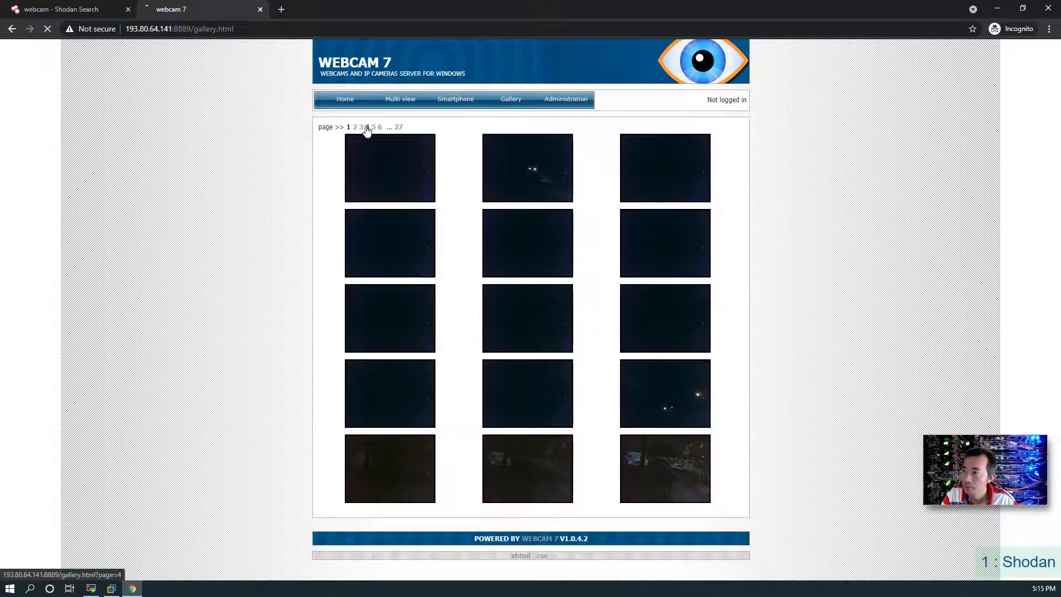
pyautogui.click(365, 126)
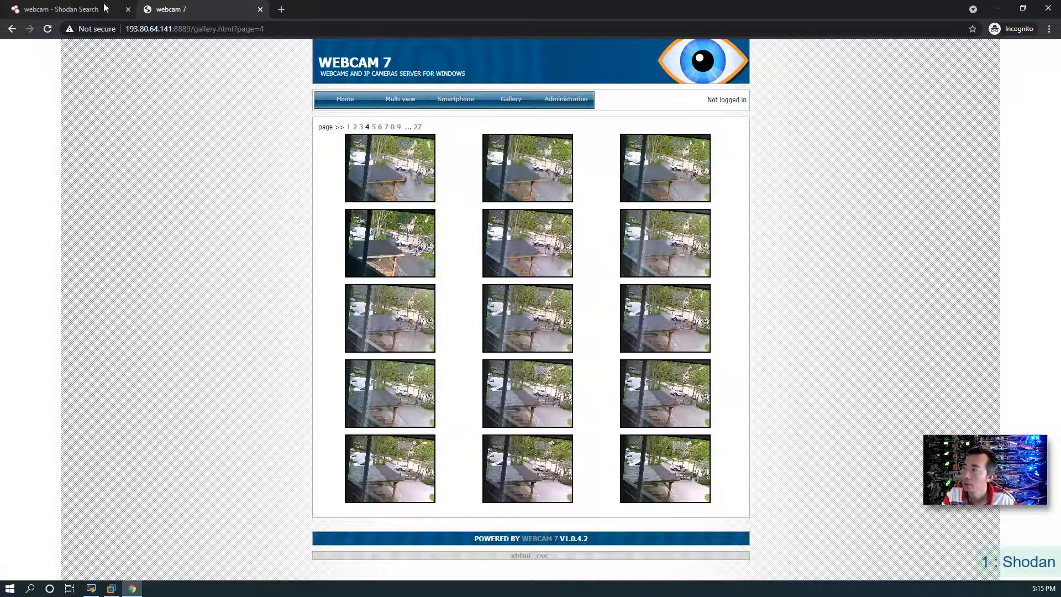
pyautogui.click(60, 9)
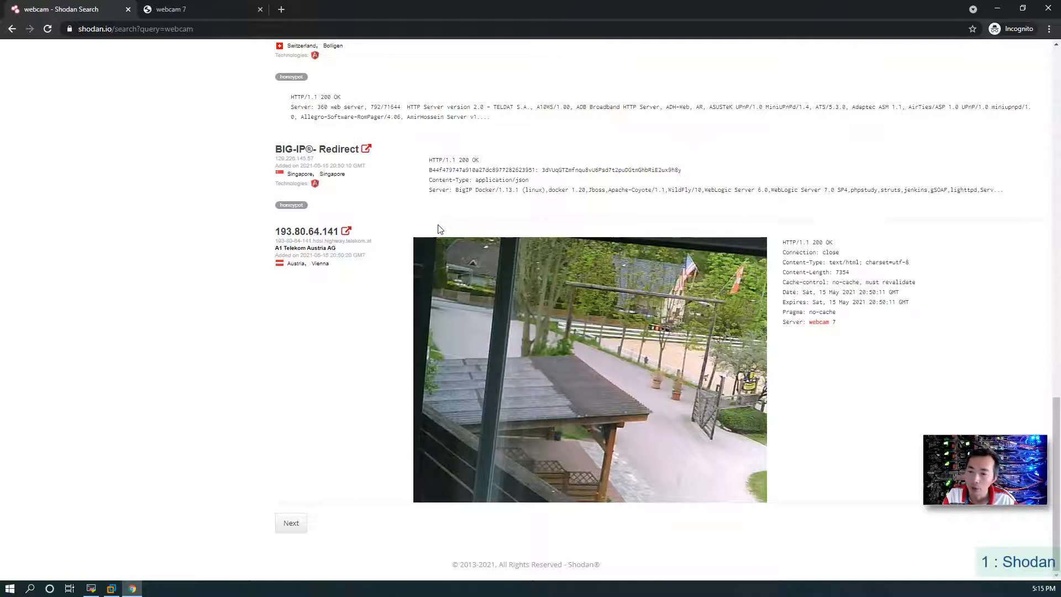
pyautogui.moveTo(409, 230)
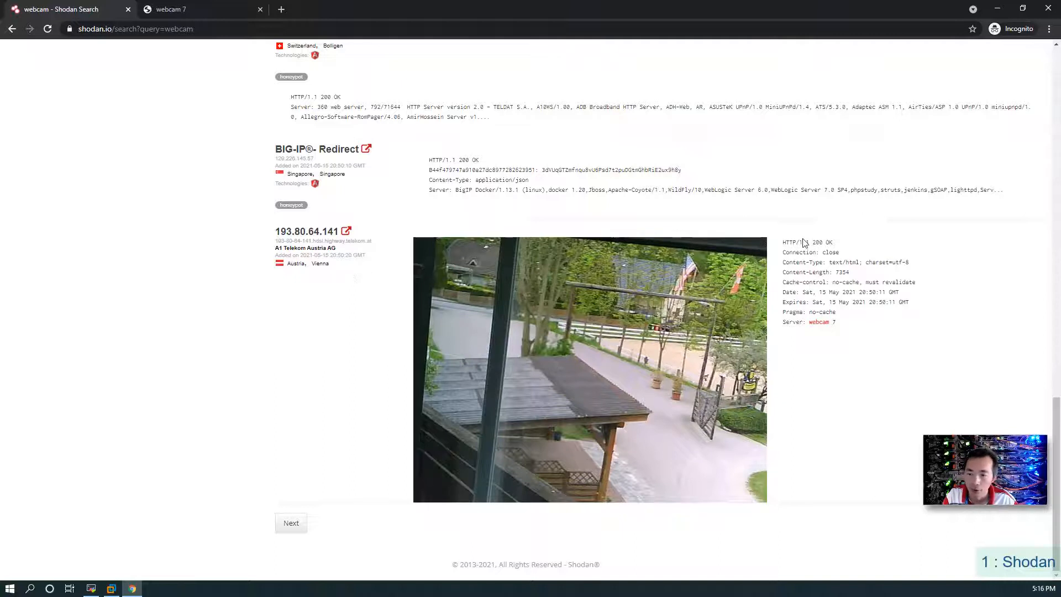
pyautogui.doubleClick(807, 242)
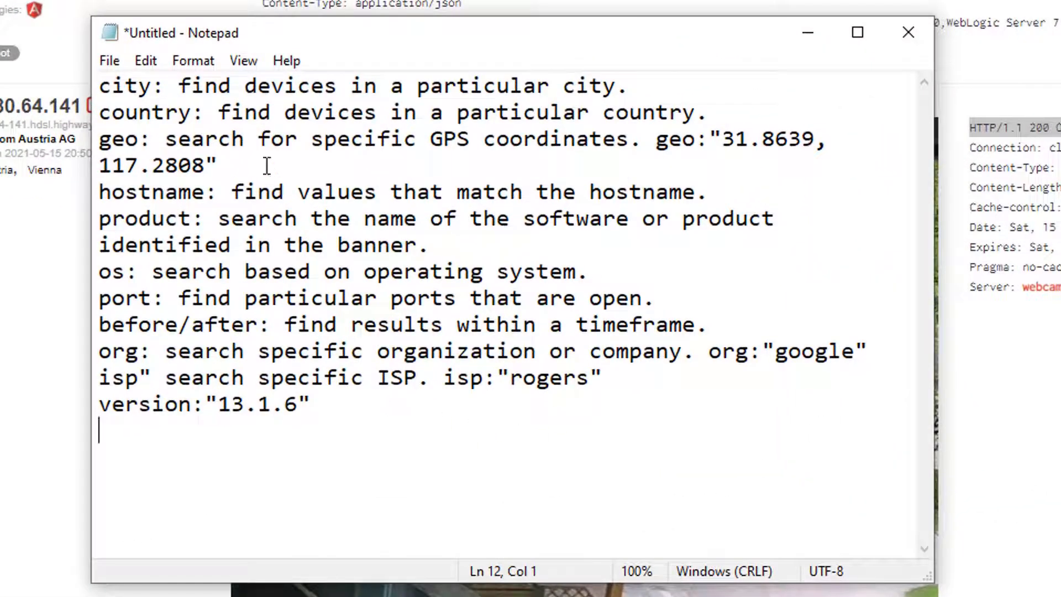
pyautogui.click(154, 85)
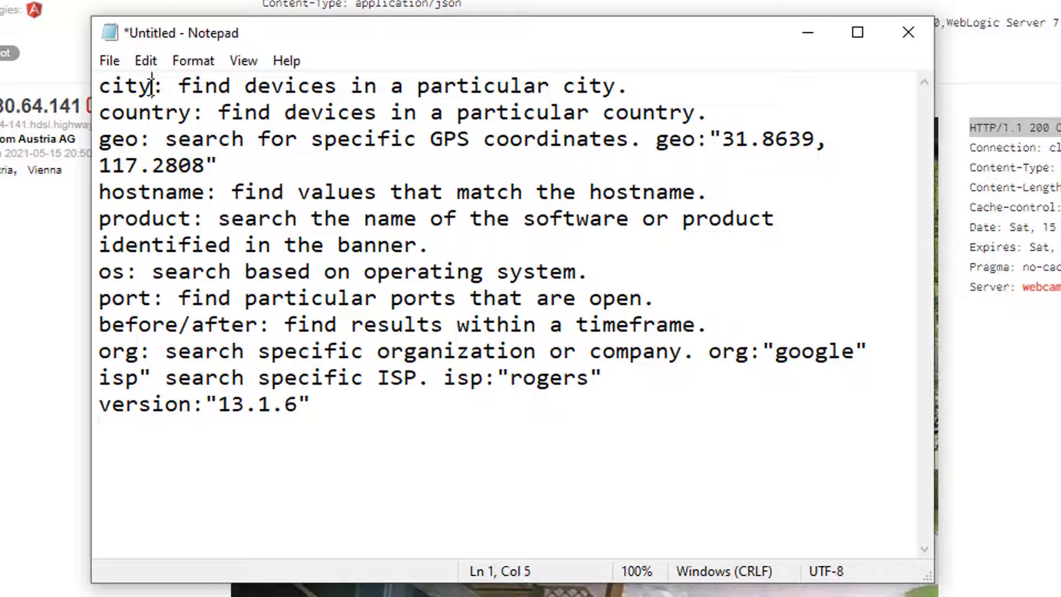
pyautogui.click(488, 139)
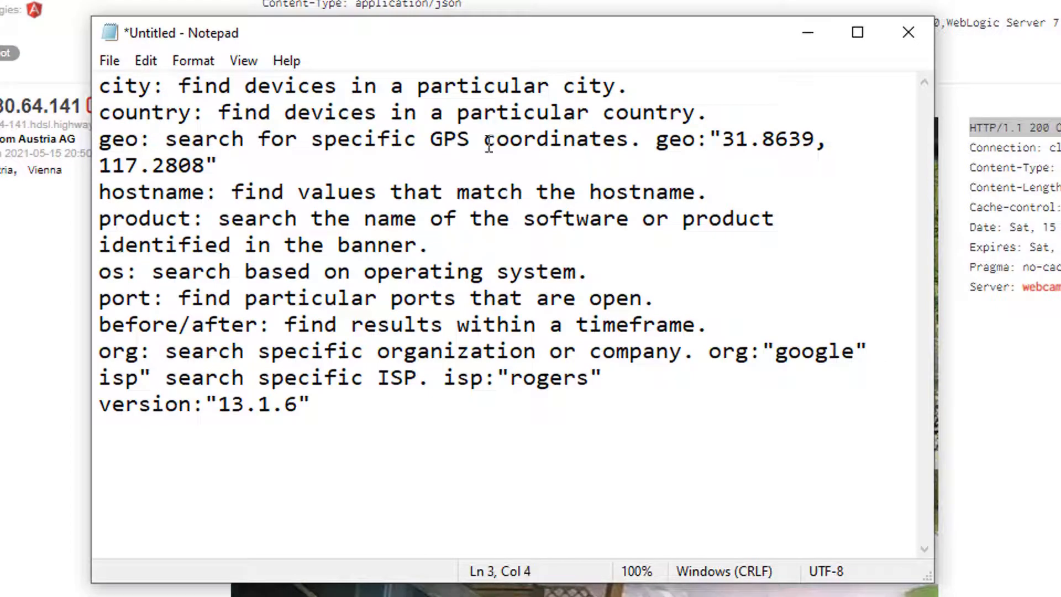
pyautogui.click(165, 191)
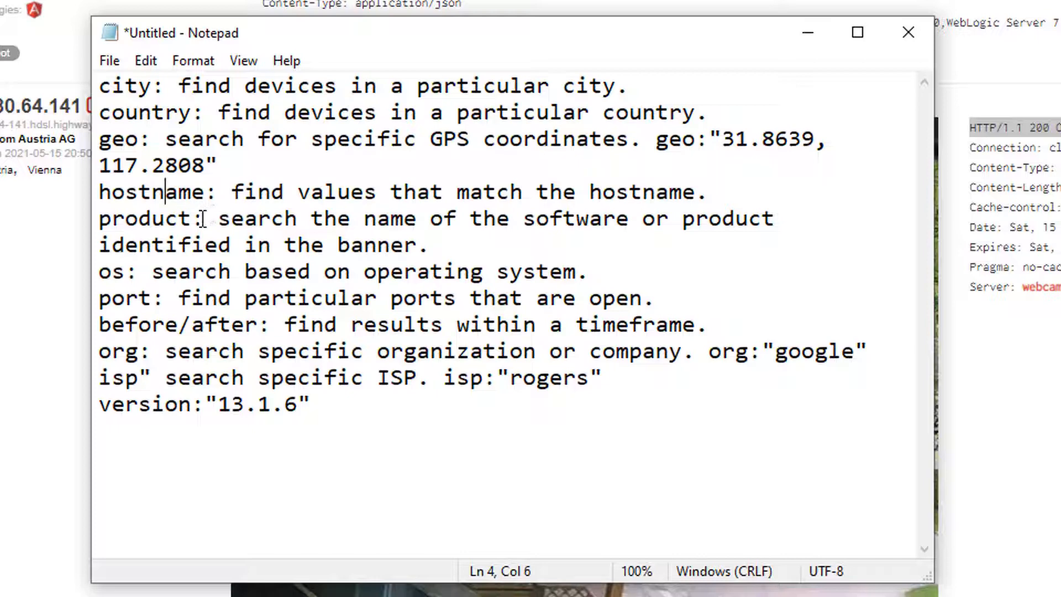
pyautogui.click(142, 271)
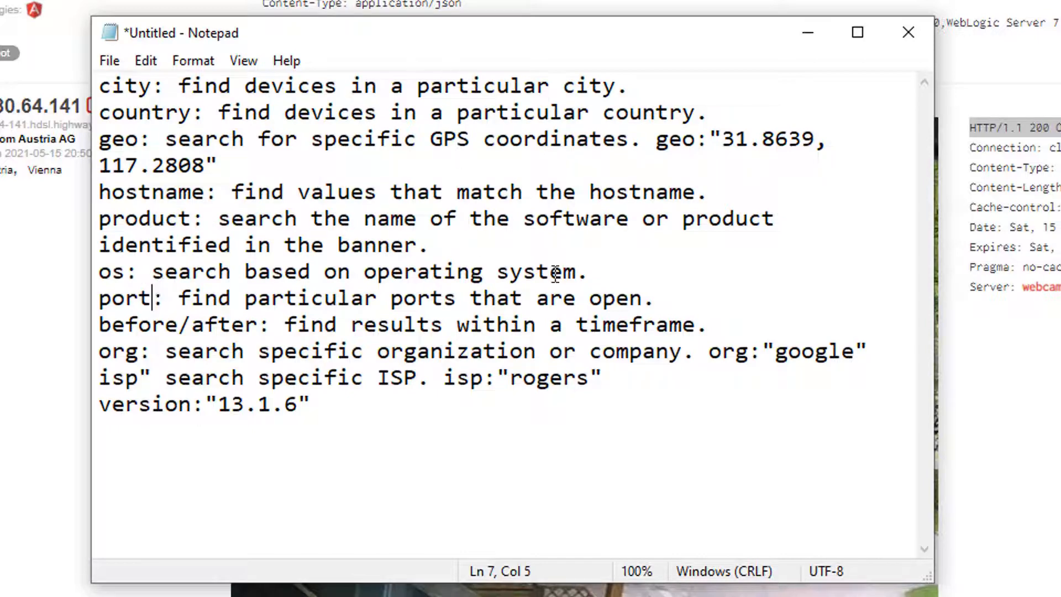
pyautogui.doubleClick(626, 325)
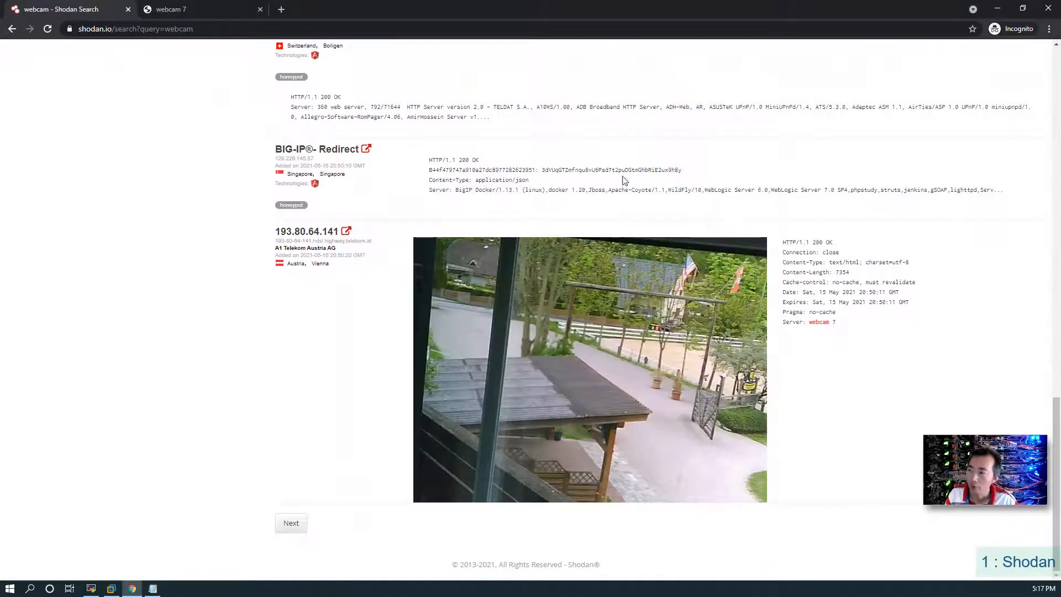
pyautogui.scroll(3)
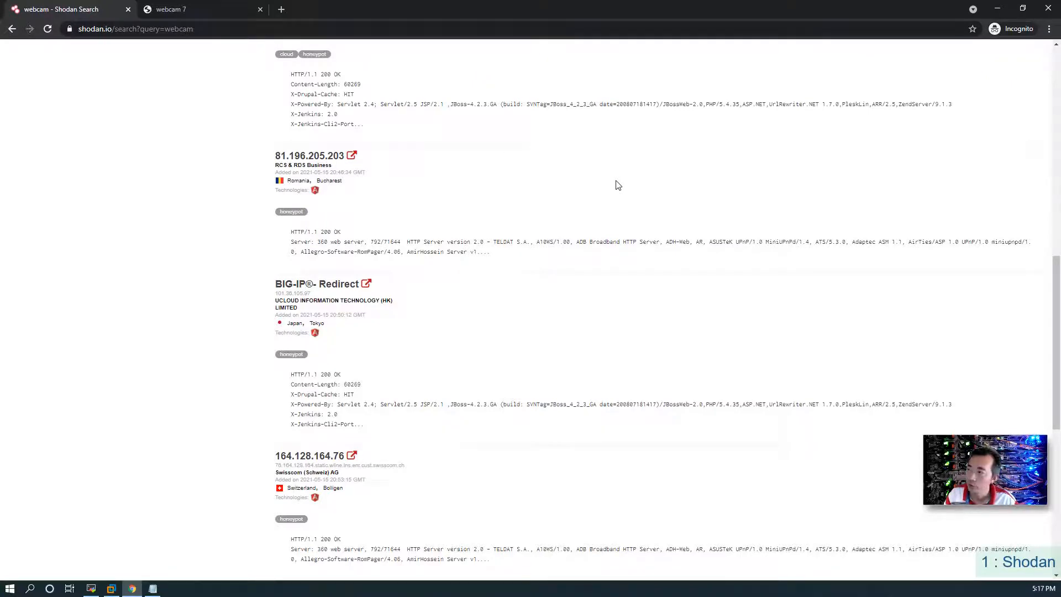
pyautogui.moveTo(494, 151)
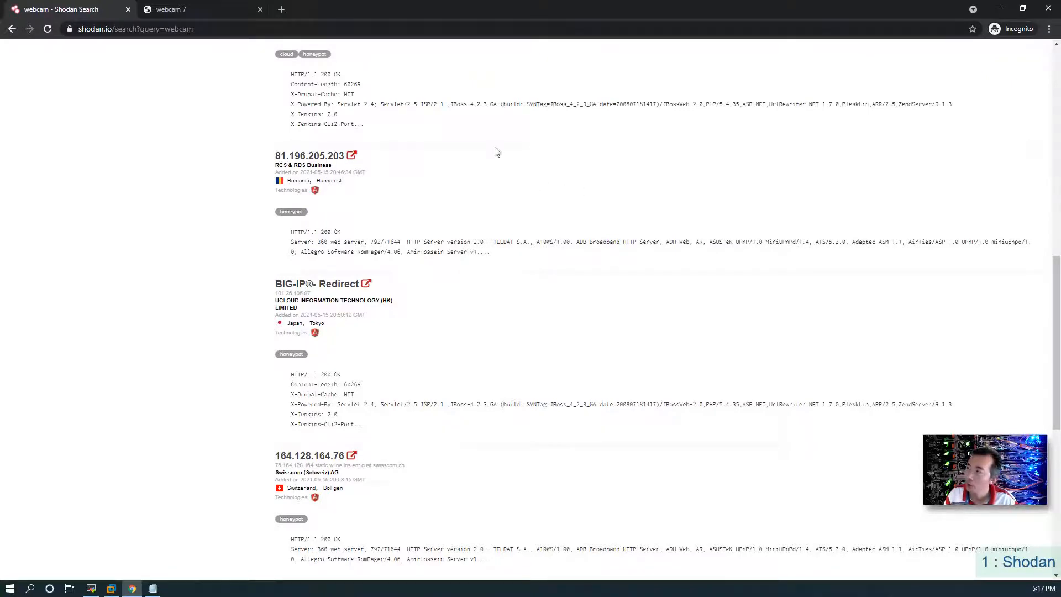
pyautogui.moveTo(485, 175)
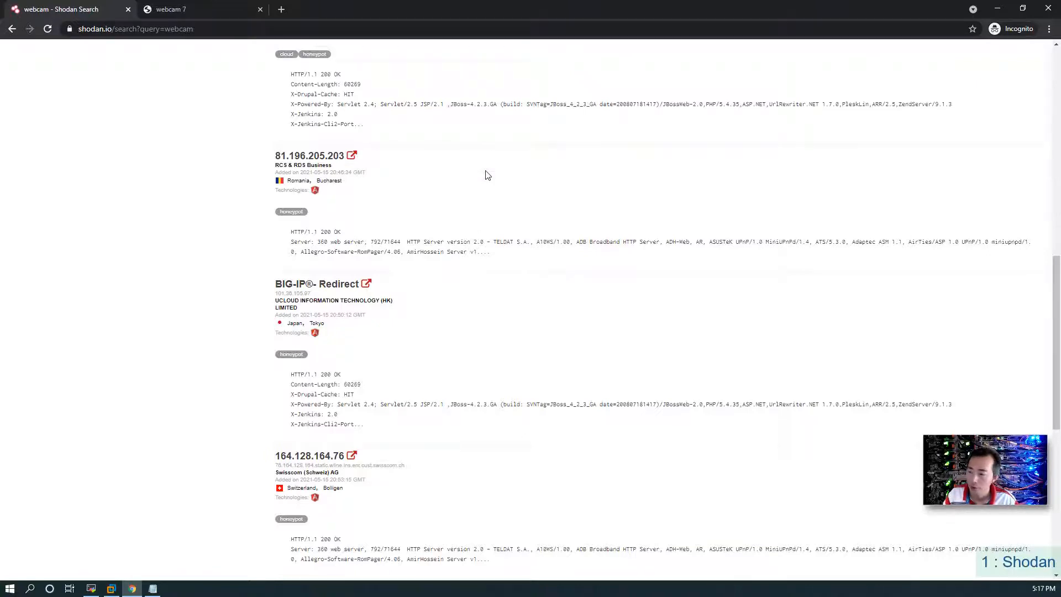
pyautogui.moveTo(483, 180)
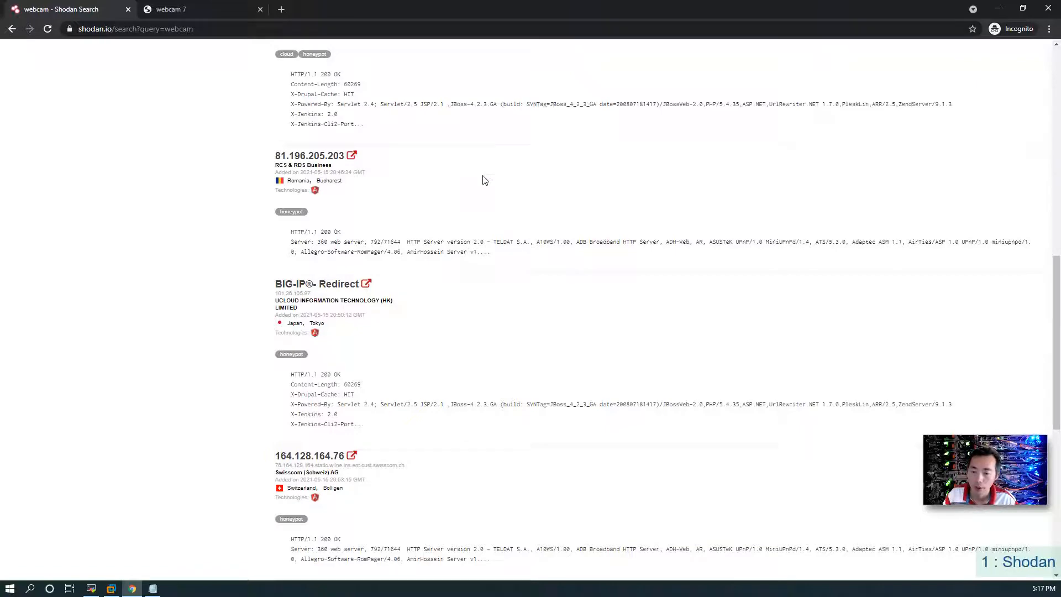
pyautogui.scroll(-3)
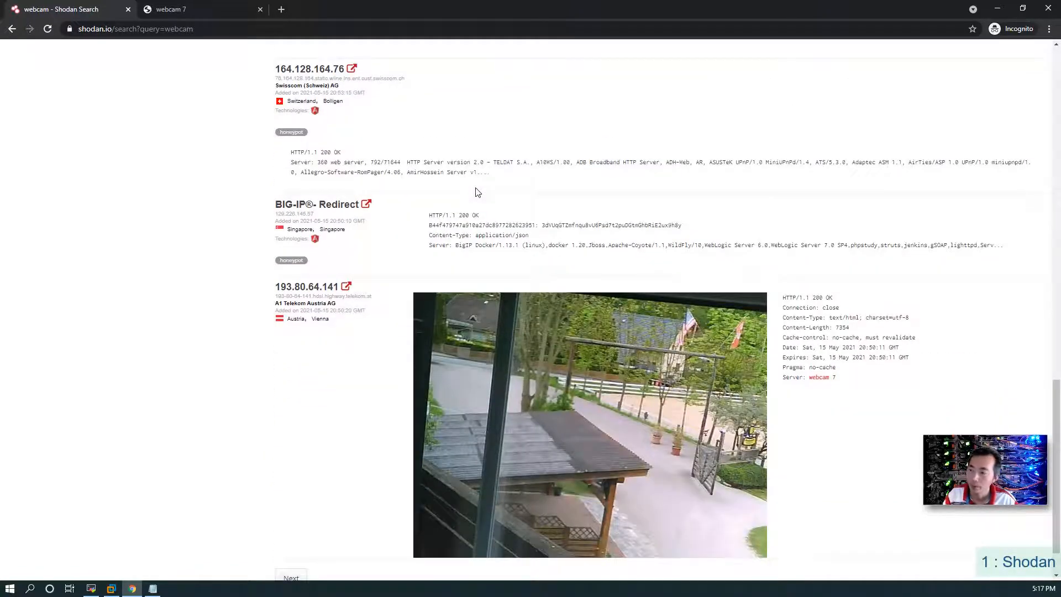
pyautogui.scroll(-3)
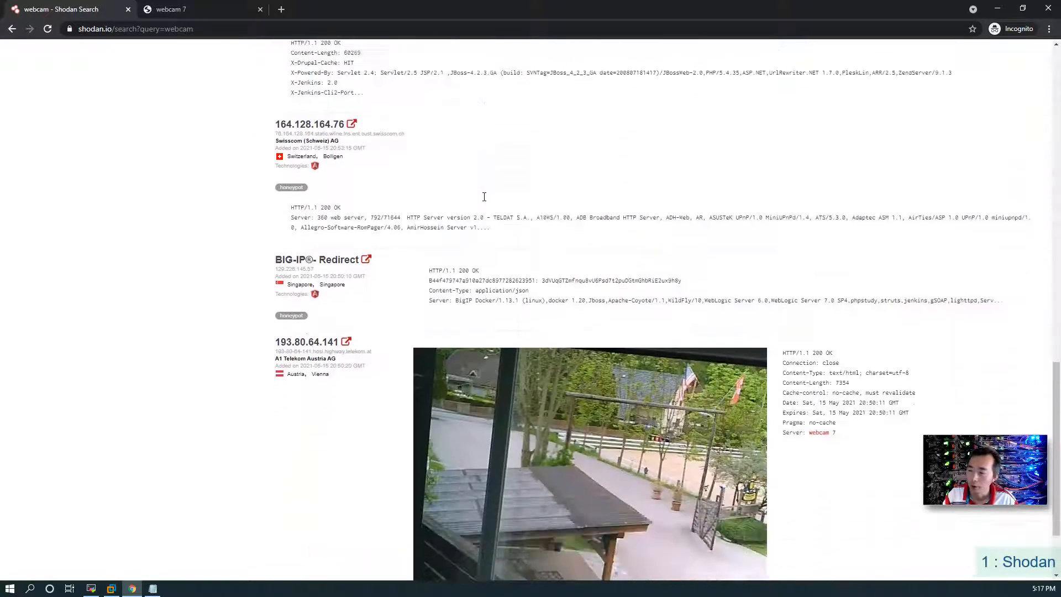
pyautogui.click(307, 341)
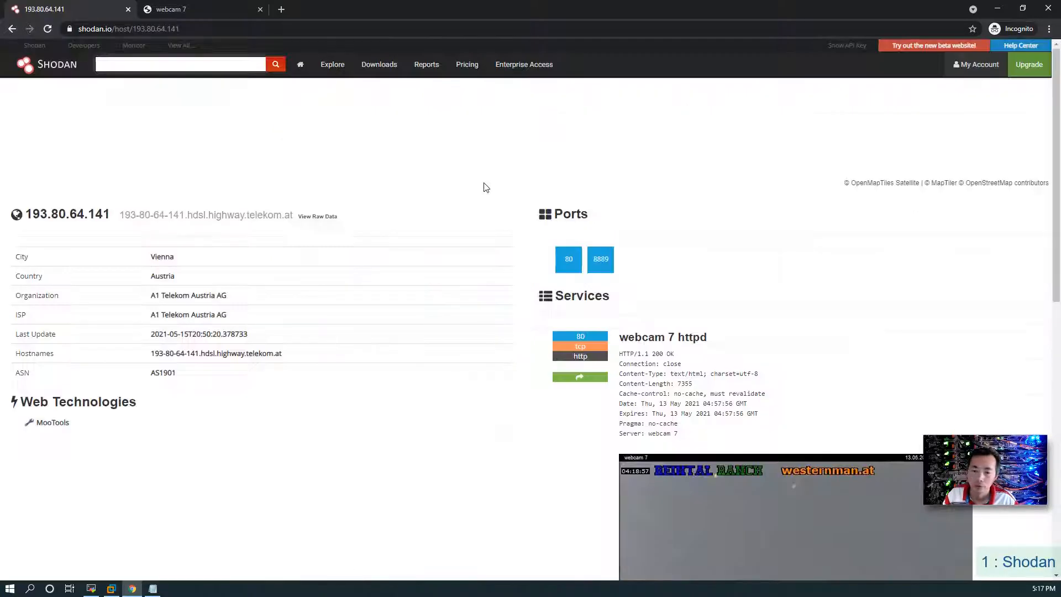
pyautogui.scroll(-3)
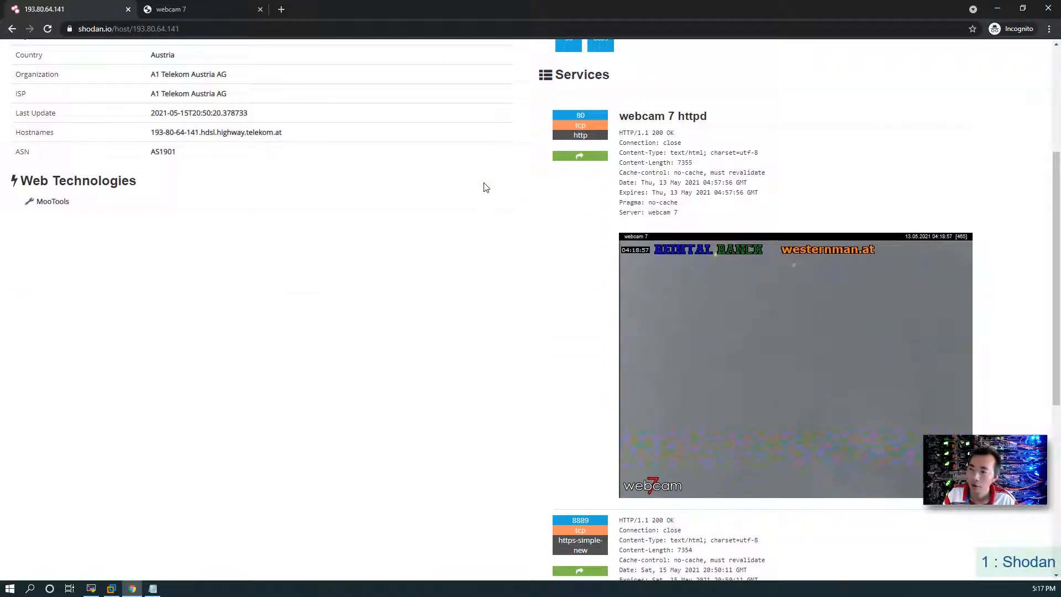
pyautogui.scroll(-3)
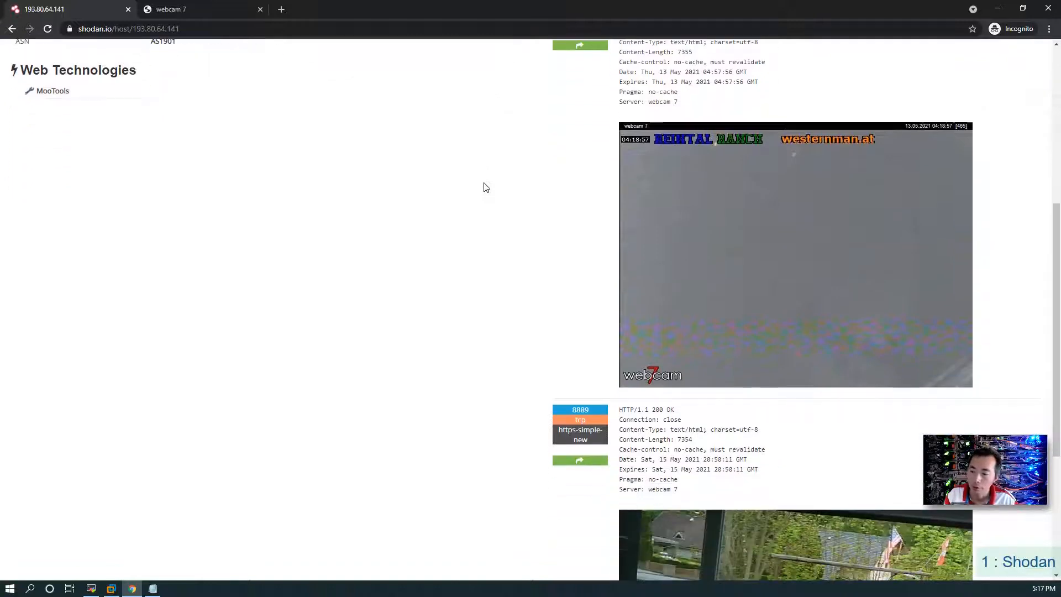
pyautogui.scroll(-3)
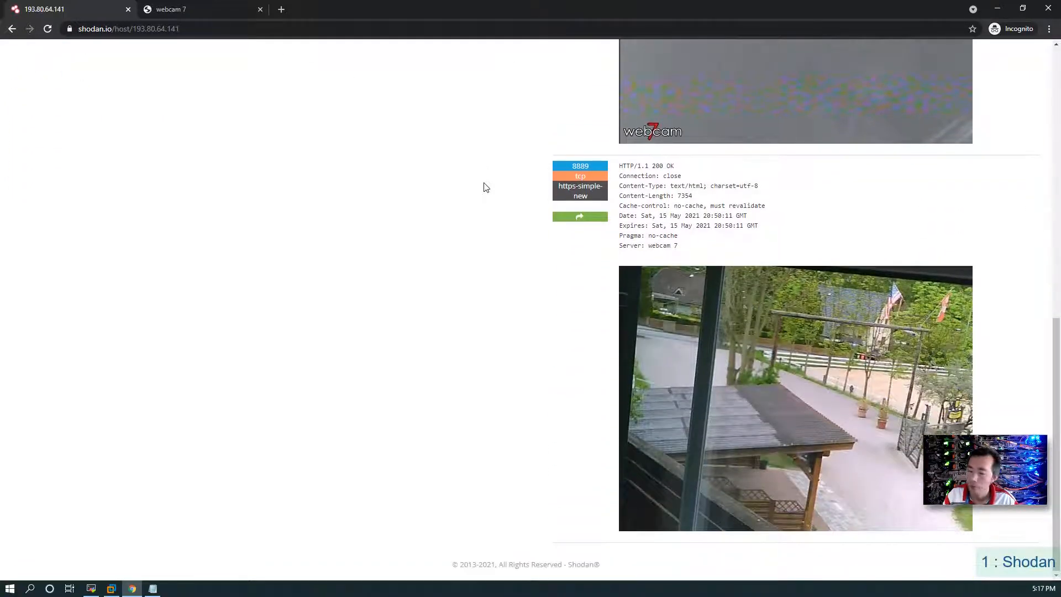
pyautogui.scroll(-3)
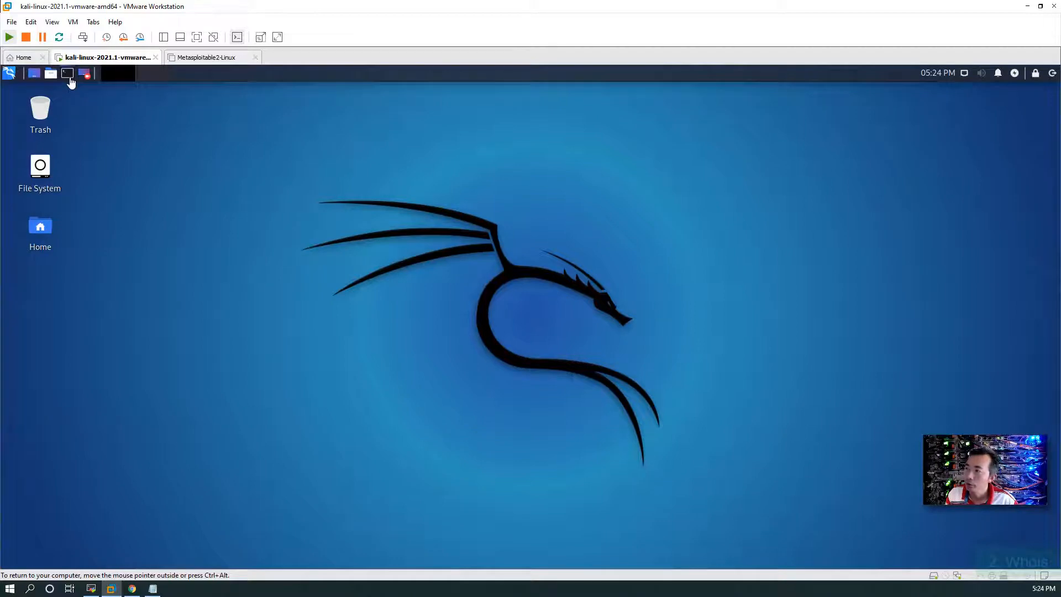
# Run whois on msn.com and 51sec1.eu.org in a terminal and scroll the records
pyautogui.click(84, 74)
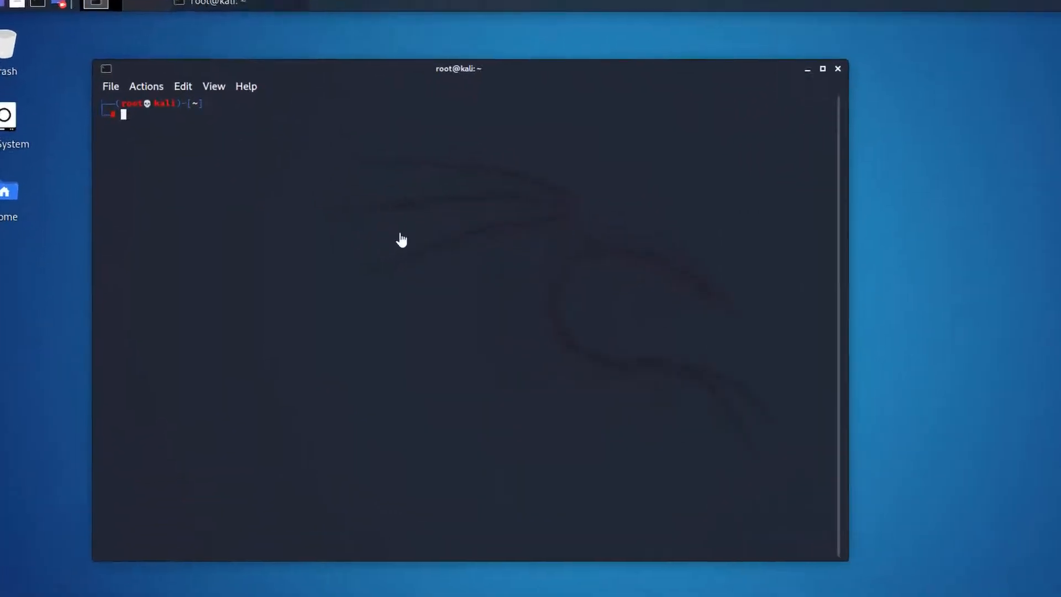
pyautogui.write('whois msn.com')
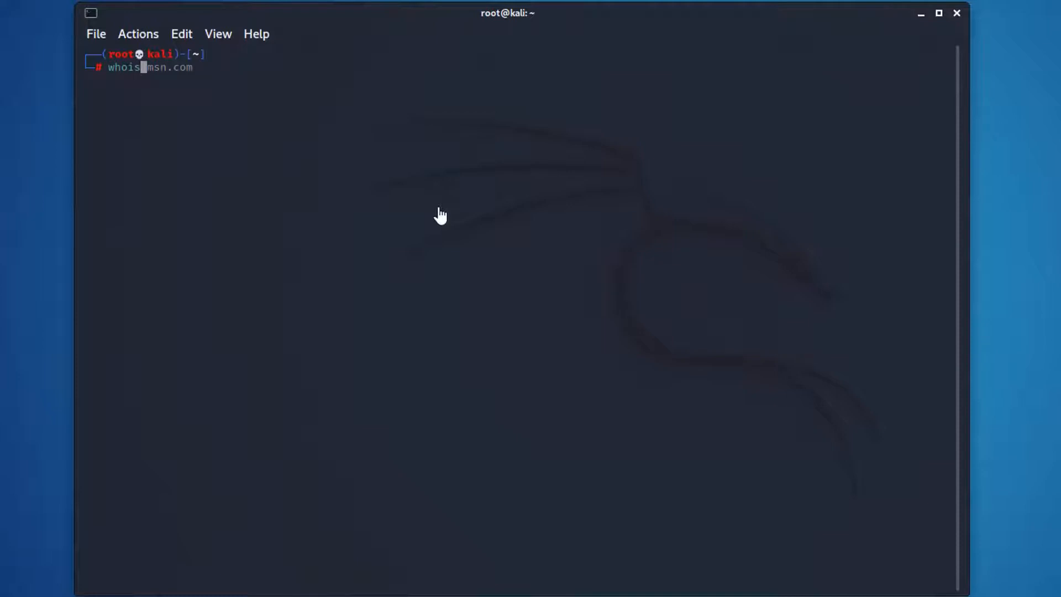
pyautogui.write('51sec1.eu.org')
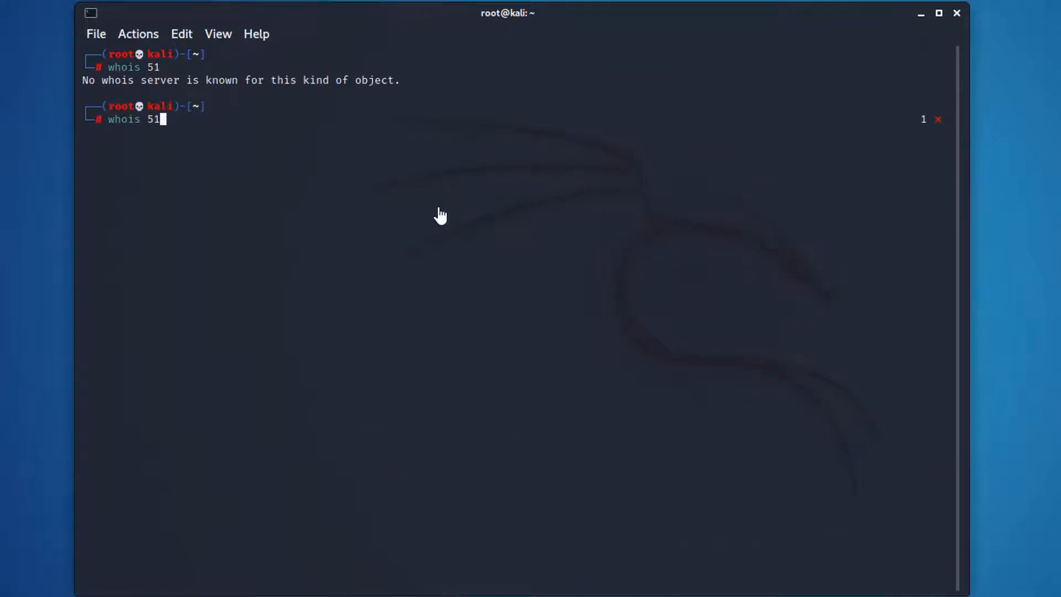
pyautogui.write('sec1.eu.org')
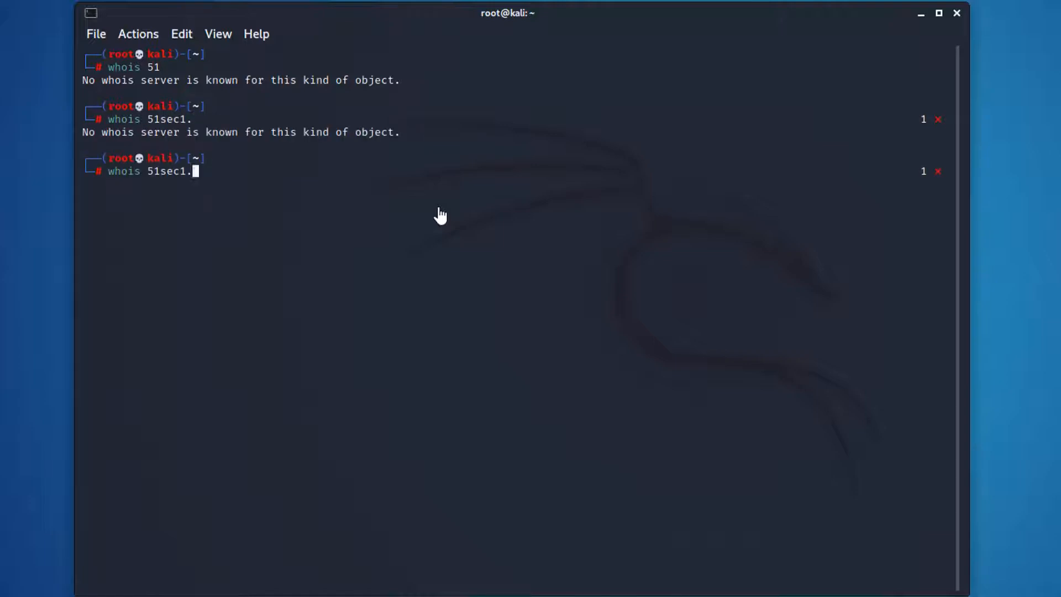
pyautogui.write('eu.org')
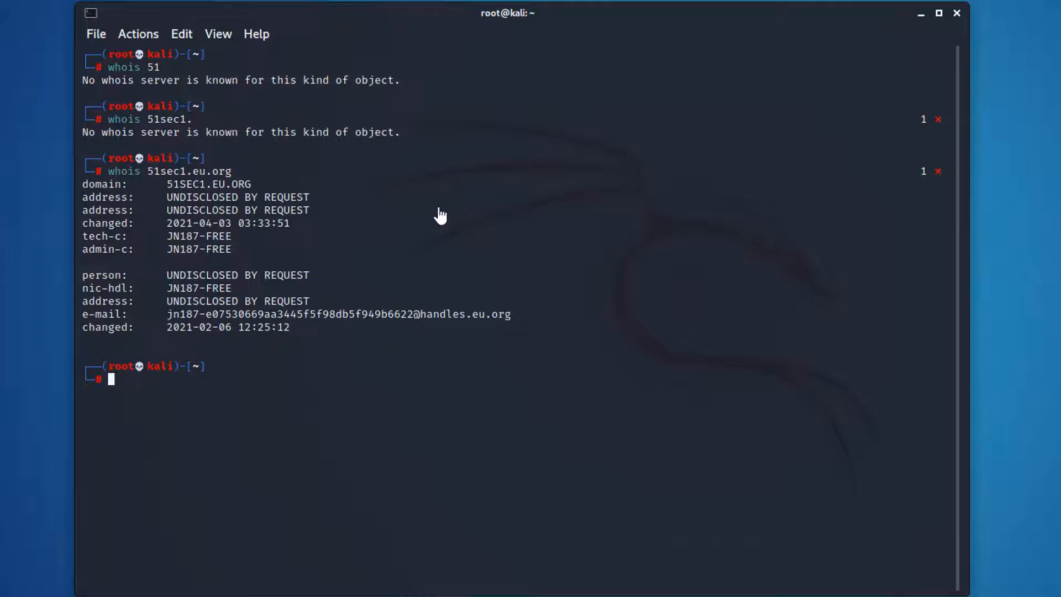
pyautogui.write('whois 51sec1.eu.org')
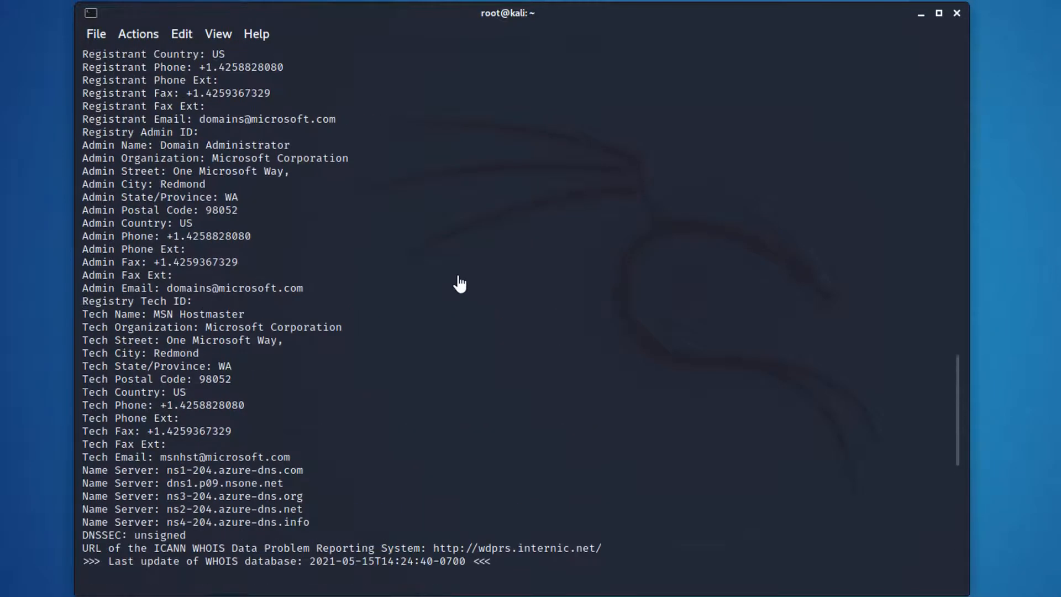
pyautogui.moveTo(331, 421)
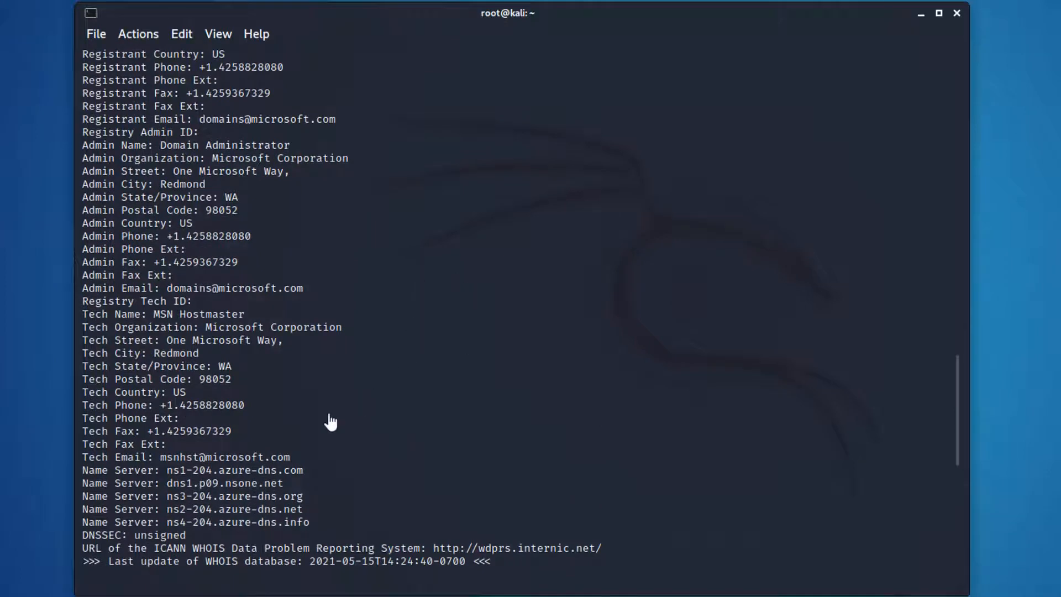
pyautogui.moveTo(295, 464)
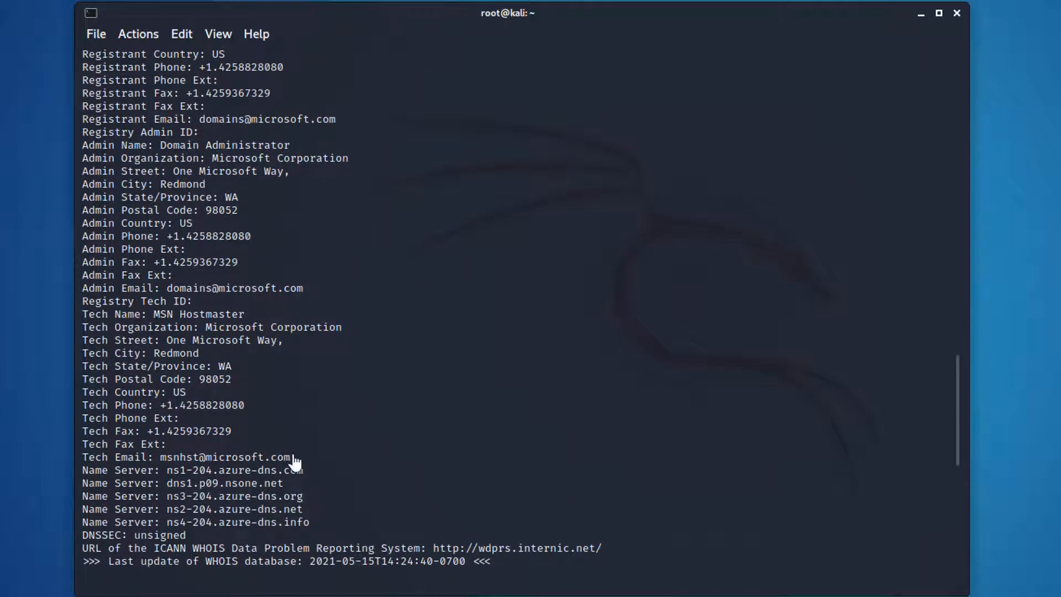
pyautogui.moveTo(319, 468)
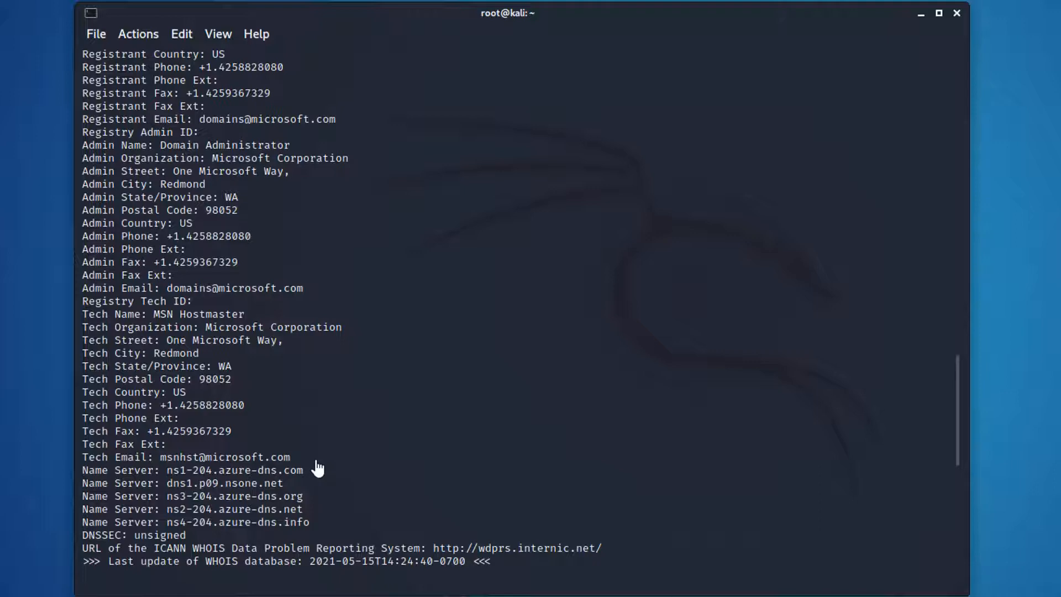
pyautogui.scroll(-3)
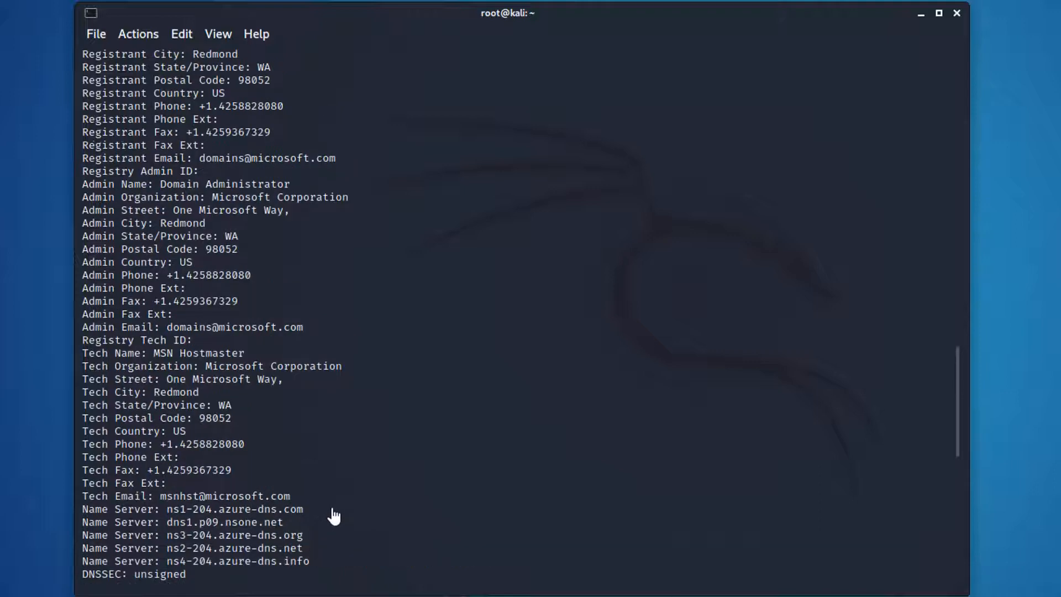
pyautogui.scroll(3)
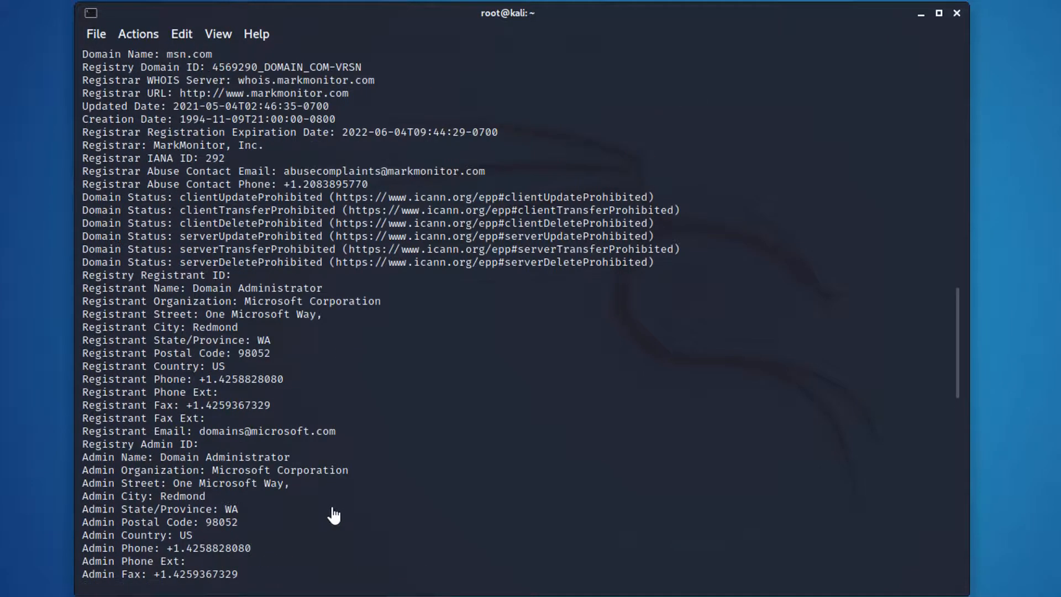
pyautogui.scroll(3)
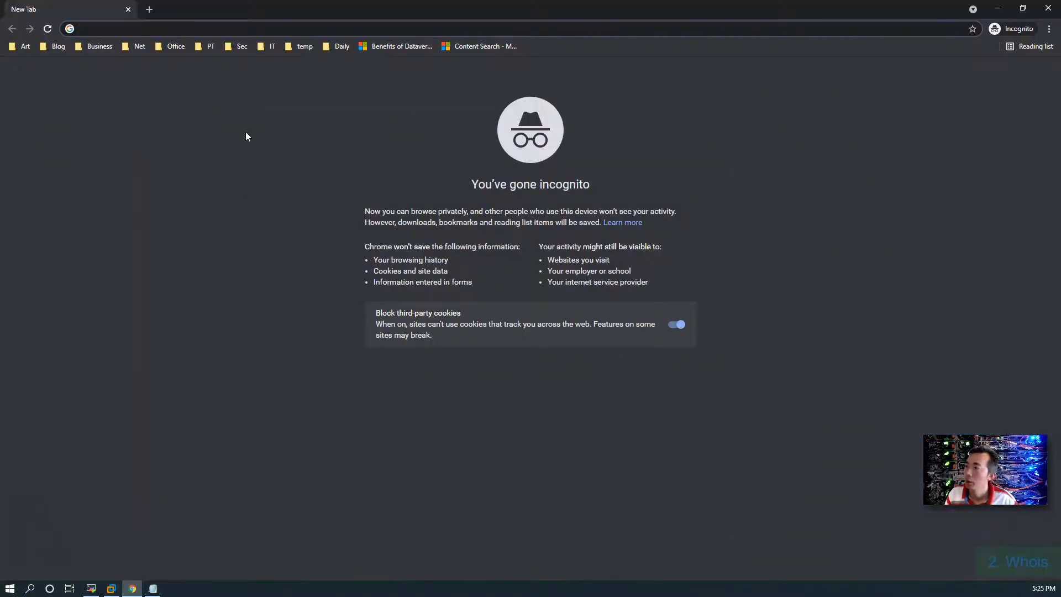
# Search Google for 'whois' and open ICANN Lookup in a new tab
pyautogui.write('whois')
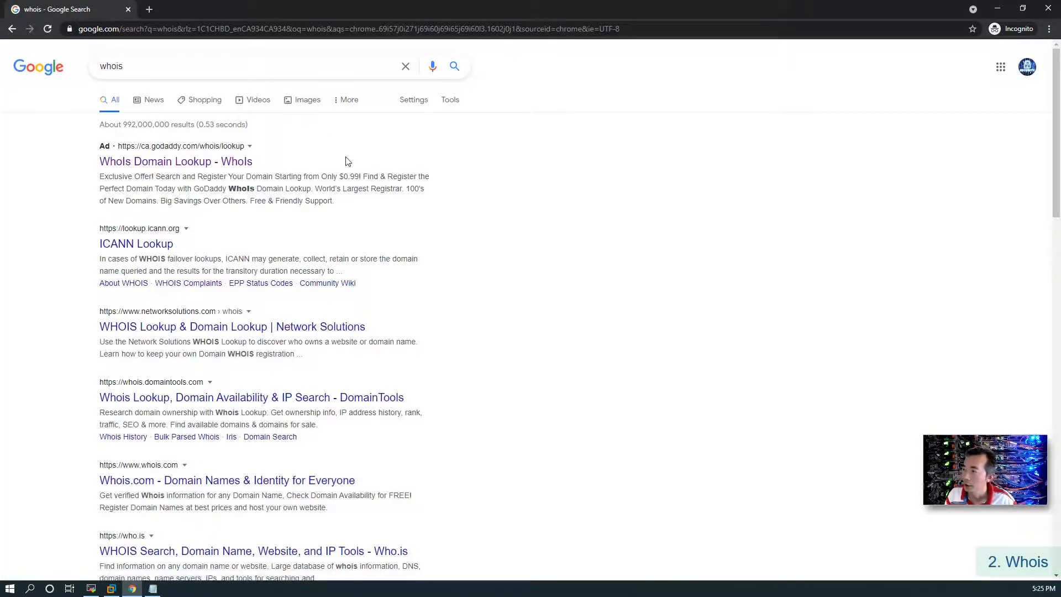
pyautogui.rightClick(136, 244)
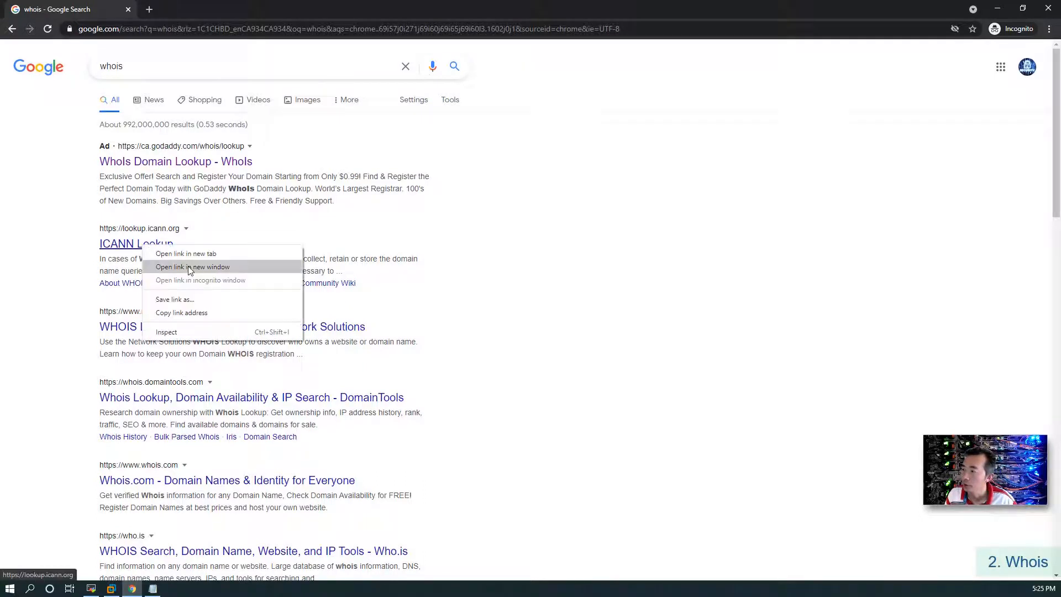
pyautogui.click(186, 253)
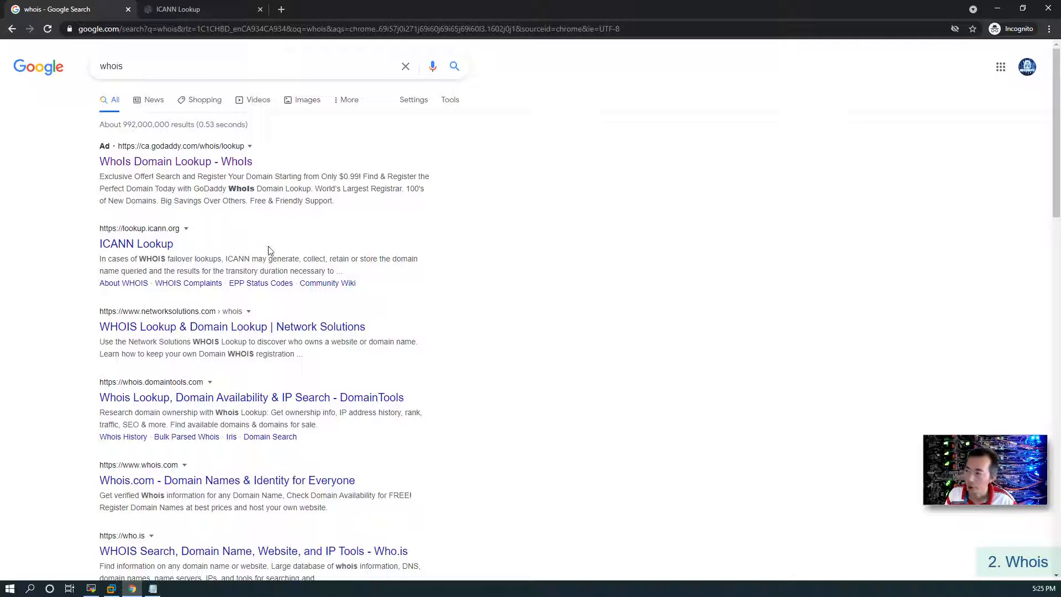
pyautogui.click(177, 9)
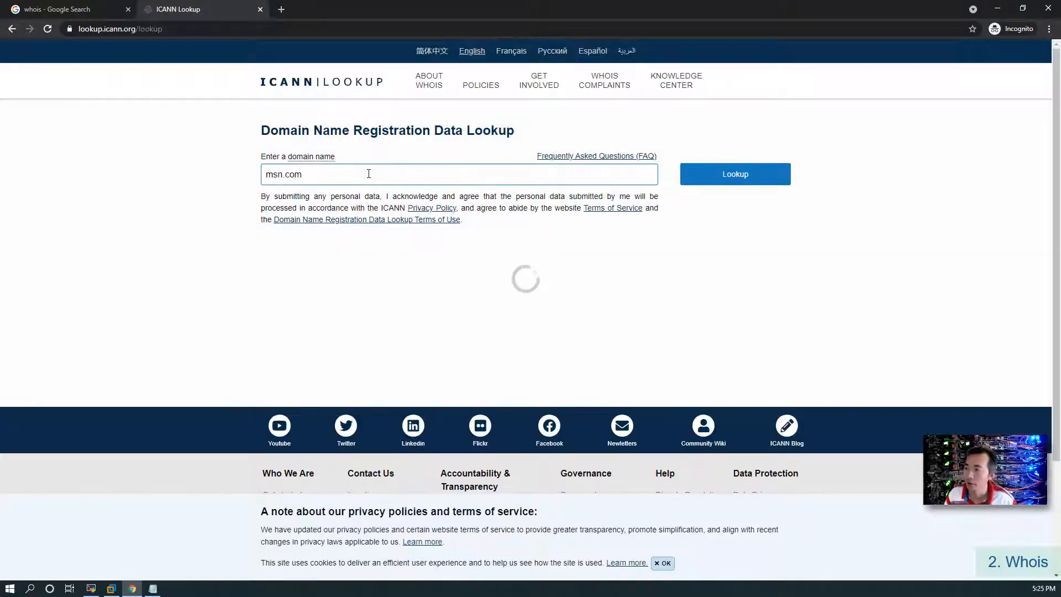
# Look up msn.com in ICANN Lookup and review nameservers, dates and registrar
pyautogui.click(735, 174)
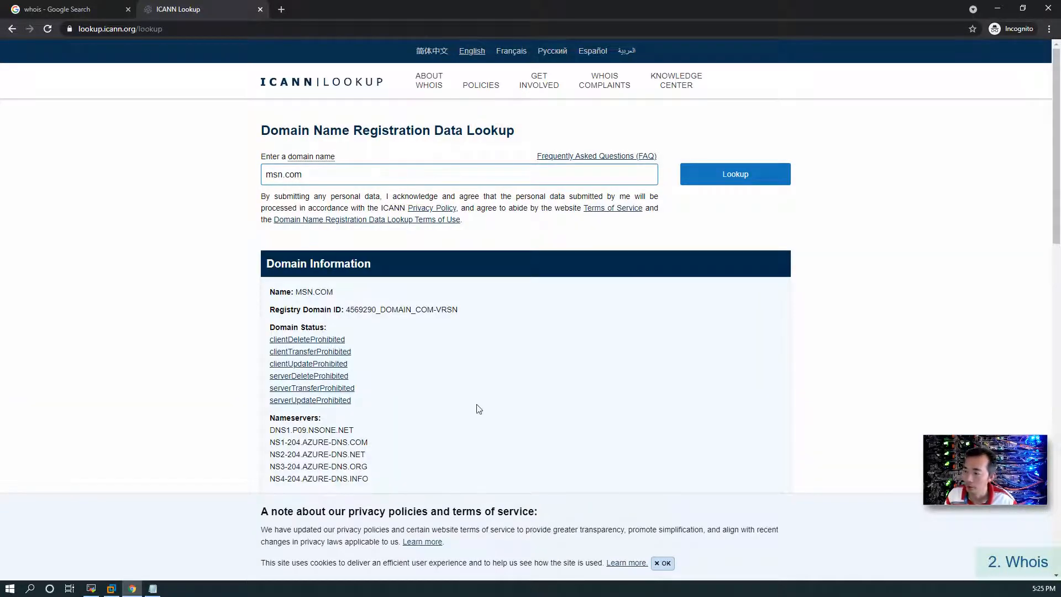
pyautogui.scroll(-3)
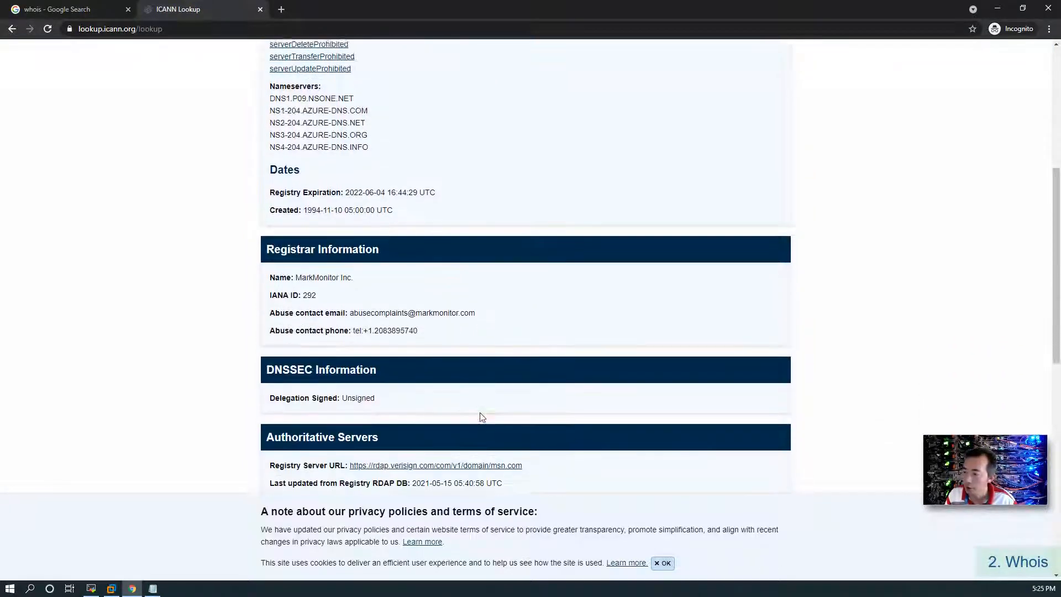
pyautogui.scroll(-3)
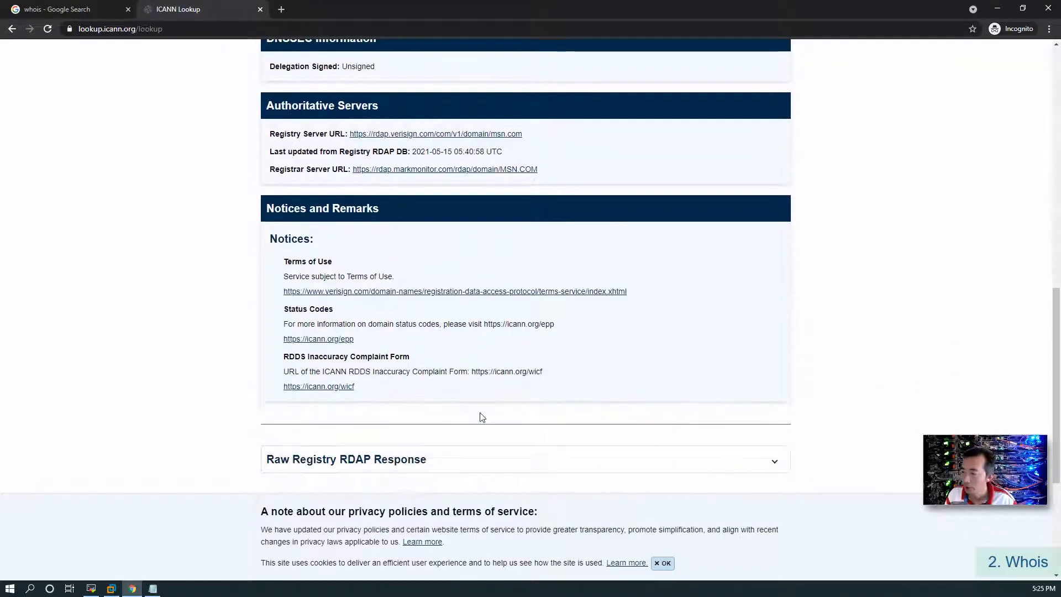
pyautogui.scroll(3)
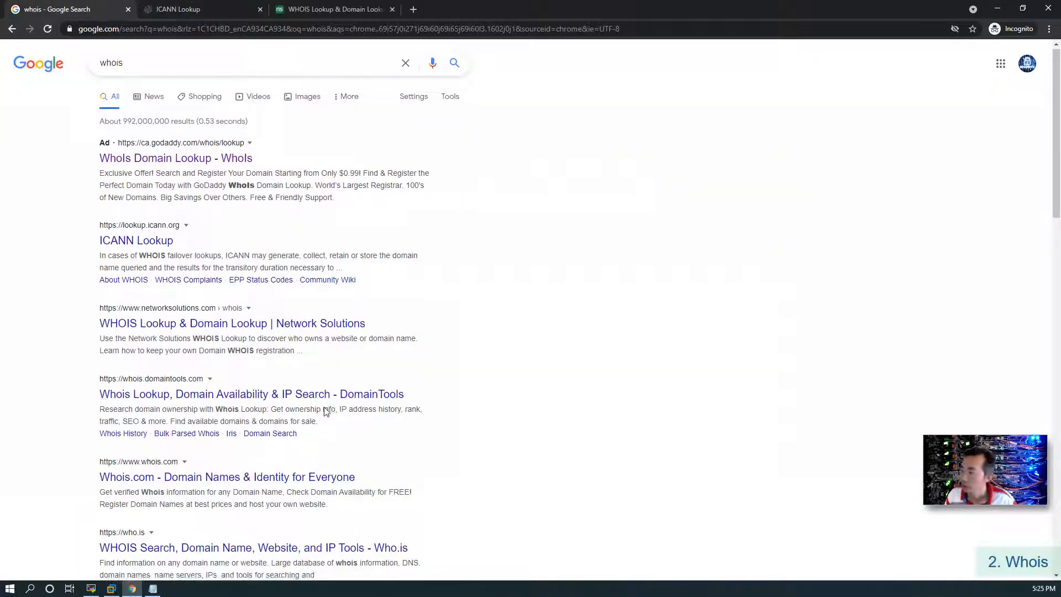
# Look up msn.com on DomainTools, pass the captcha, and highlight its domain status details
pyautogui.rightClick(216, 286)
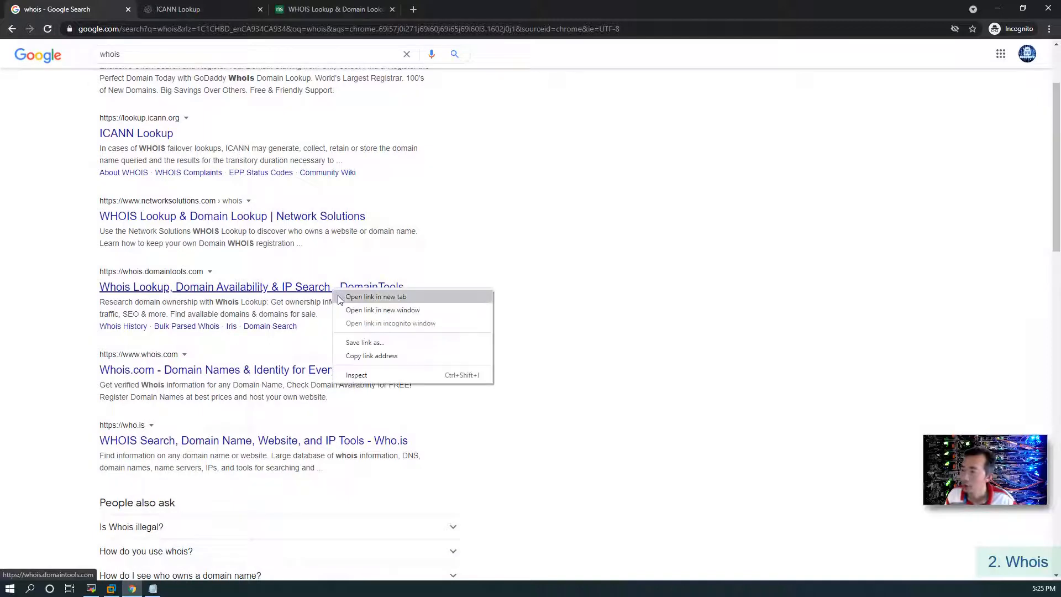
pyautogui.click(375, 297)
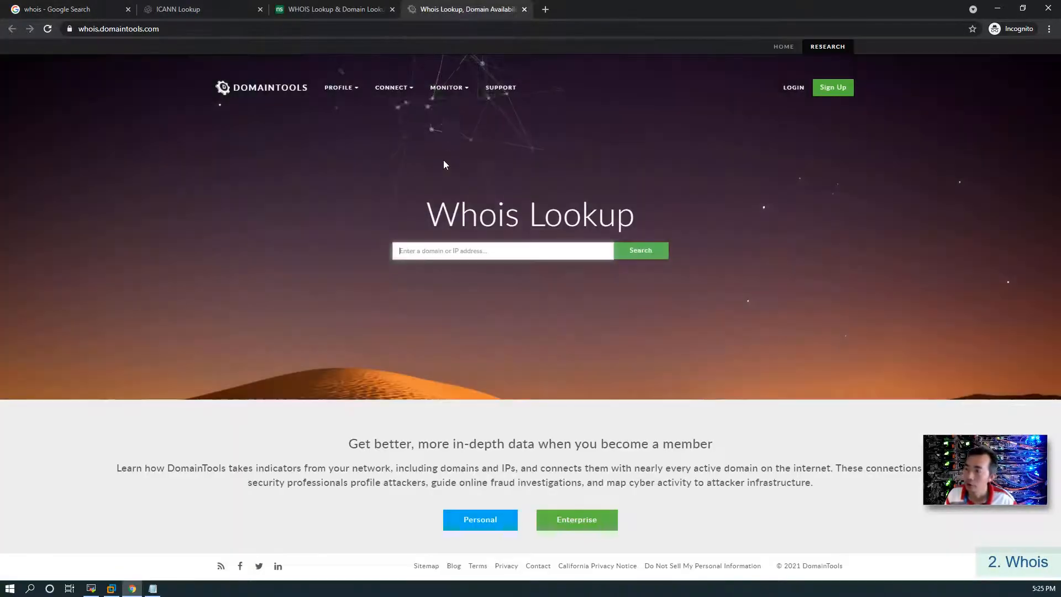
pyautogui.write('m')
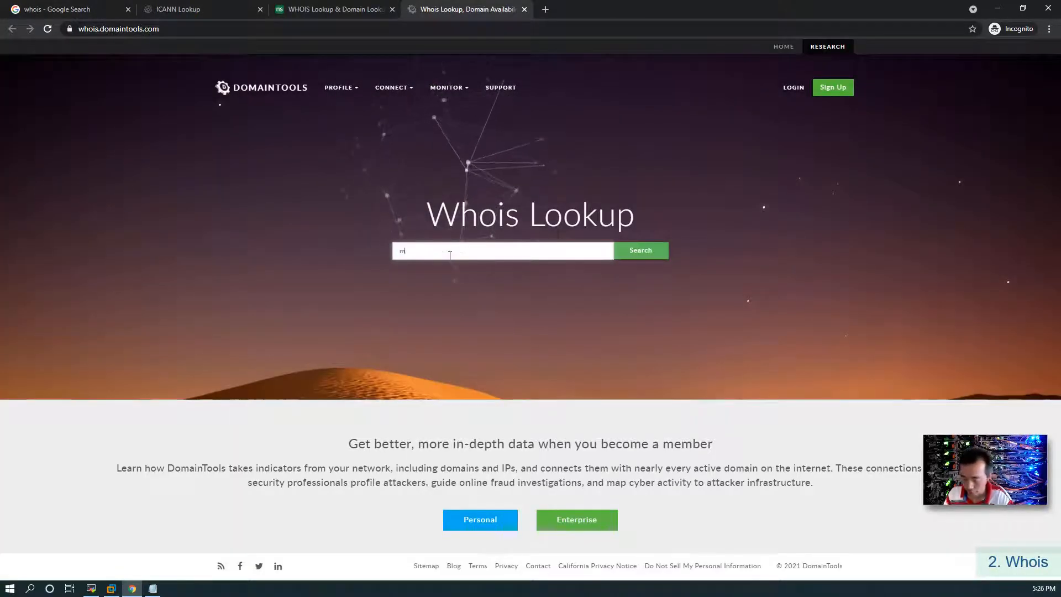
pyautogui.click(639, 250)
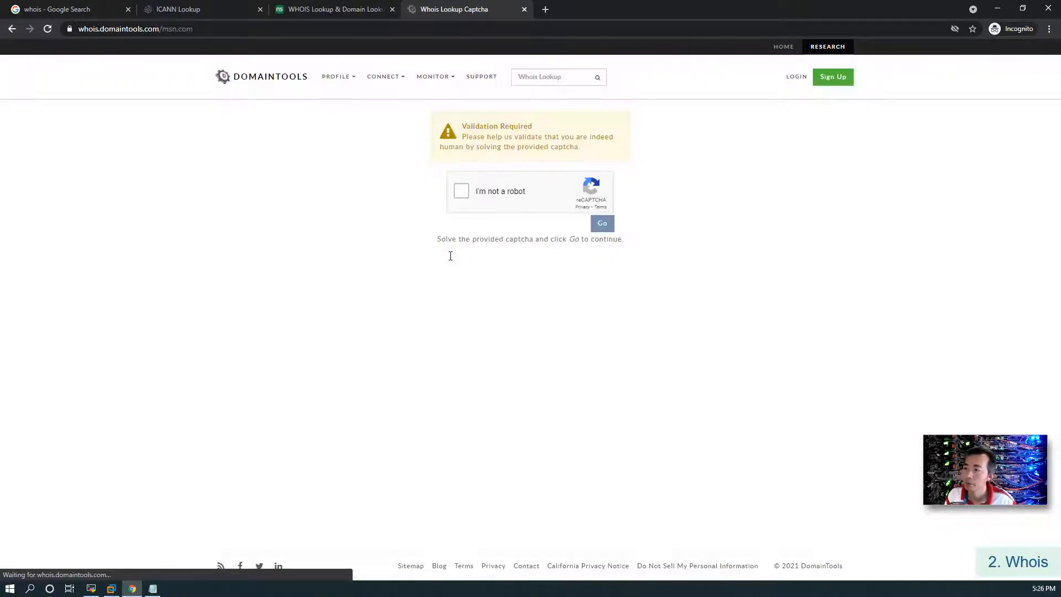
pyautogui.click(602, 223)
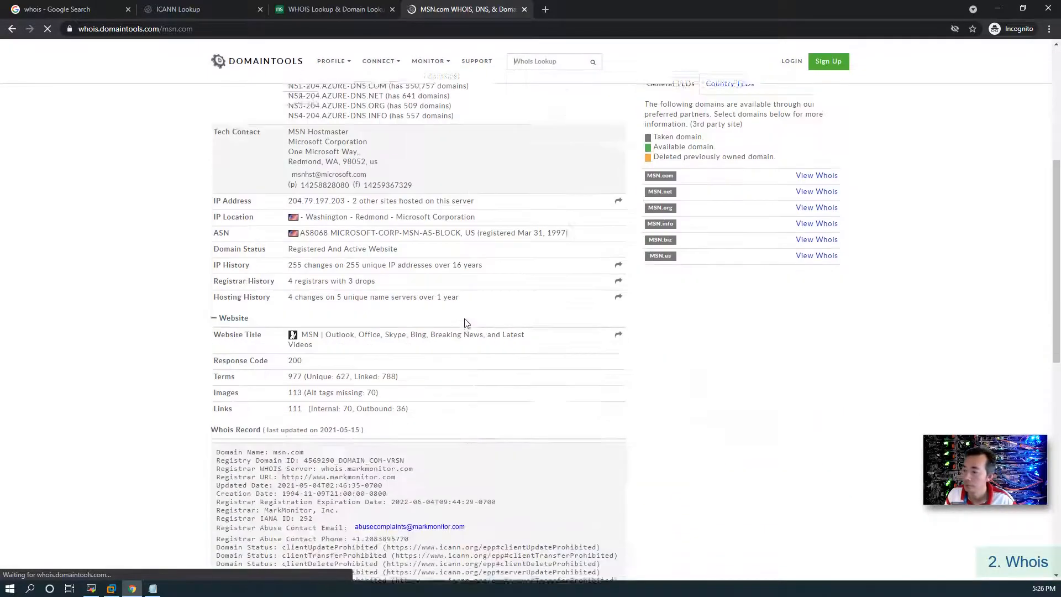
pyautogui.scroll(-3)
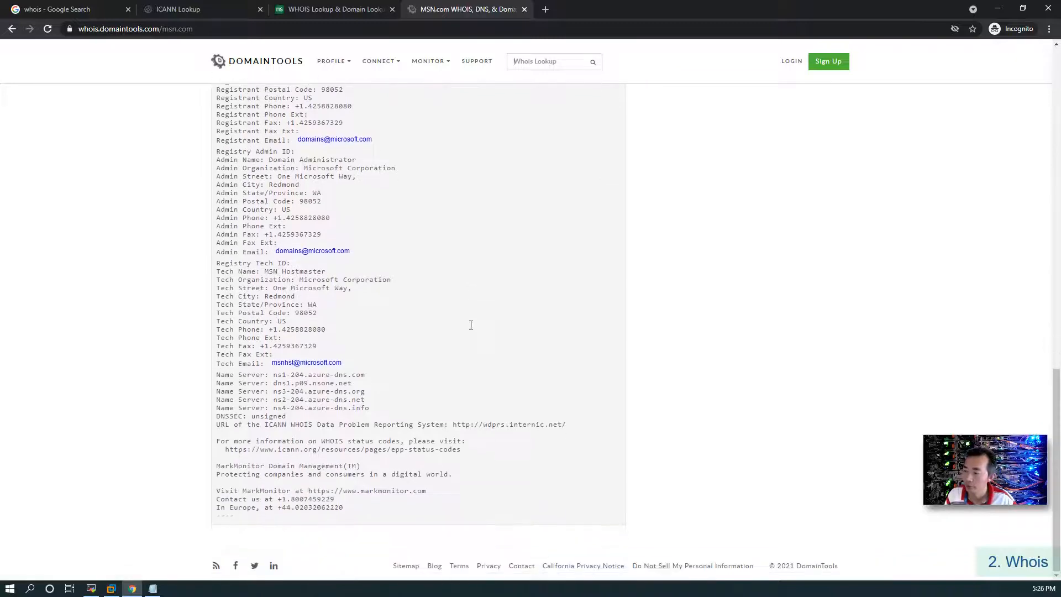
pyautogui.moveTo(351, 382); pyautogui.dragTo(332, 499)
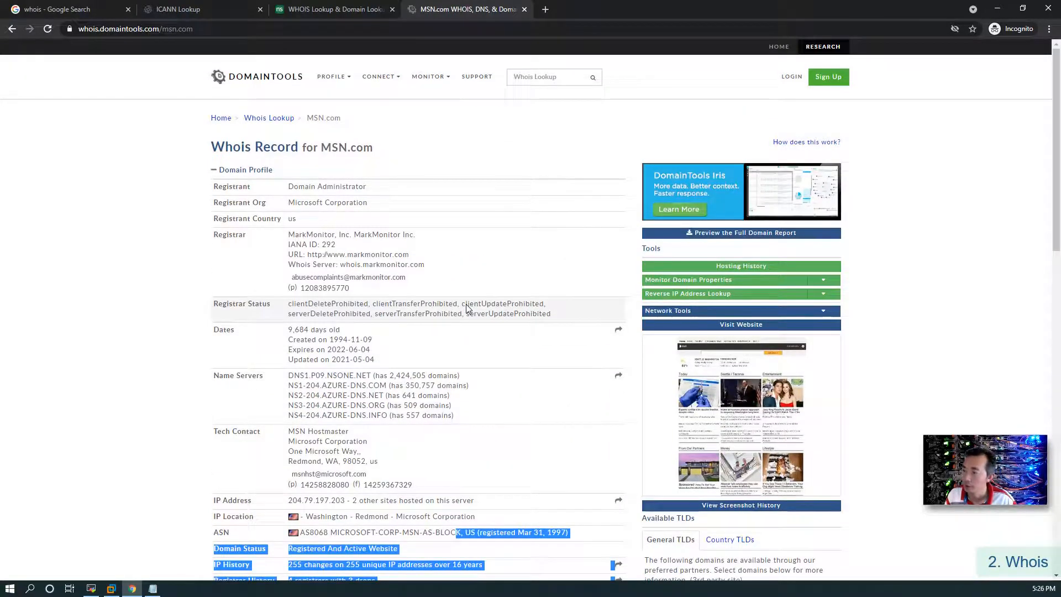
pyautogui.moveTo(385, 305)
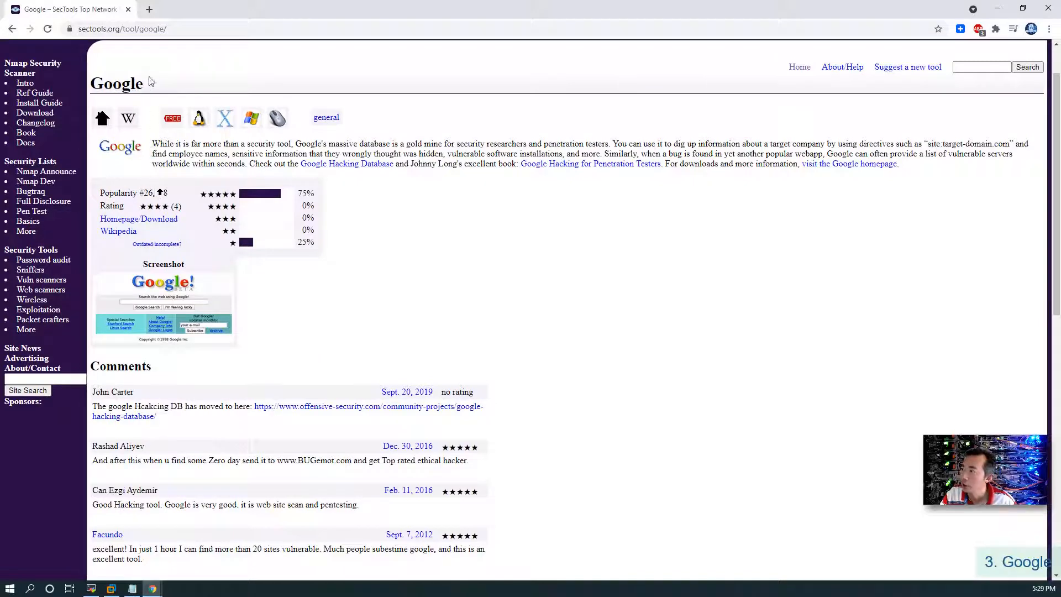
pyautogui.moveTo(371, 11)
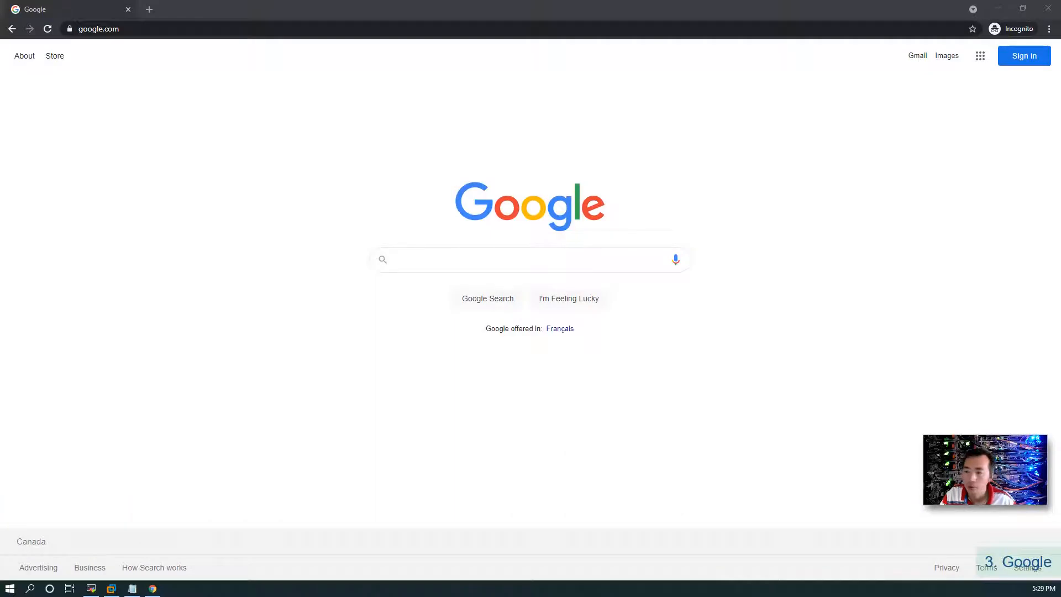
# Start a fresh Google search page and switch to the search-operator notes
pyautogui.click(530, 260)
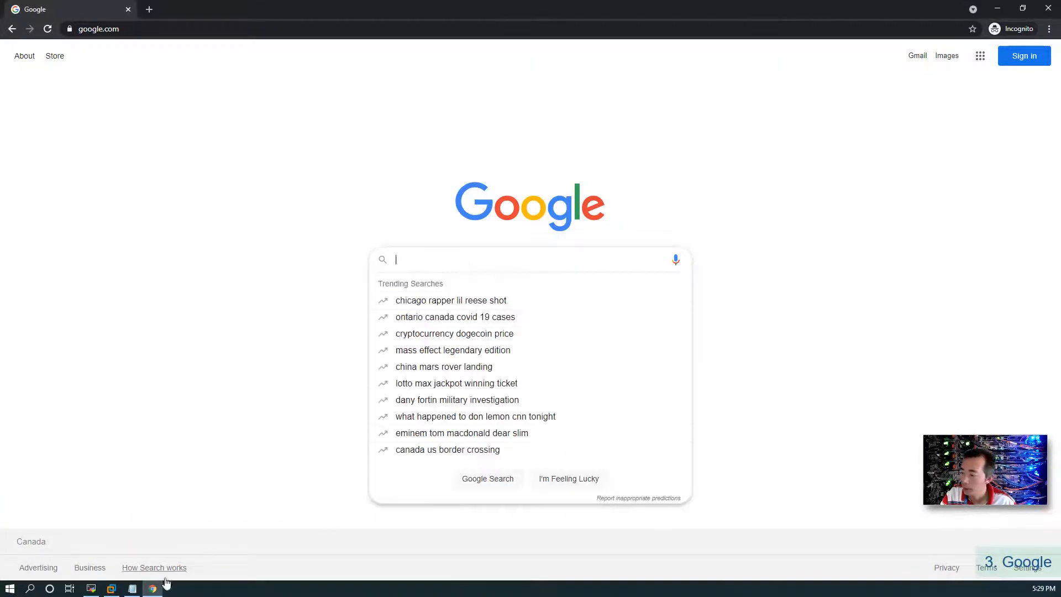
pyautogui.click(133, 588)
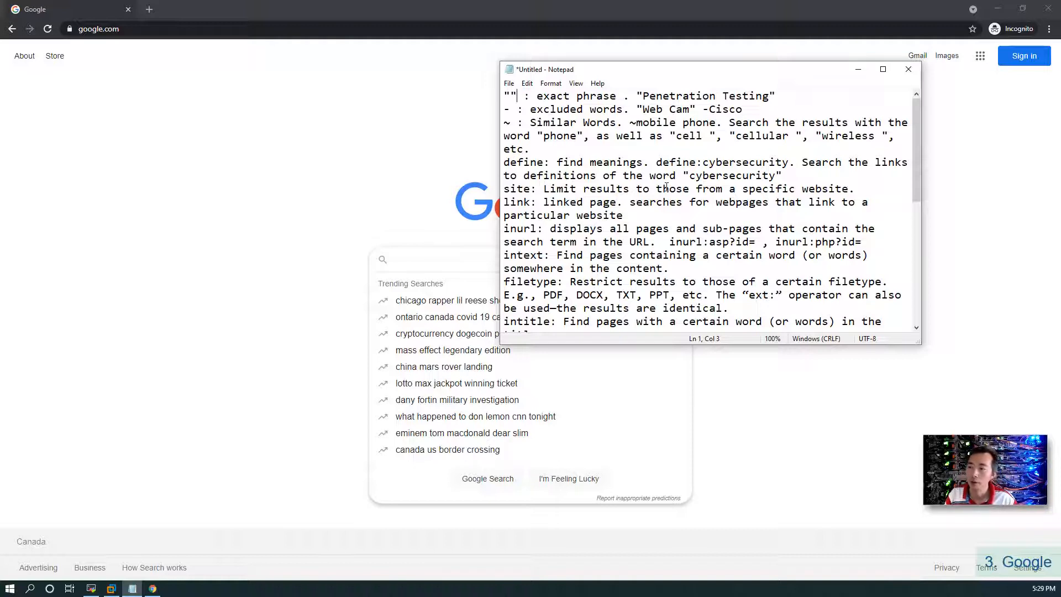
# Highlight the define, site, link and inurl operators in the Notepad notes
pyautogui.doubleClick(530, 162)
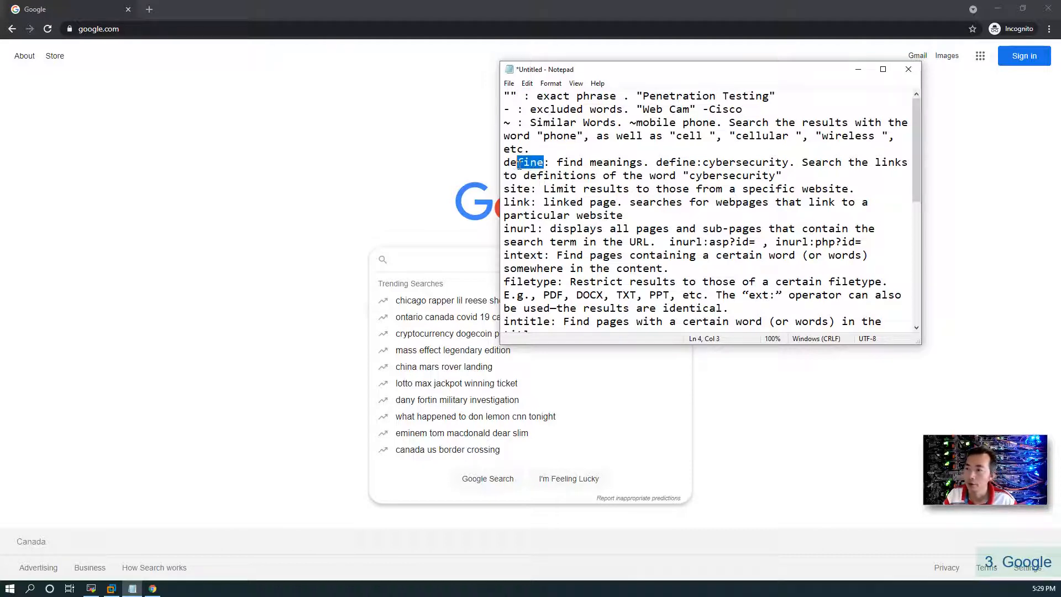
pyautogui.doubleClick(522, 162)
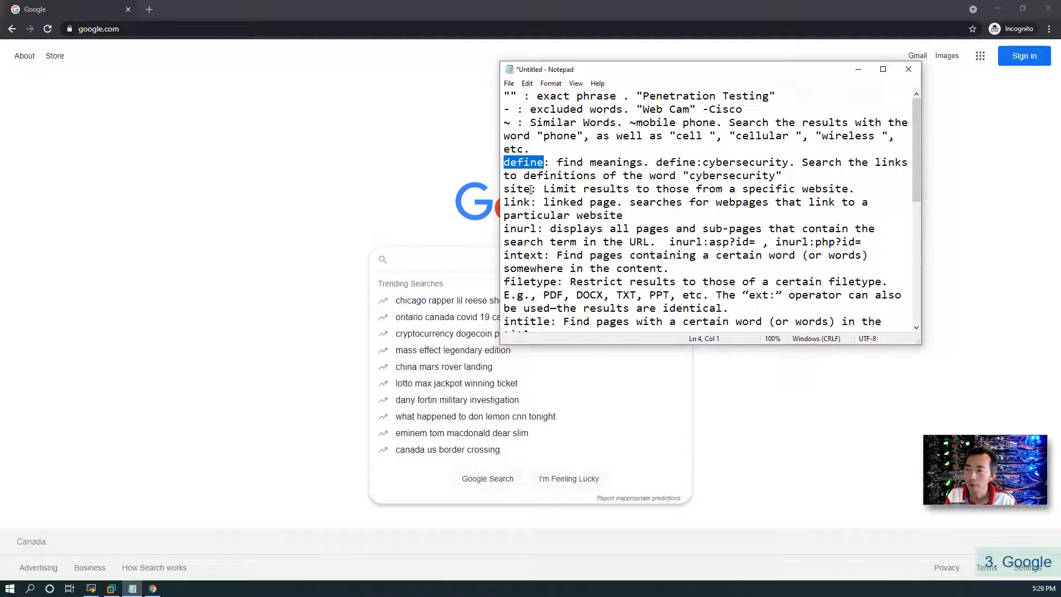
pyautogui.doubleClick(516, 188)
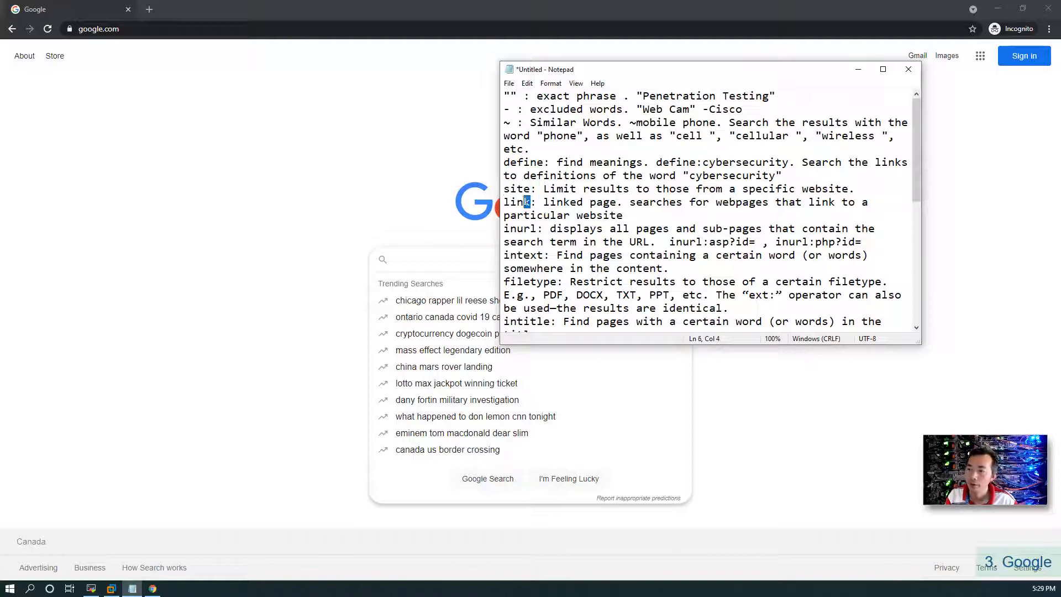
pyautogui.doubleClick(517, 202)
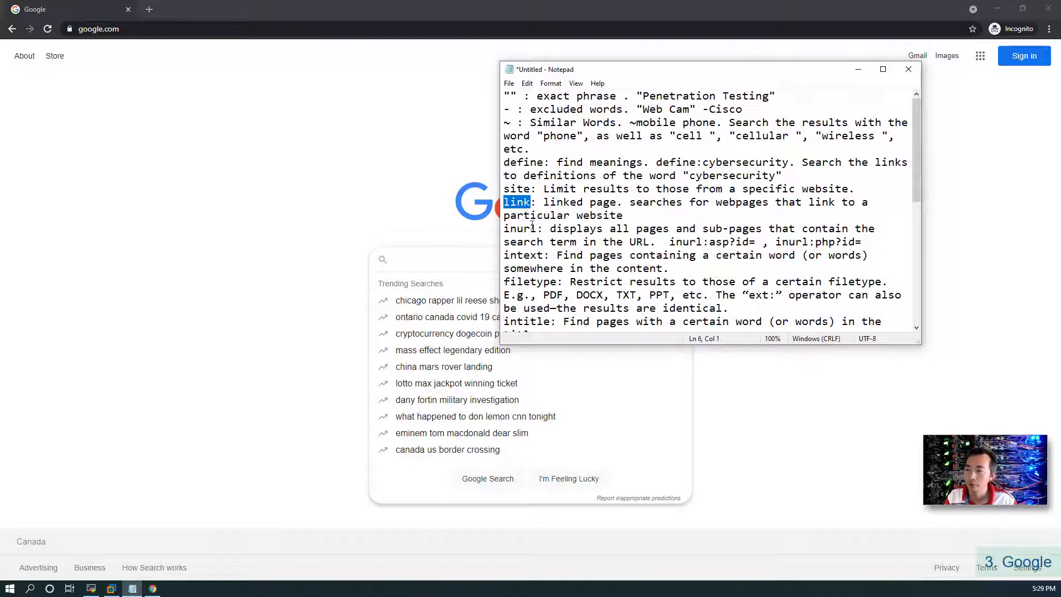
pyautogui.doubleClick(519, 229)
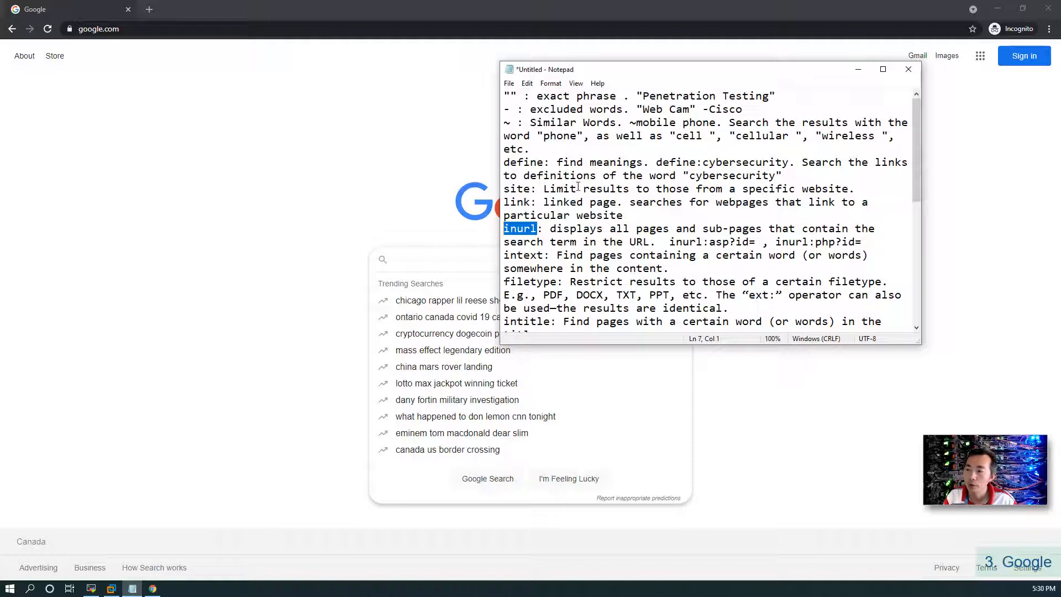
# Copy the site:msn.com intitle:admin|user|password|login query from the notes
pyautogui.scroll(-3)
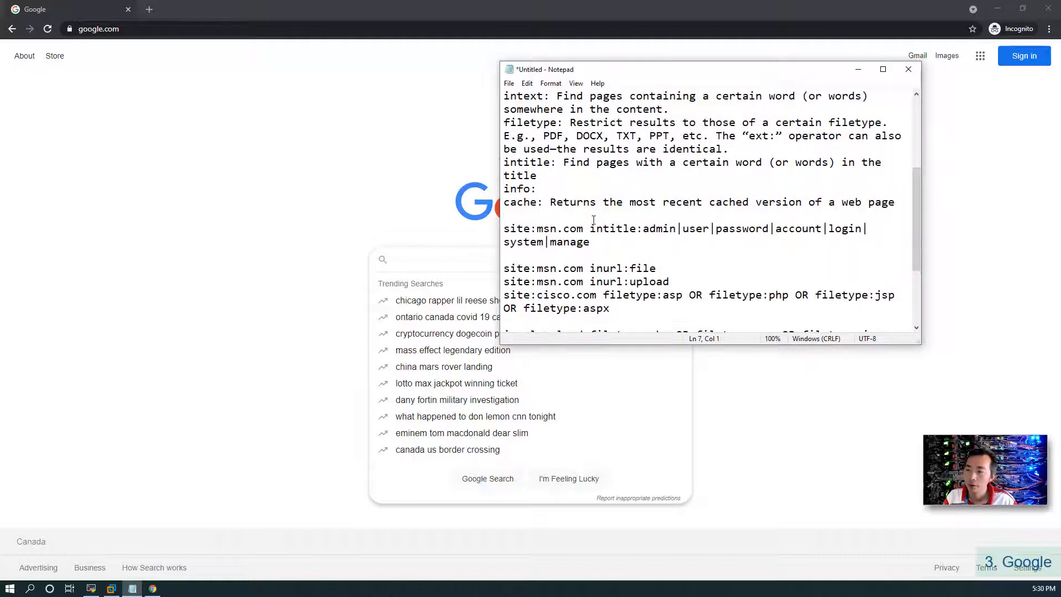
pyautogui.scroll(-3)
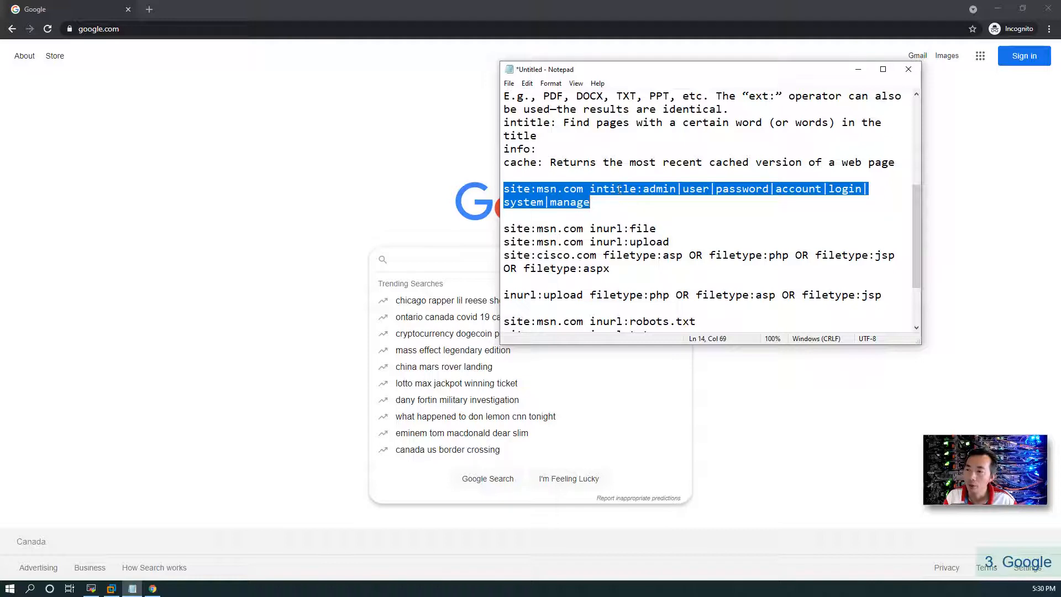
pyautogui.rightClick(618, 190)
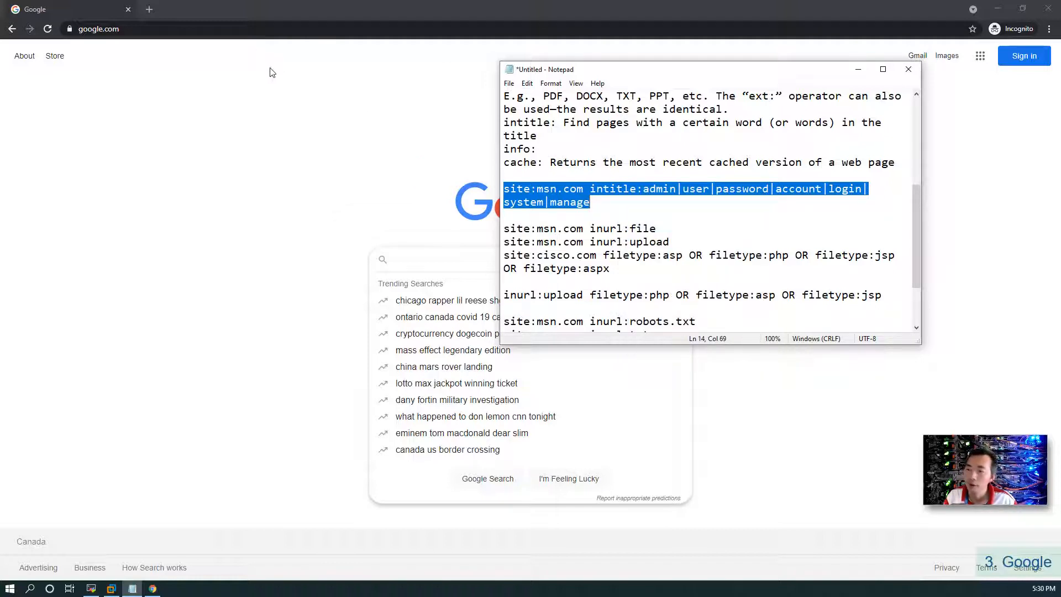
pyautogui.moveTo(287, 98)
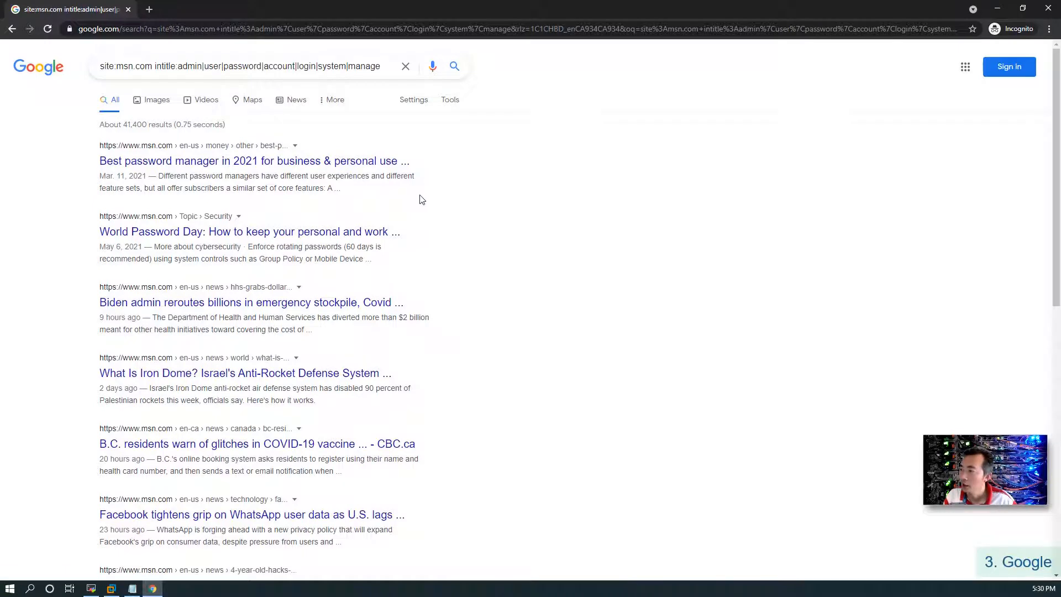
pyautogui.moveTo(437, 230)
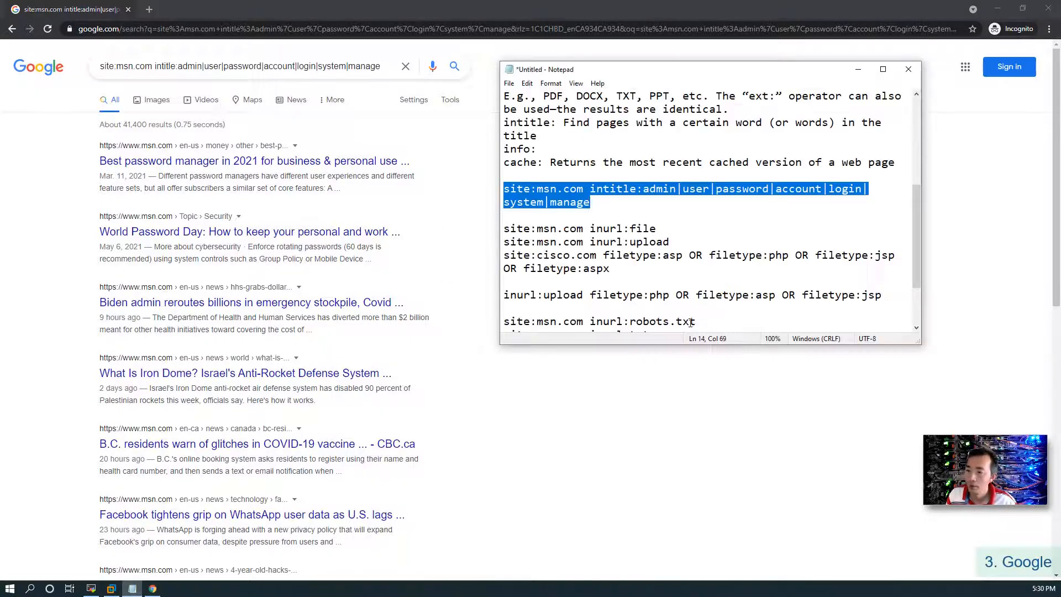
# From the inurl:upload results, open and scroll Ontario Tech's admissions Document Submission upload form
pyautogui.scroll(-3)
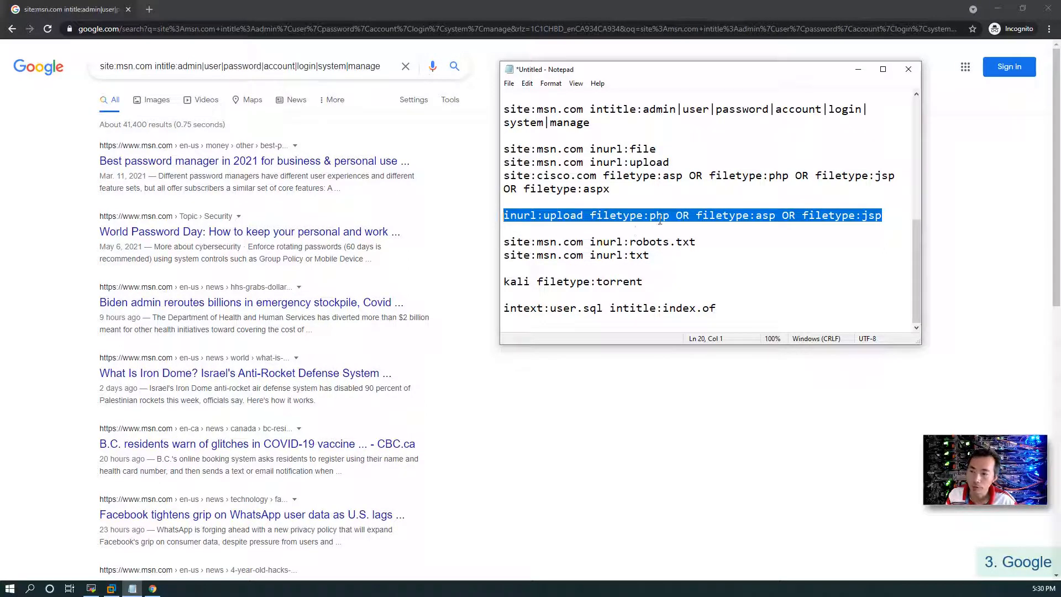
pyautogui.click(769, 216)
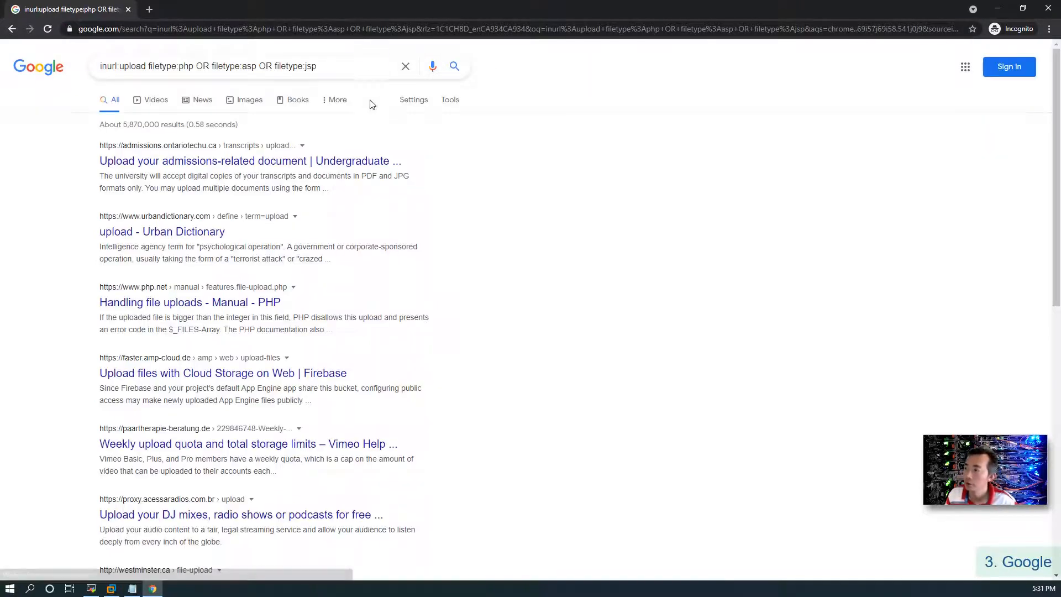
pyautogui.click(249, 161)
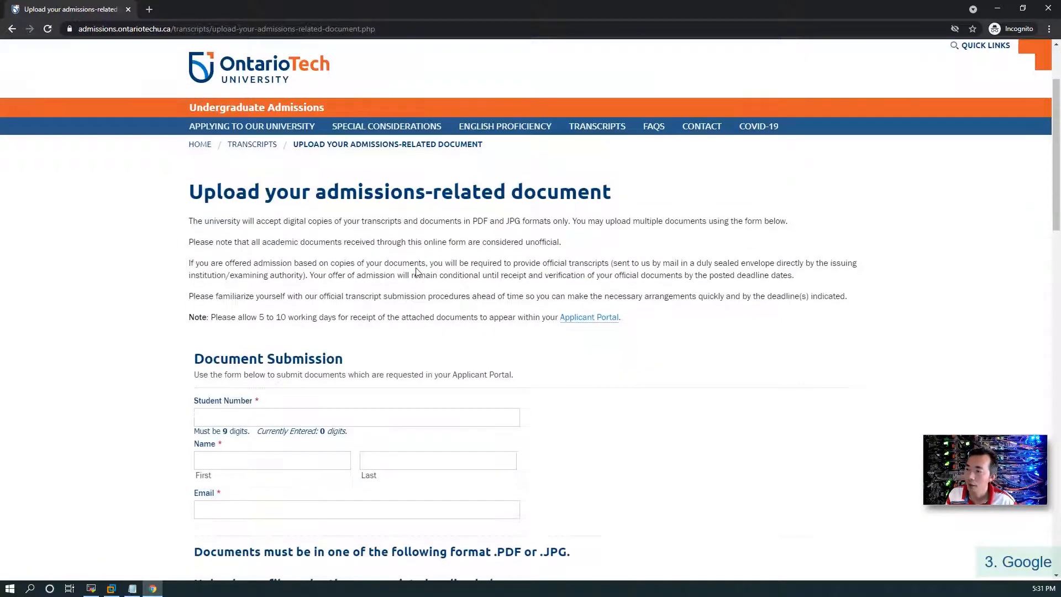
pyautogui.scroll(-3)
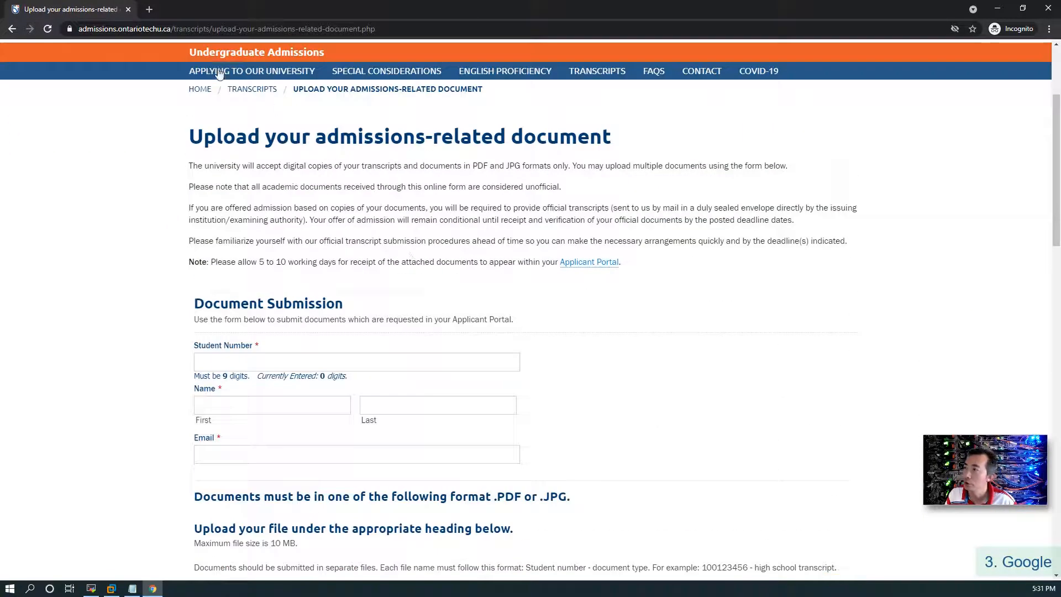
pyautogui.click(224, 28)
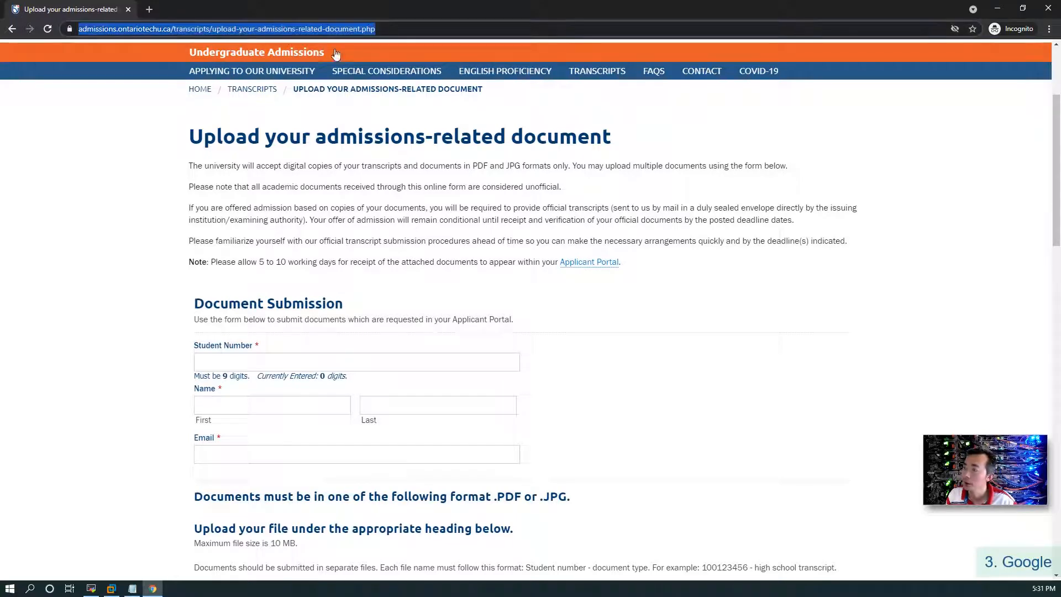
pyautogui.scroll(-3)
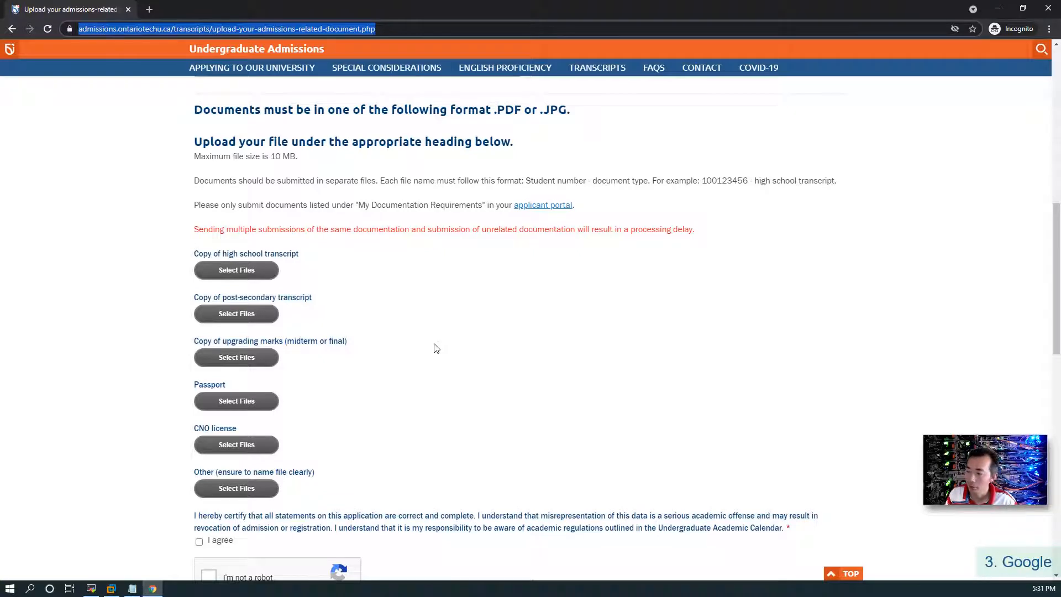
pyautogui.scroll(-3)
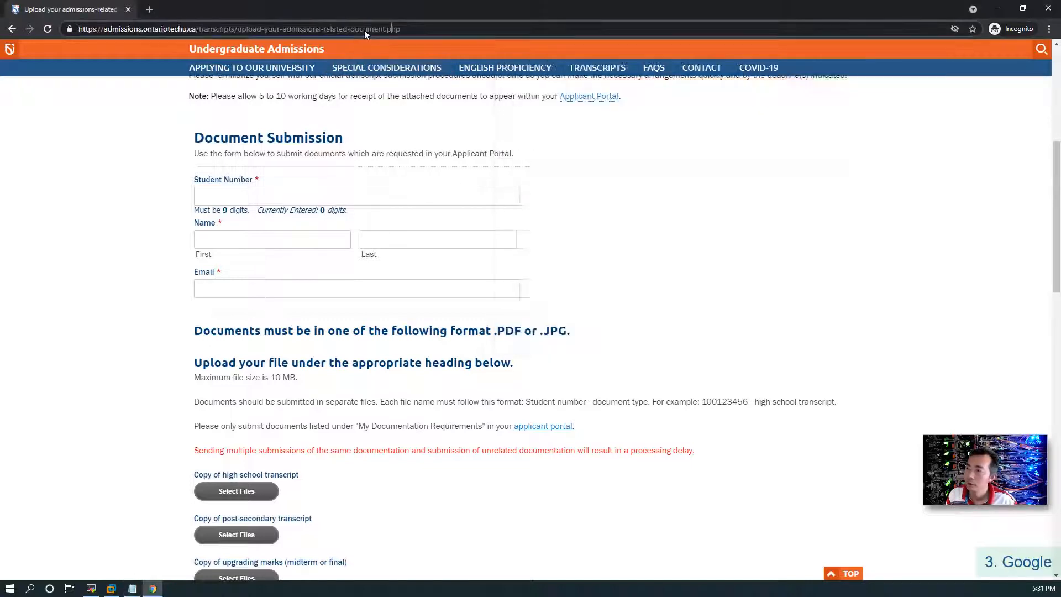
# Search site:msn.com inurl:robots.txt and open msn.com's robots.txt file
pyautogui.click(237, 28)
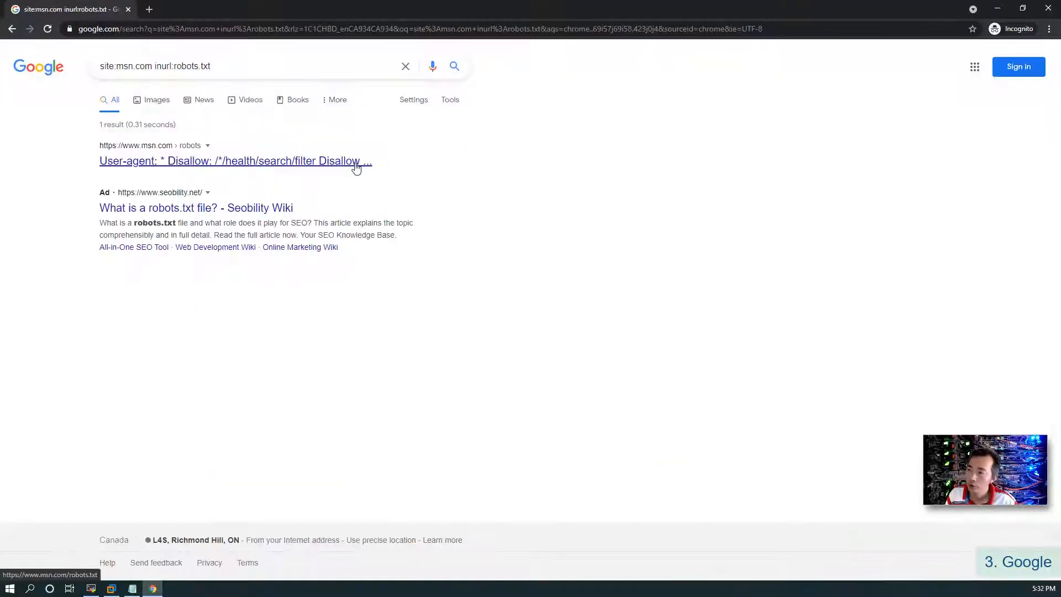
pyautogui.click(235, 161)
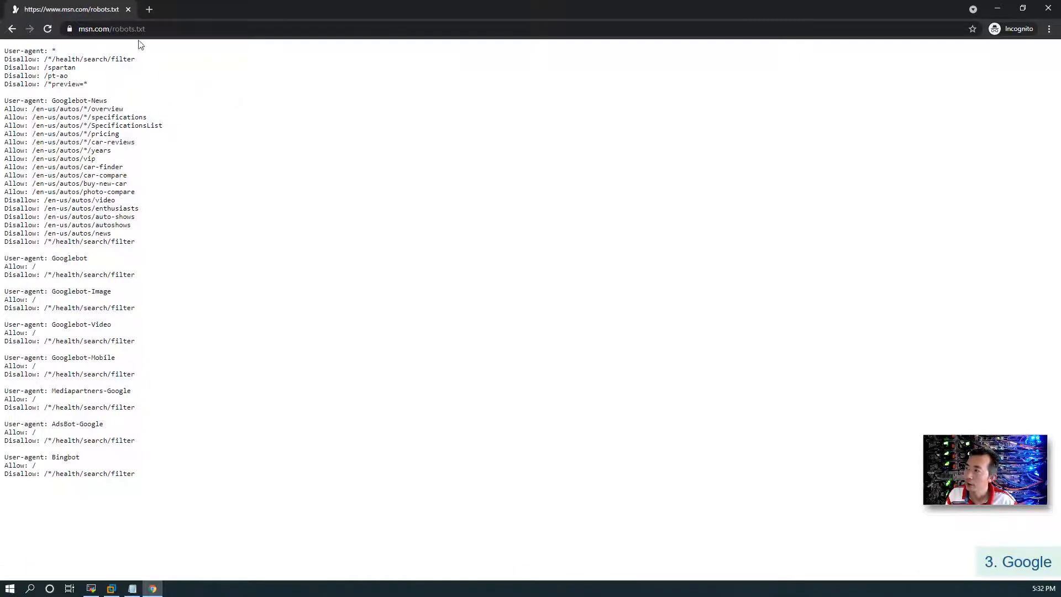
pyautogui.moveTo(151, 54)
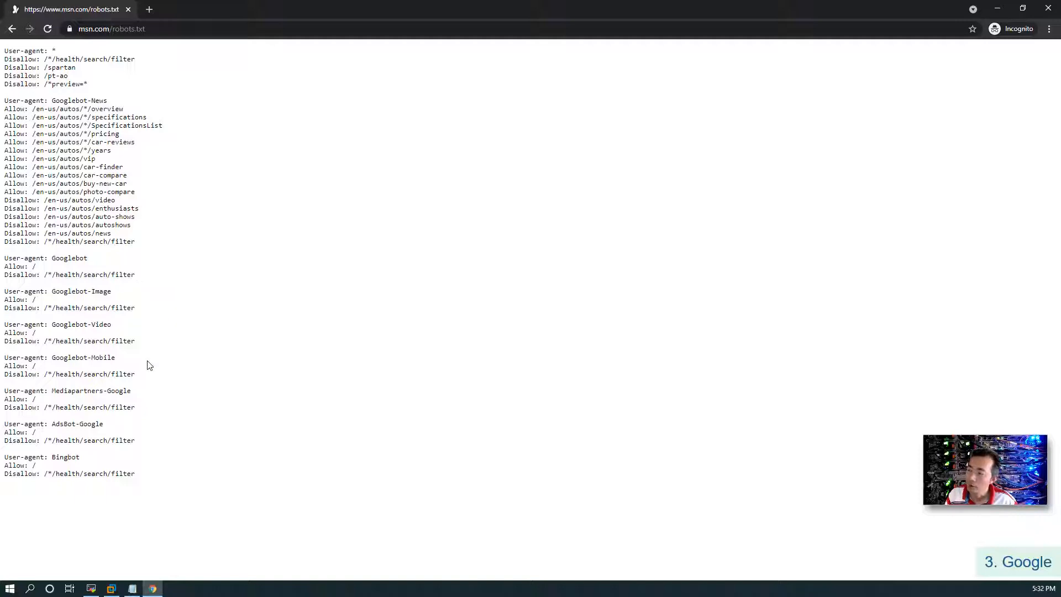
pyautogui.moveTo(151, 251)
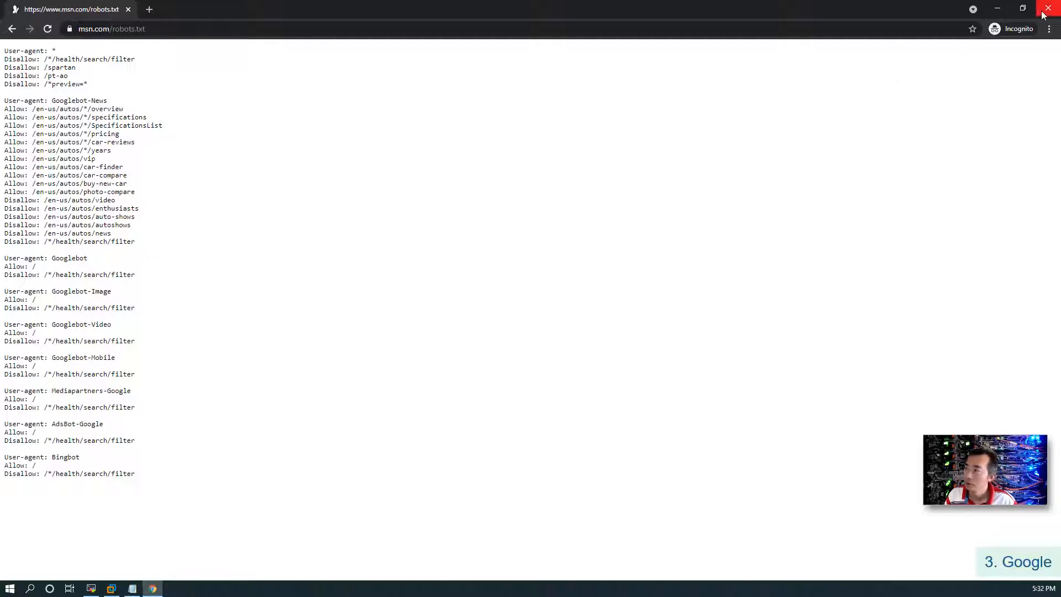
pyautogui.moveTo(471, 161)
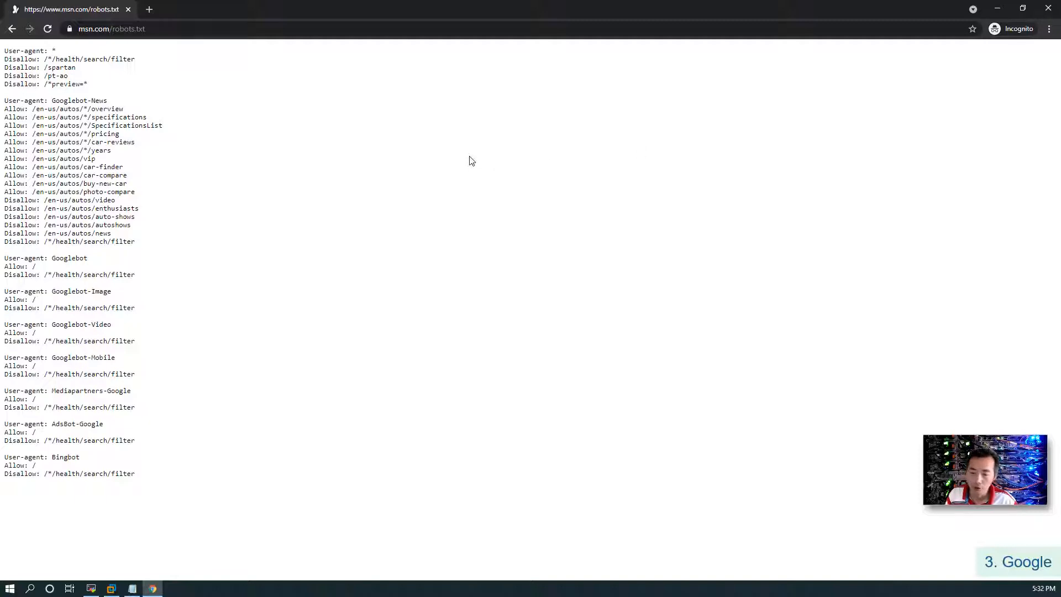
pyautogui.moveTo(311, 464)
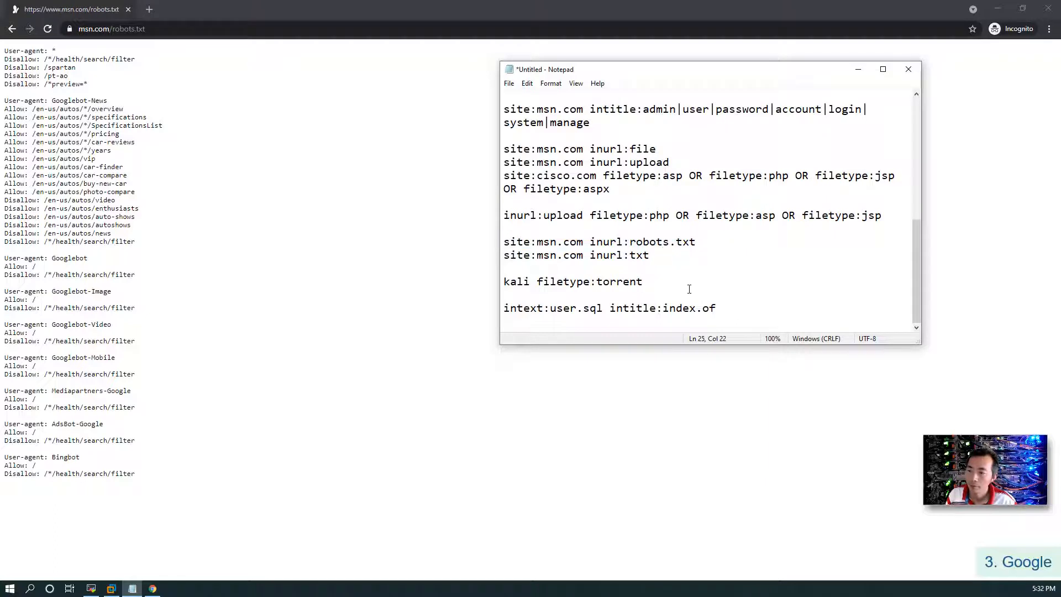
# Select the intext:user.sql intitle:index.of query line in the Notepad notes
pyautogui.tripleClick(609, 308)
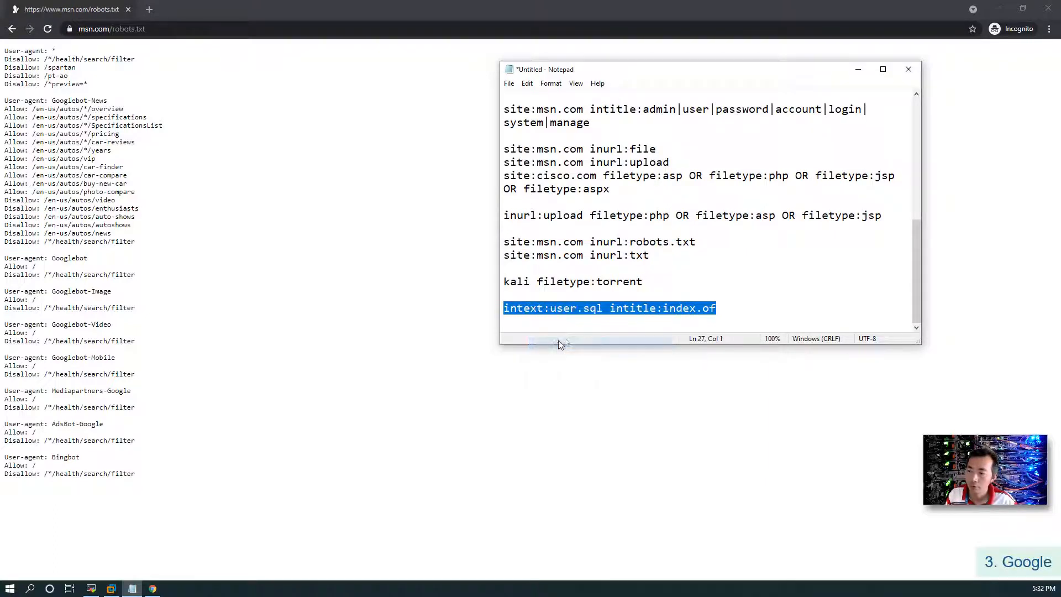
pyautogui.moveTo(440, 116)
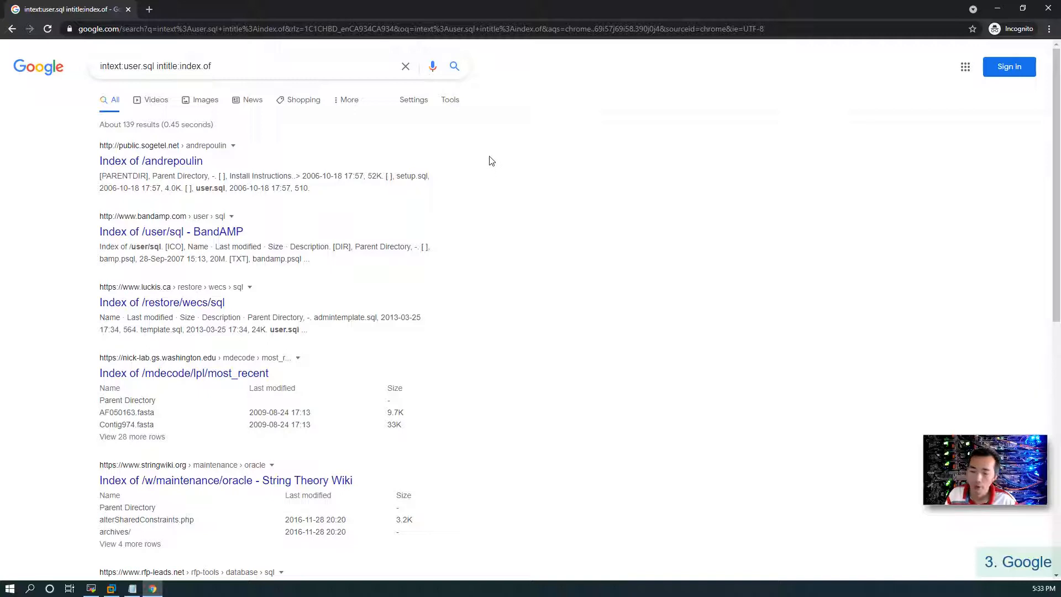
pyautogui.moveTo(473, 162)
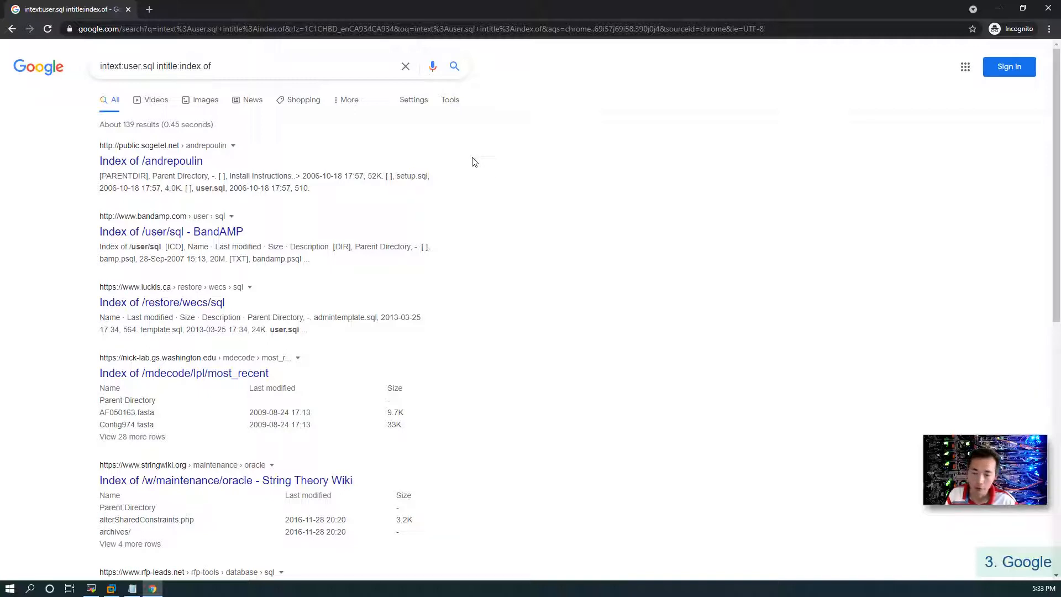
pyautogui.moveTo(452, 181)
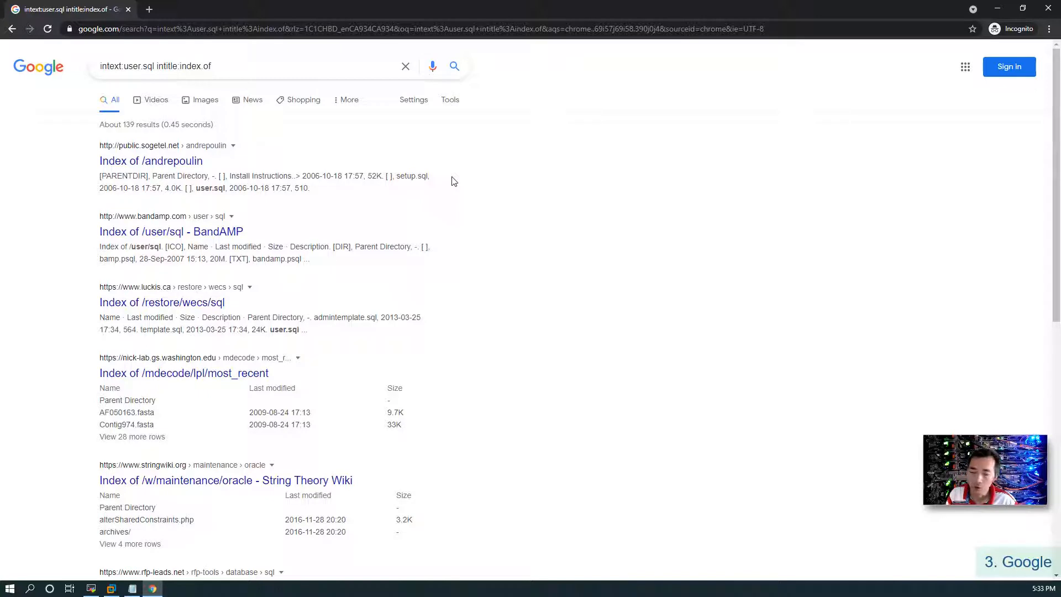
pyautogui.moveTo(446, 215)
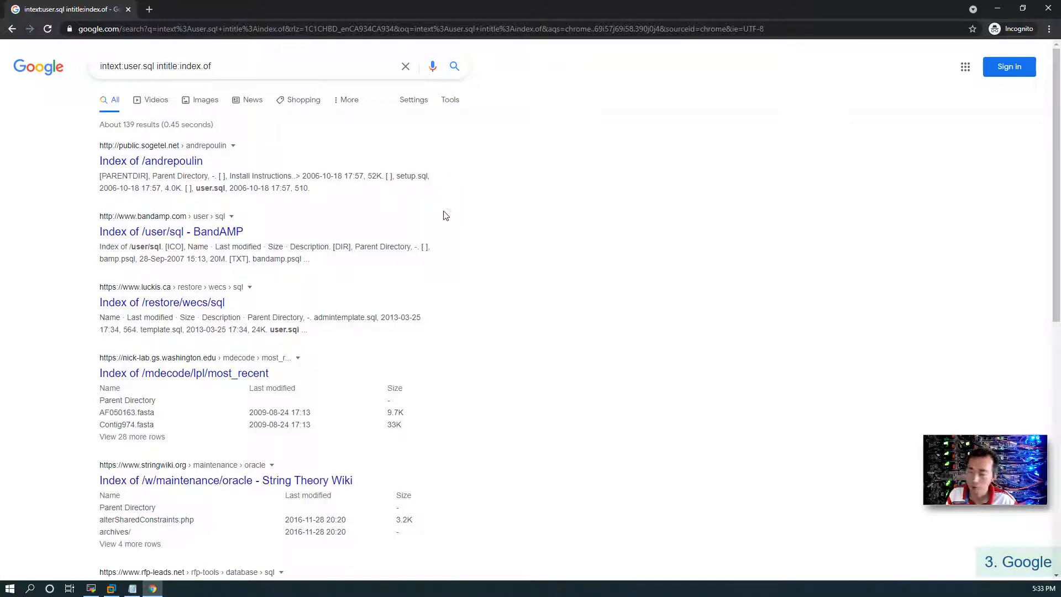
# View BandAMP's exposed /user/sql listing and its restore.sh script, then minimize Chrome
pyautogui.click(171, 231)
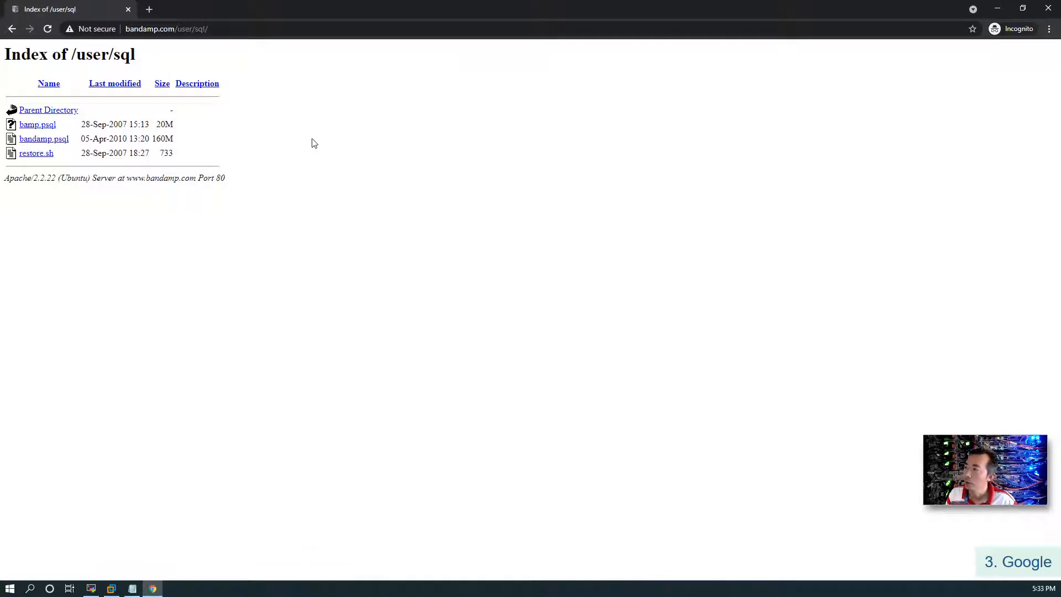
pyautogui.moveTo(215, 76)
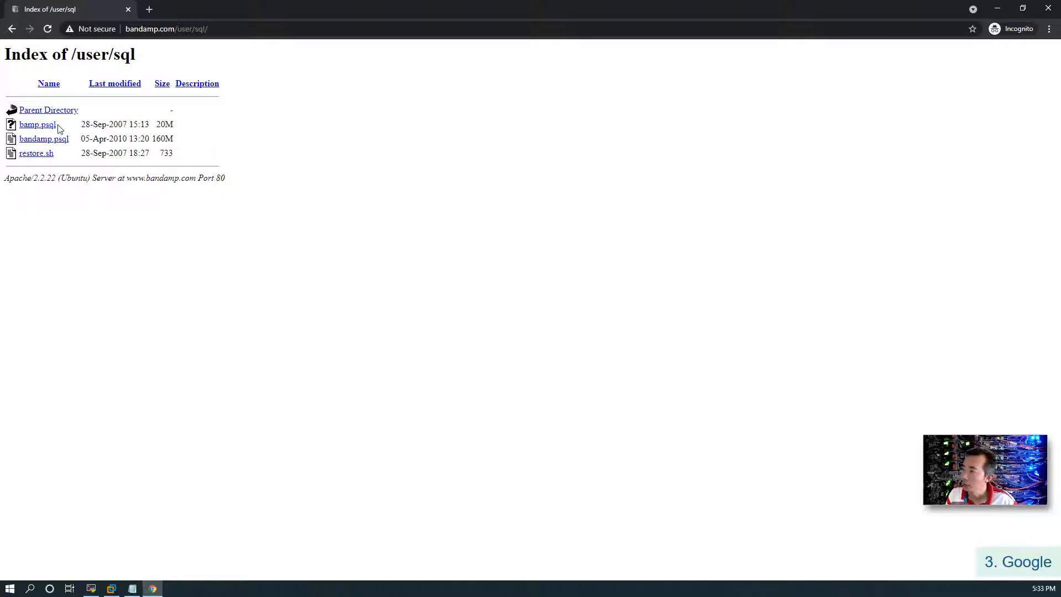
pyautogui.moveTo(37, 153)
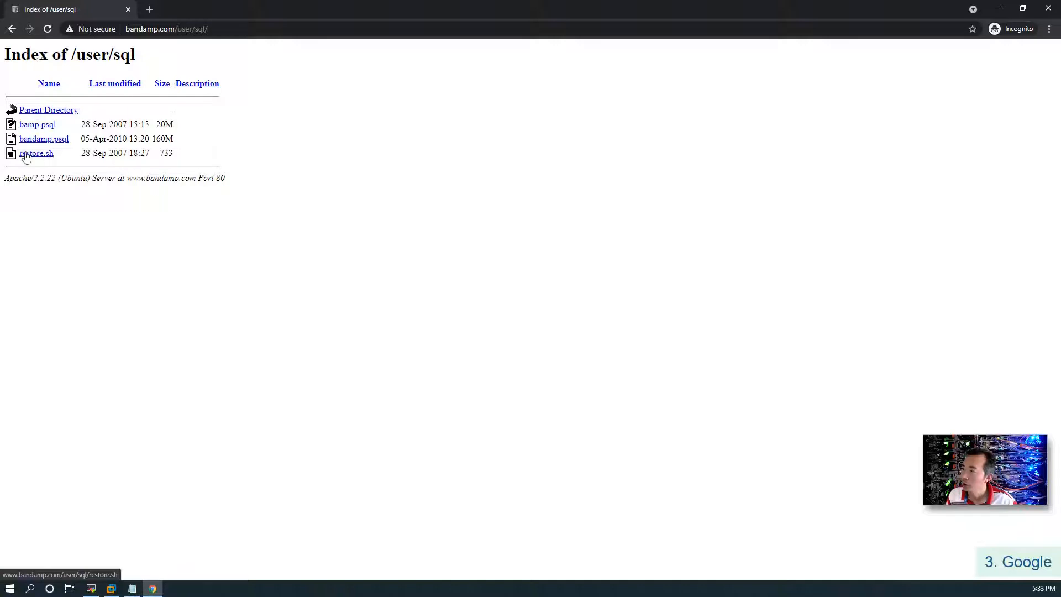
pyautogui.click(37, 153)
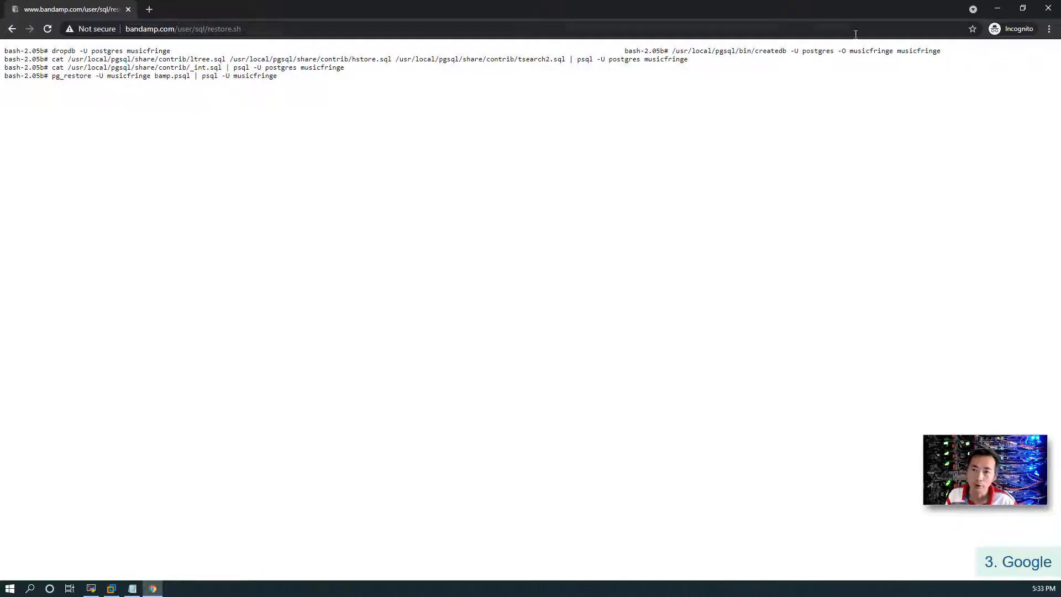
pyautogui.click(12, 28)
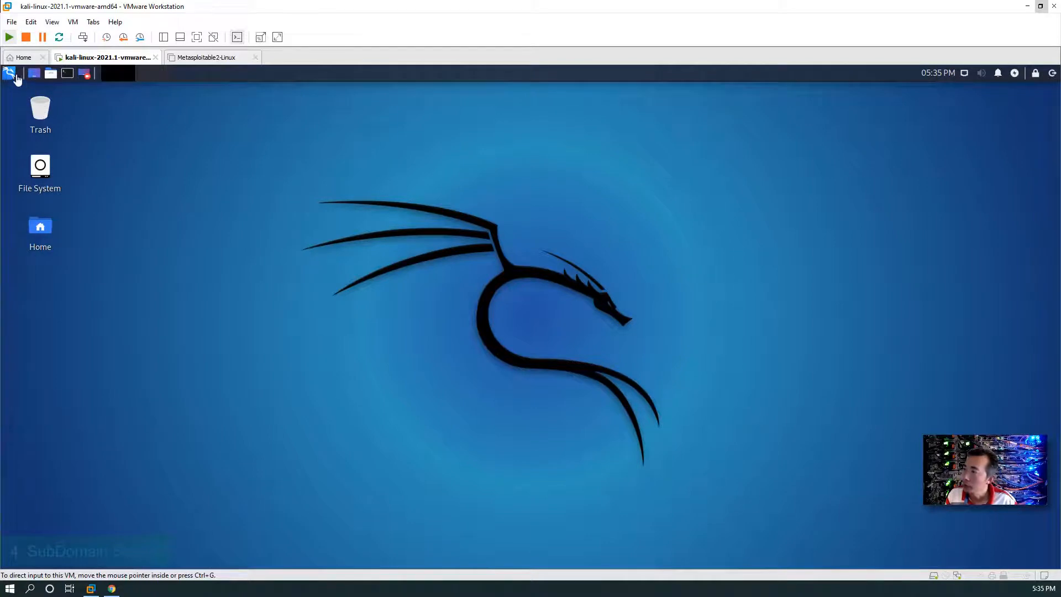
# Open the Kali applications menu to reach the Information Gathering tools like maltego
pyautogui.click(9, 73)
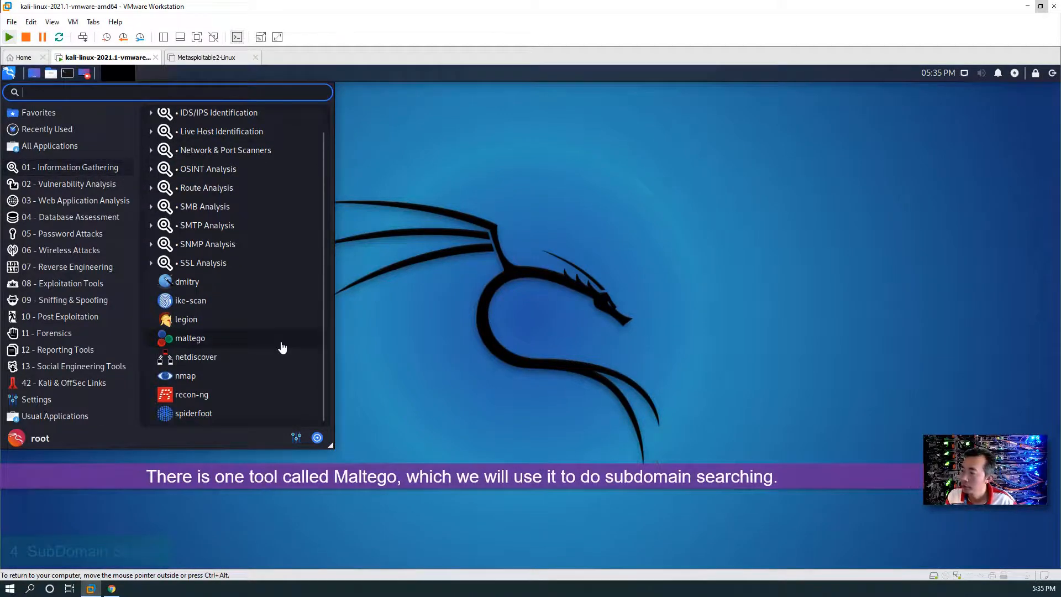
pyautogui.moveTo(217, 347)
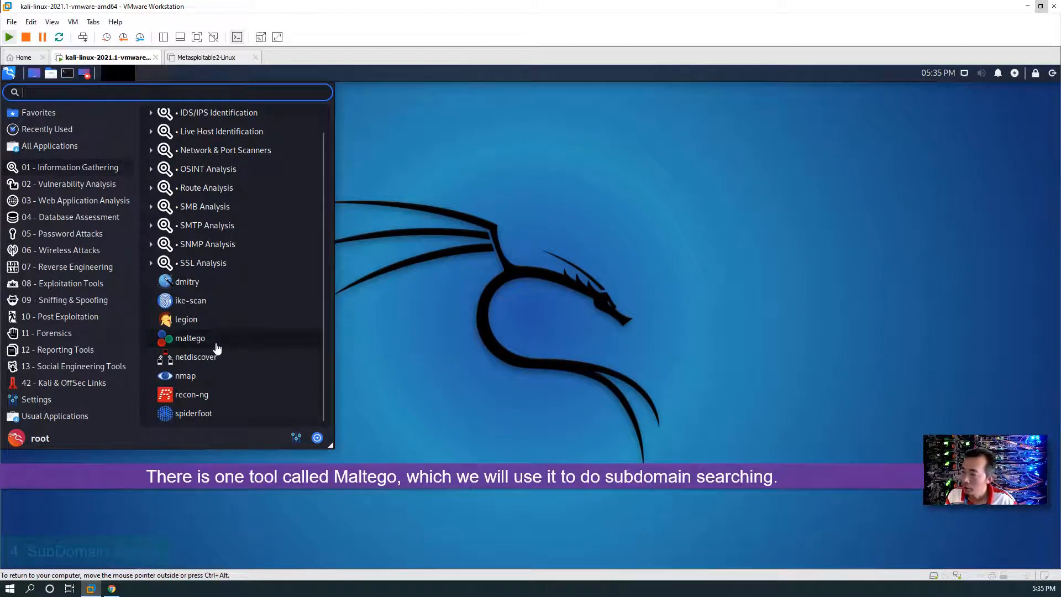
pyautogui.moveTo(191, 338)
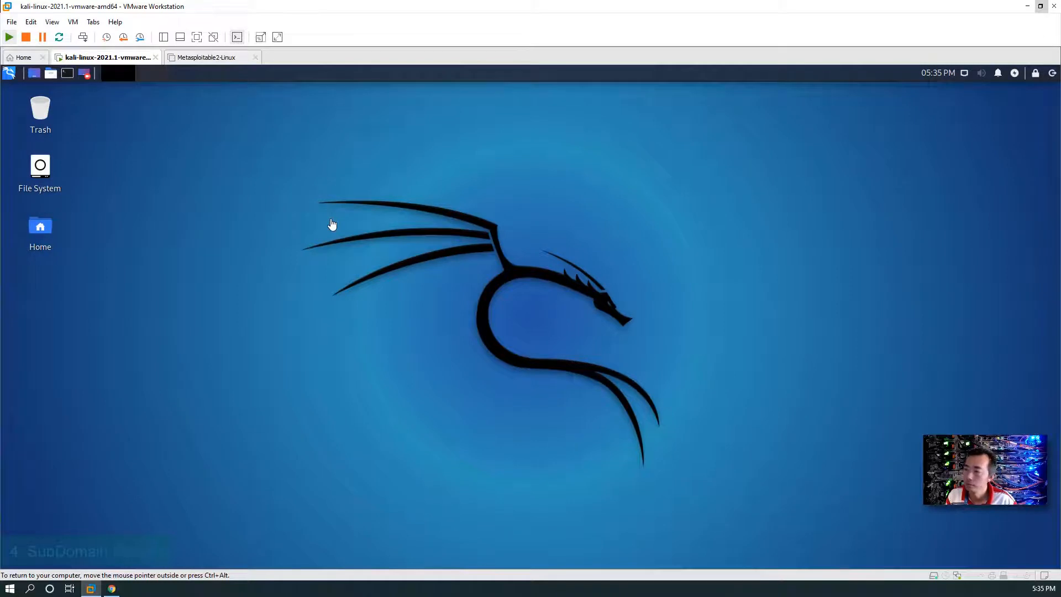
pyautogui.moveTo(635, 271)
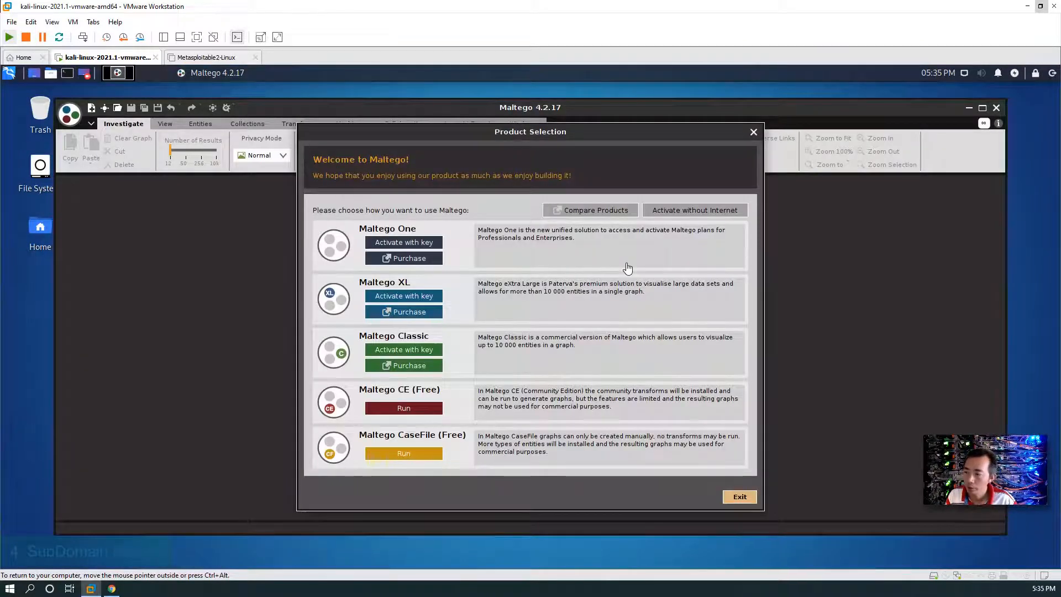
pyautogui.moveTo(369, 397)
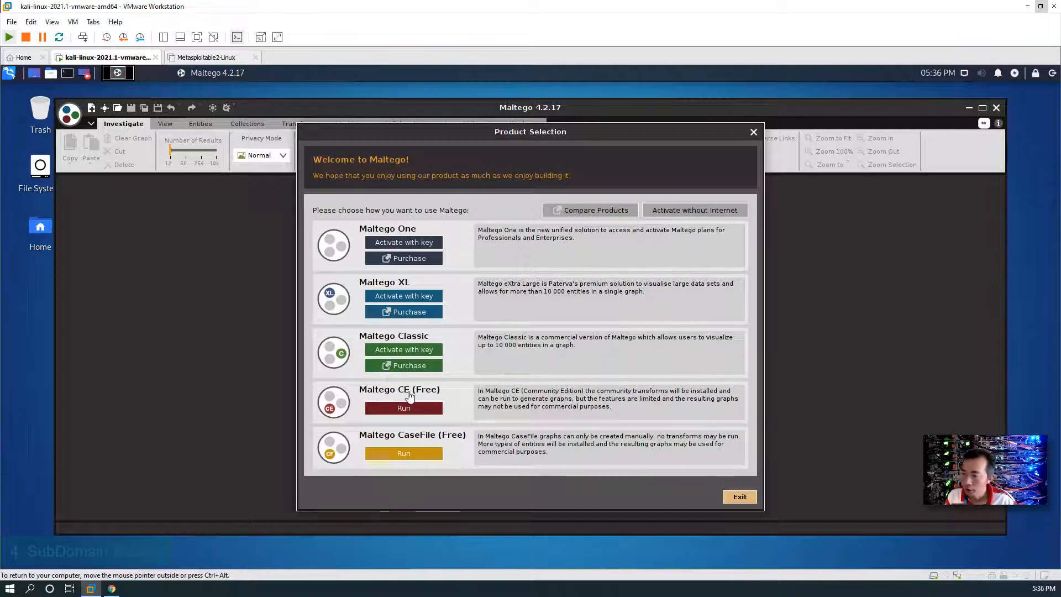
# Choose Community Edition, accept the license, and advance through login, transforms and browser steps to Ready
pyautogui.click(404, 407)
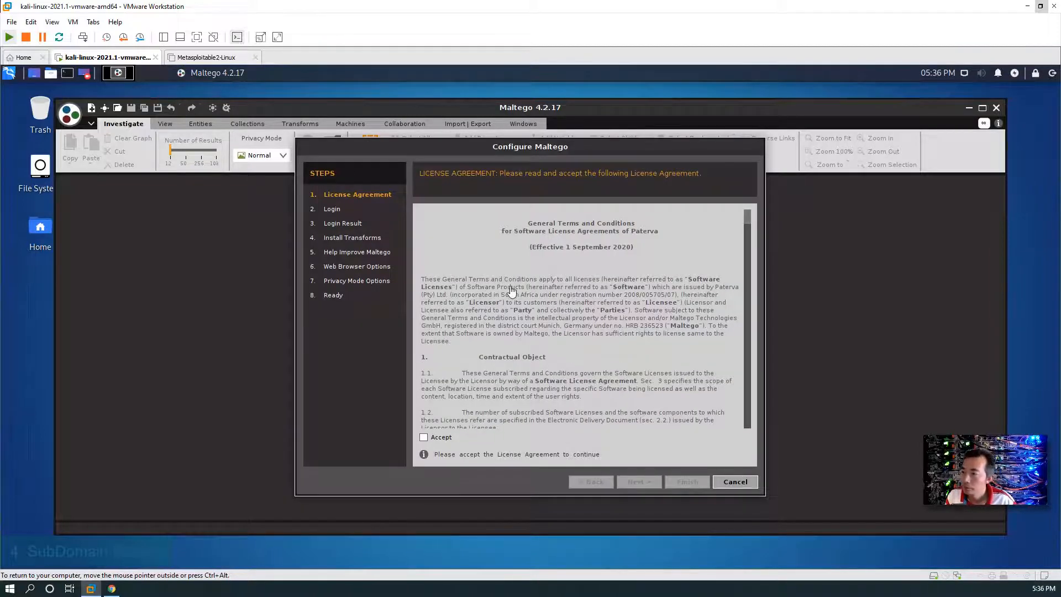
pyautogui.click(424, 438)
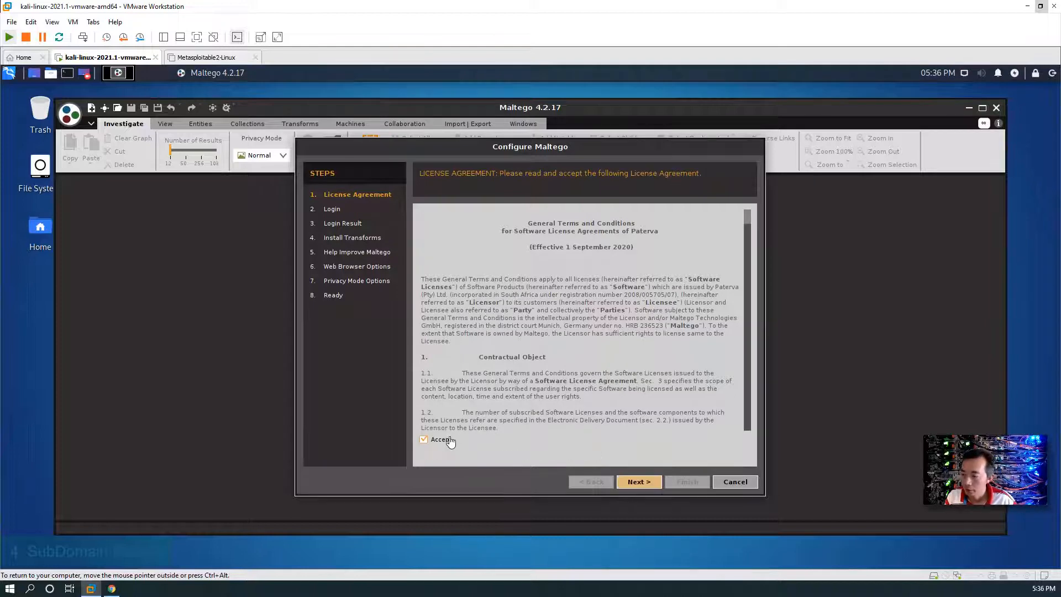
pyautogui.click(637, 482)
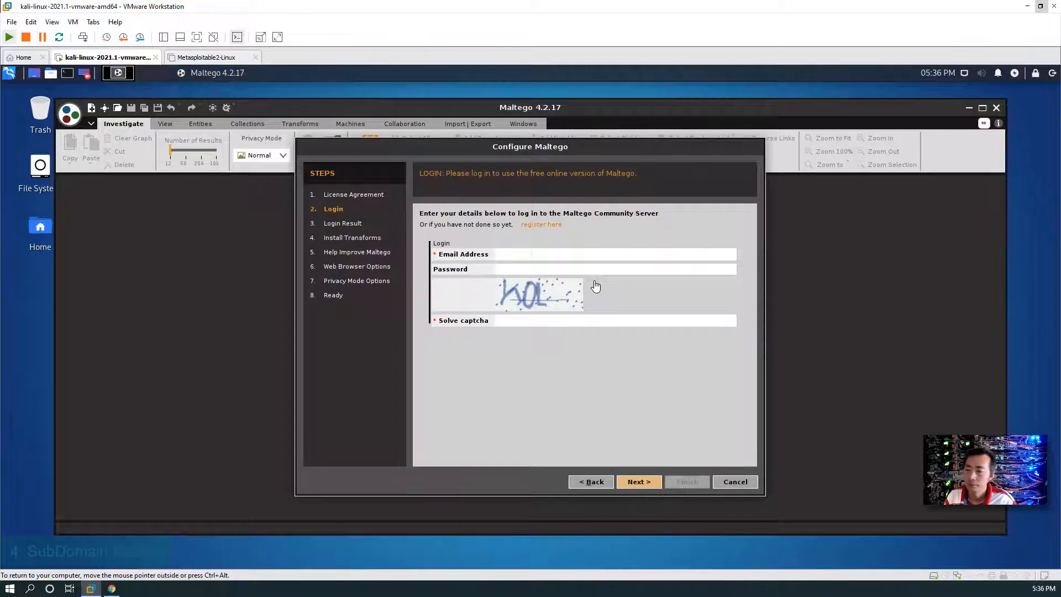
pyautogui.click(615, 253)
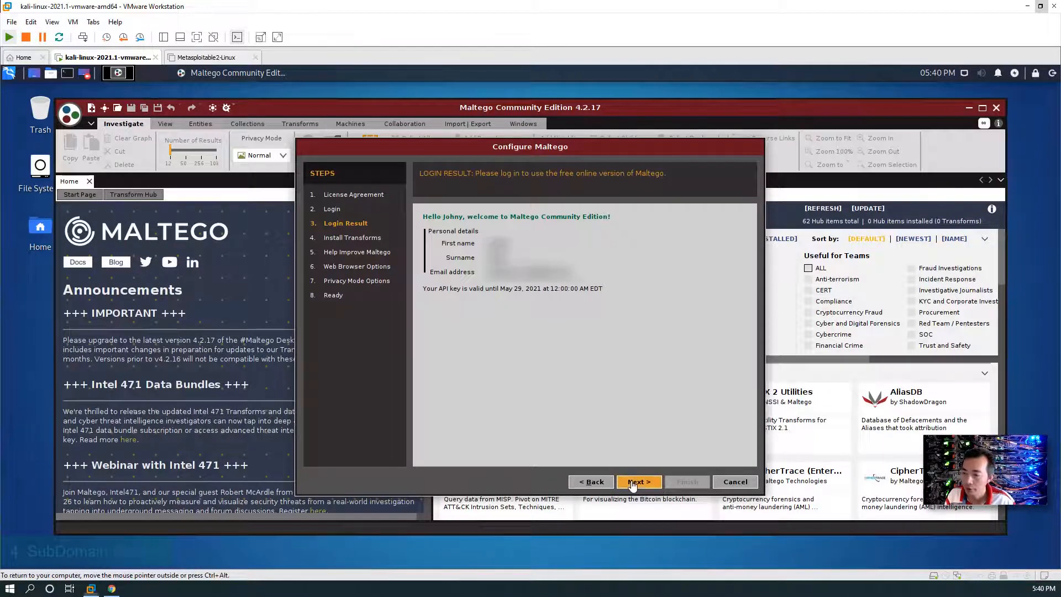
pyautogui.click(637, 481)
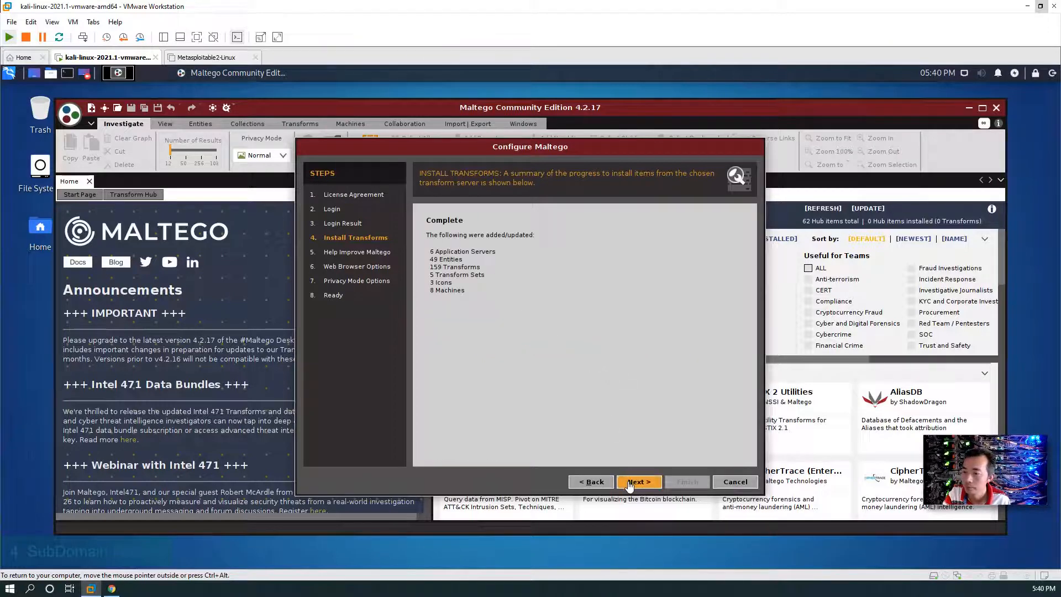
pyautogui.click(637, 481)
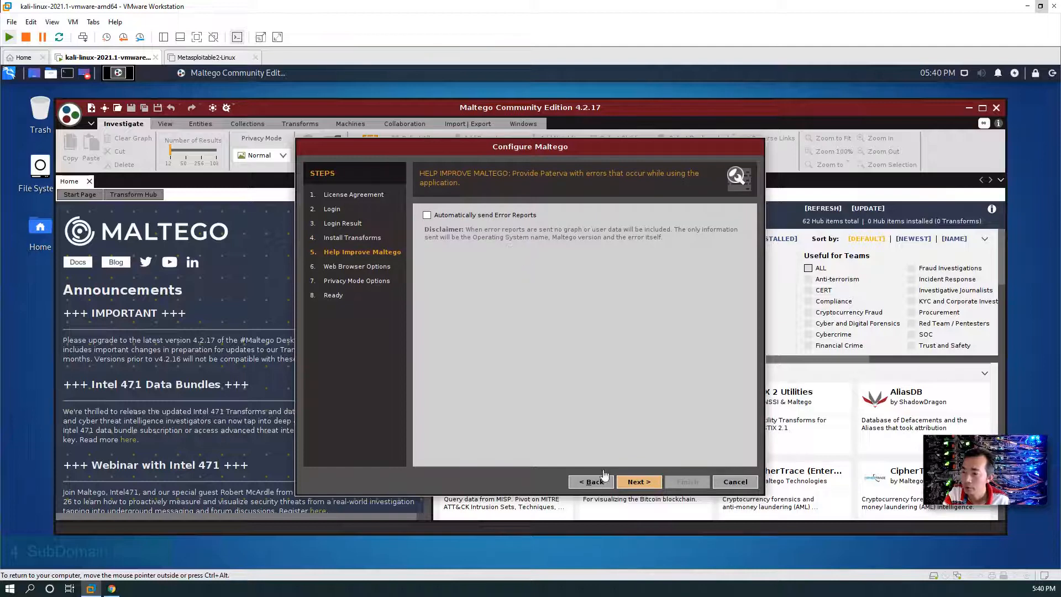
pyautogui.click(636, 482)
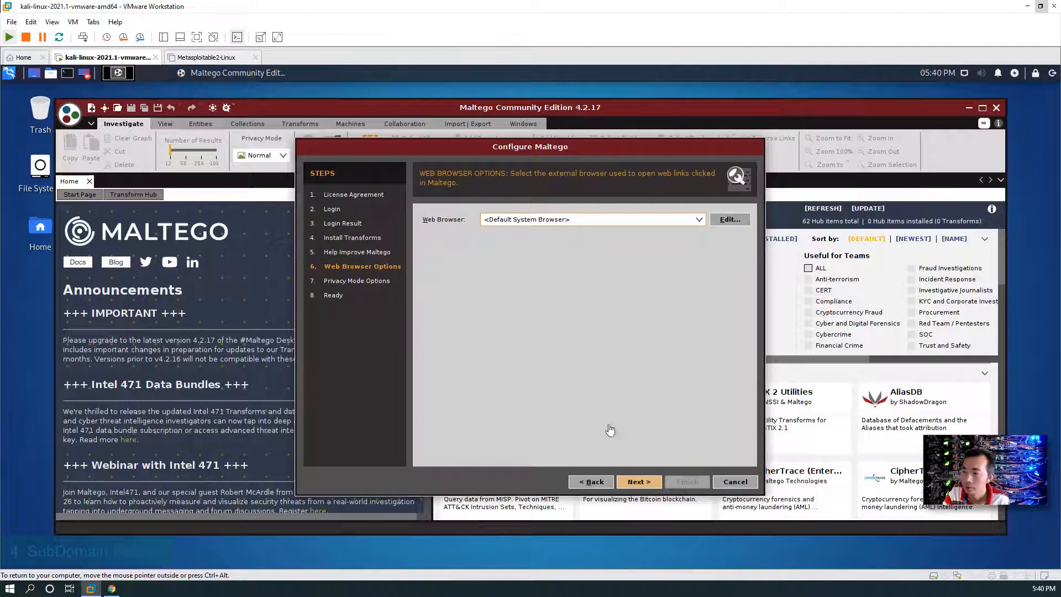
pyautogui.click(638, 481)
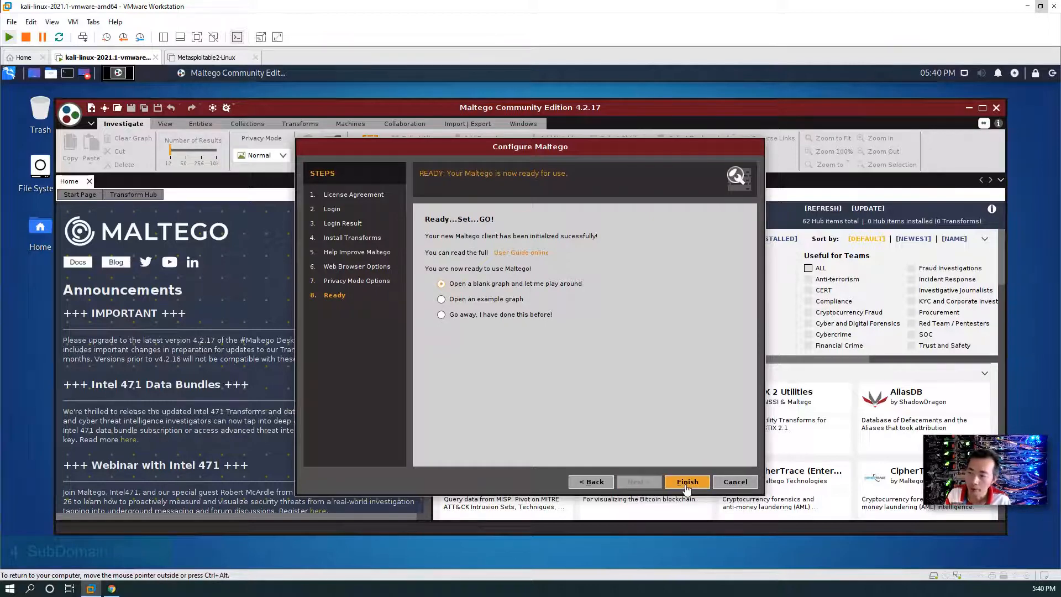
# Finish setup, acknowledge the privacy notice, and try then clear the Free, trial and Paid hub filters
pyautogui.click(687, 482)
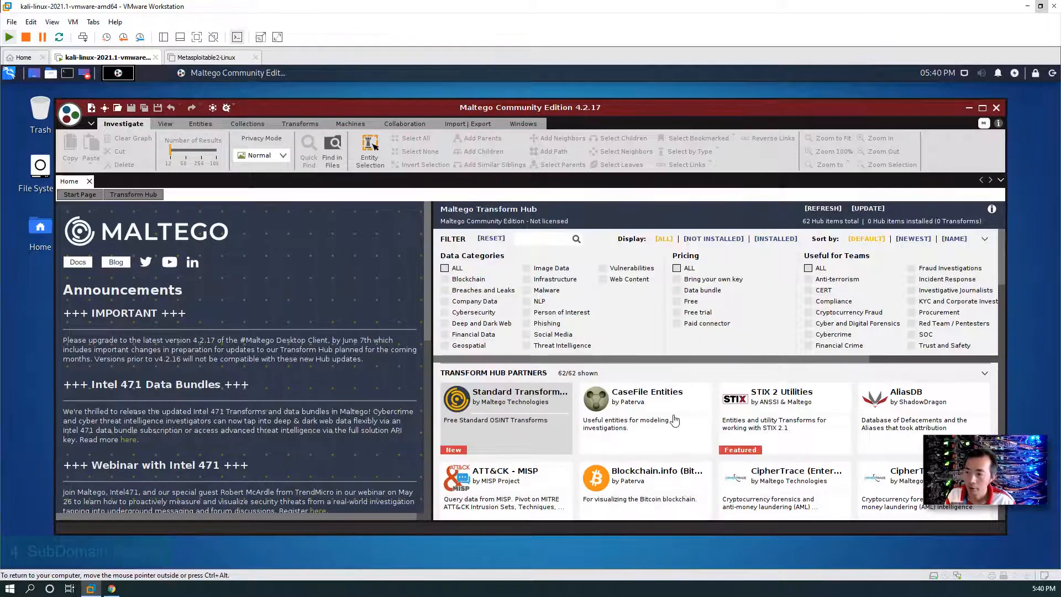
pyautogui.moveTo(564, 362)
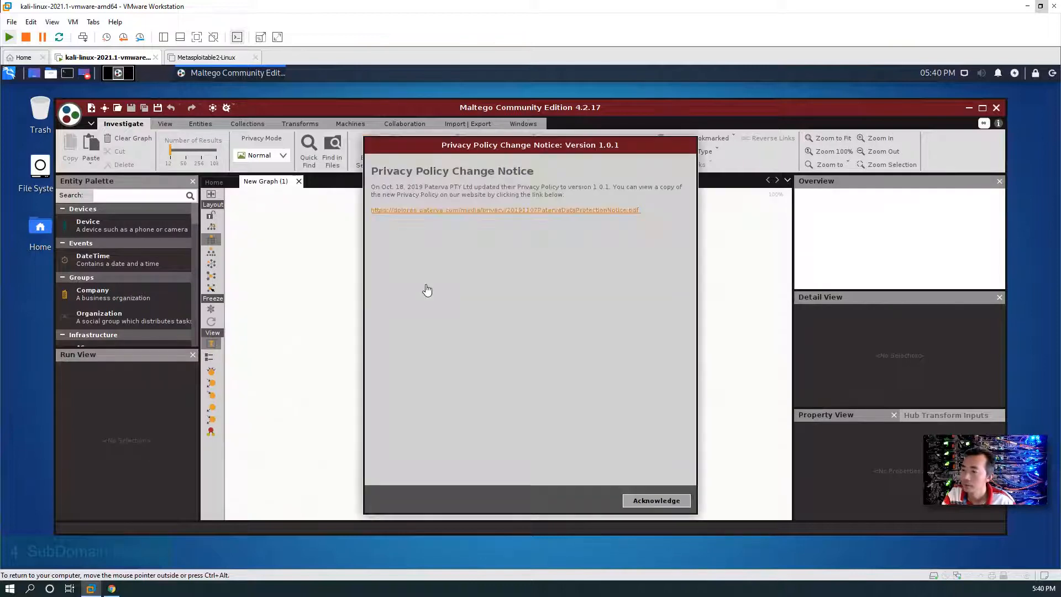
pyautogui.moveTo(480, 328)
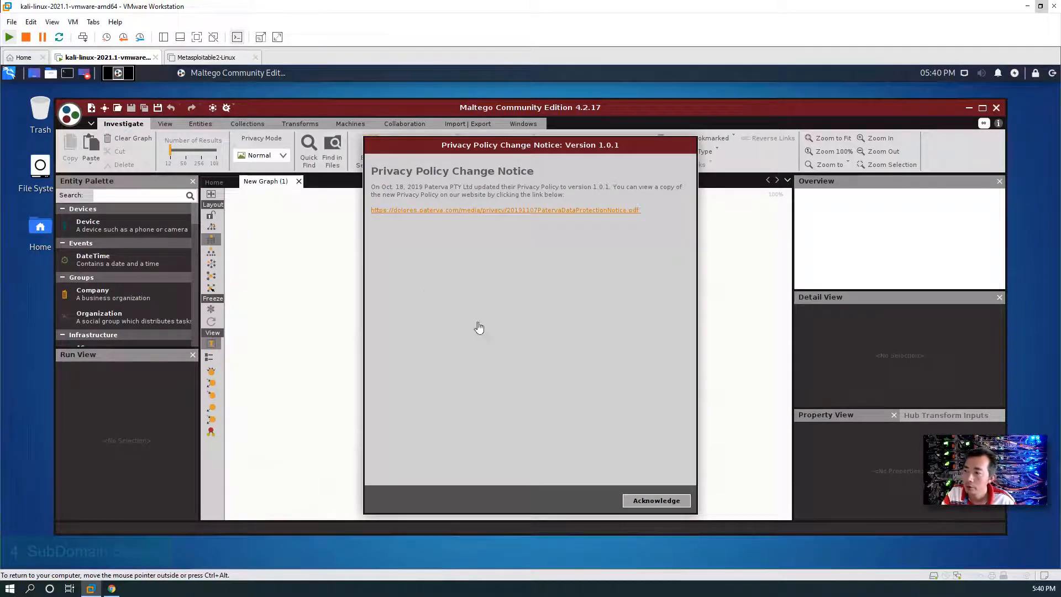
pyautogui.click(655, 500)
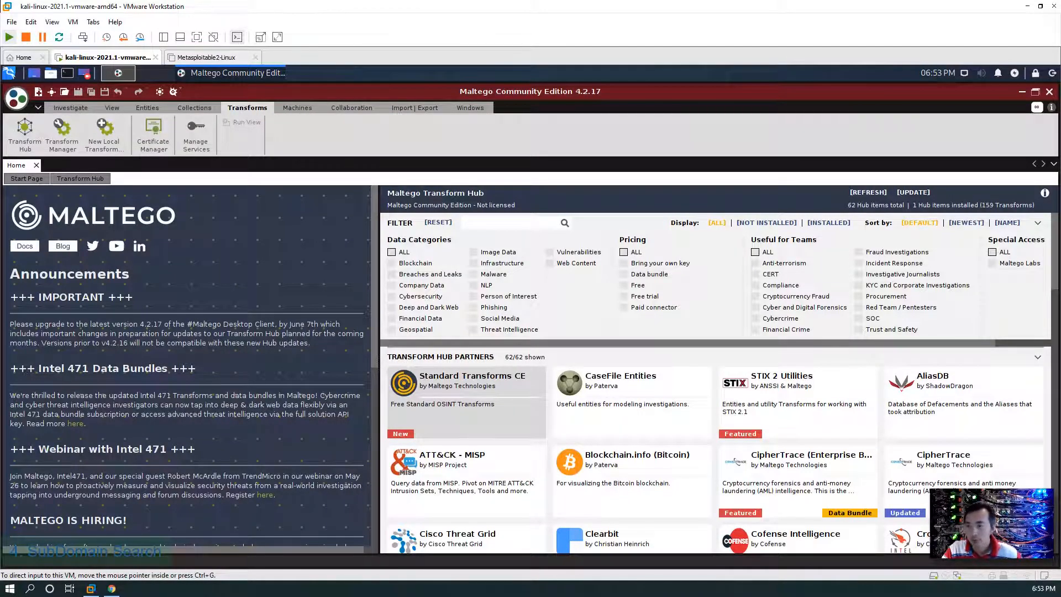
pyautogui.moveTo(713, 352)
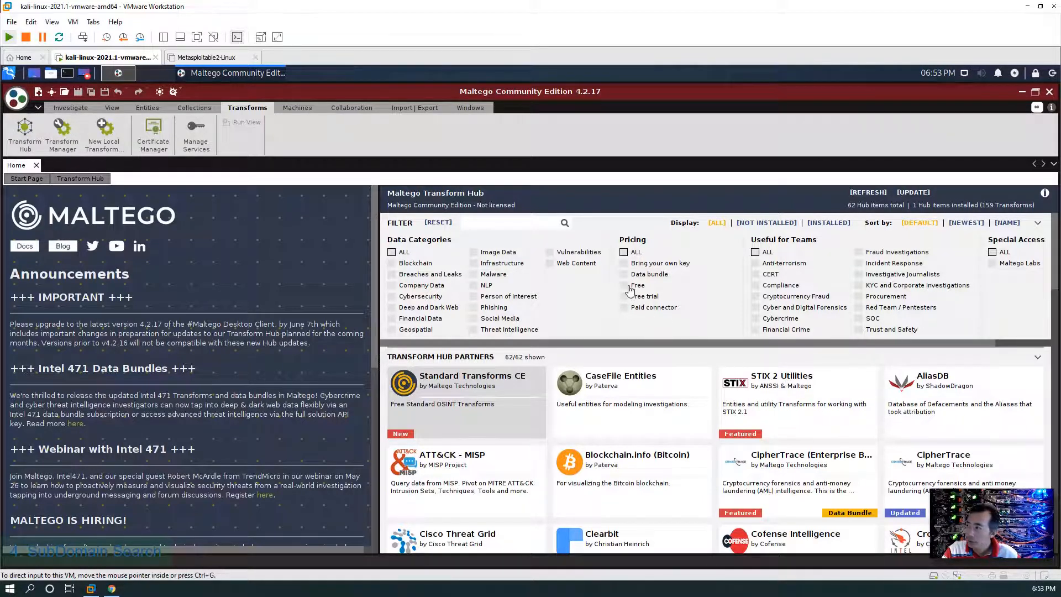
pyautogui.click(624, 285)
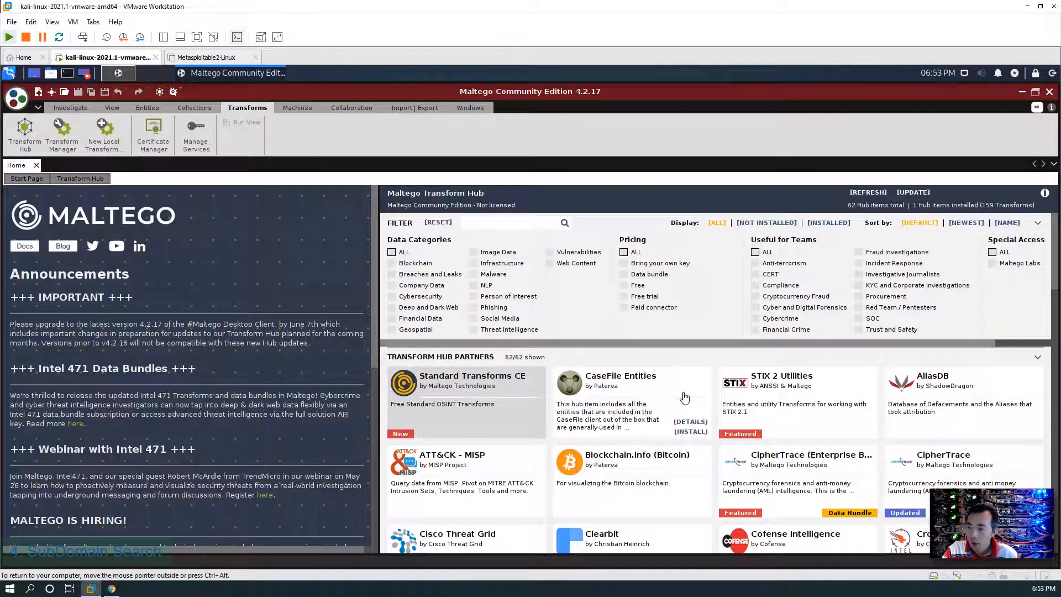
pyautogui.click(624, 285)
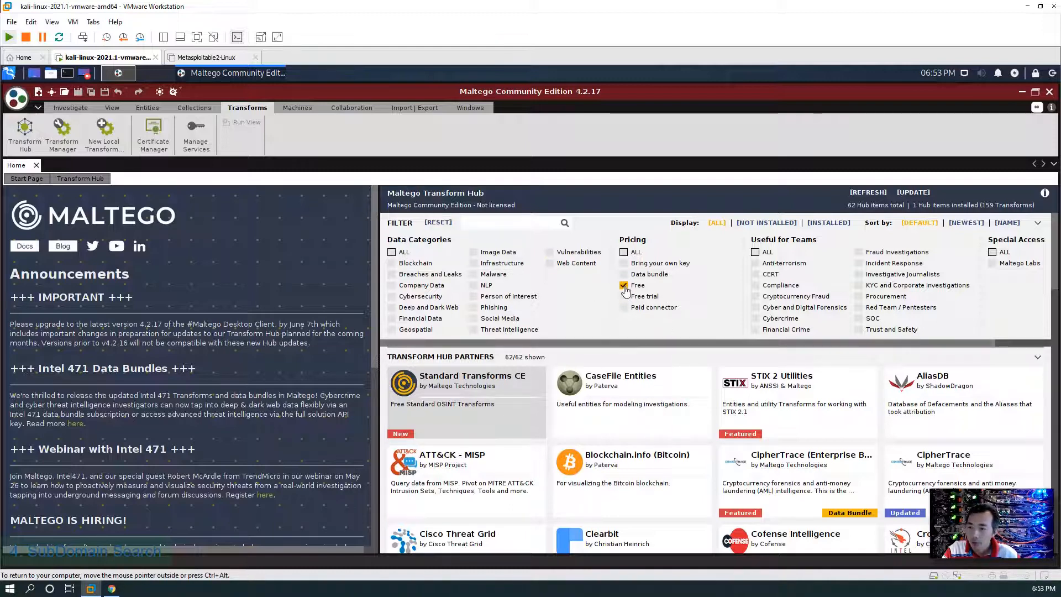
pyautogui.click(623, 286)
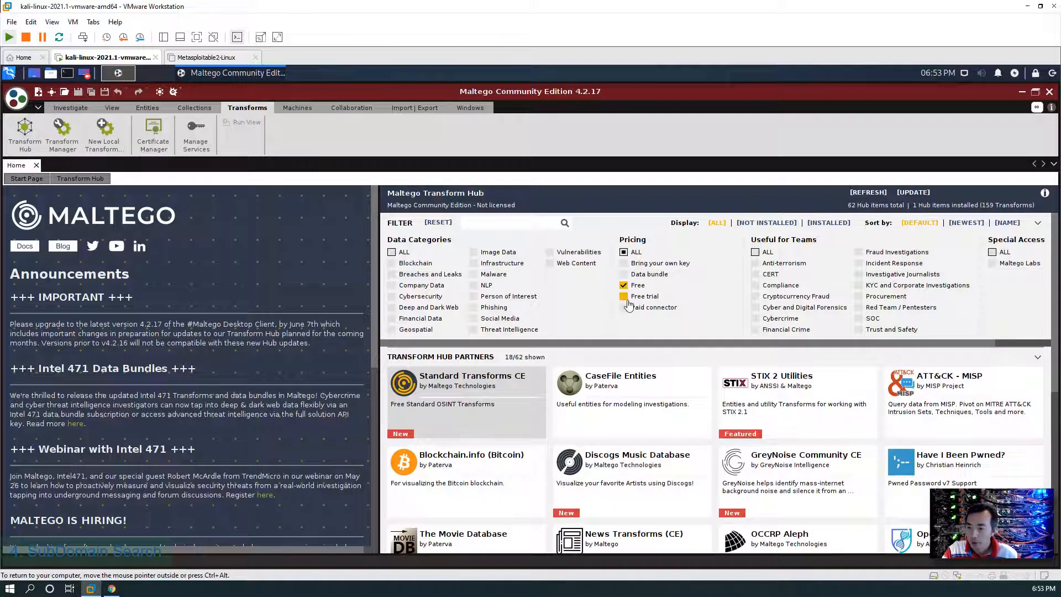
pyautogui.click(624, 307)
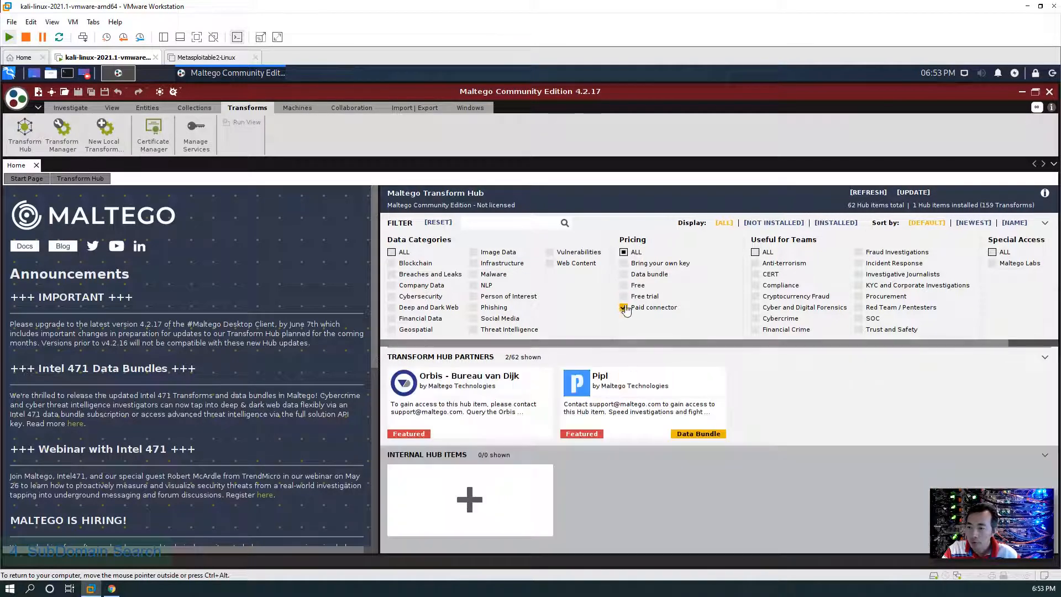
pyautogui.click(624, 307)
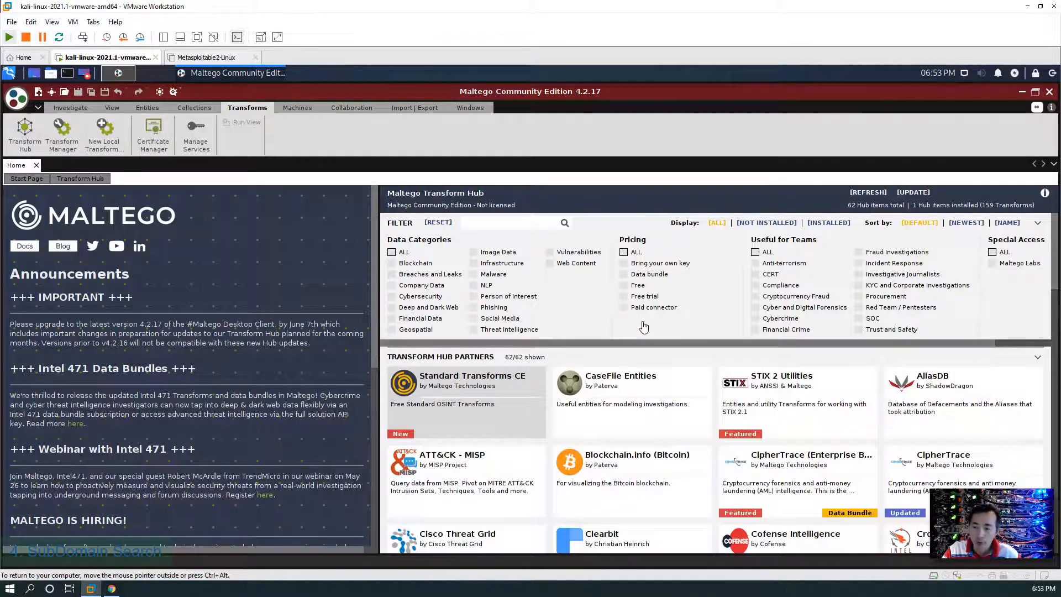
pyautogui.click(624, 307)
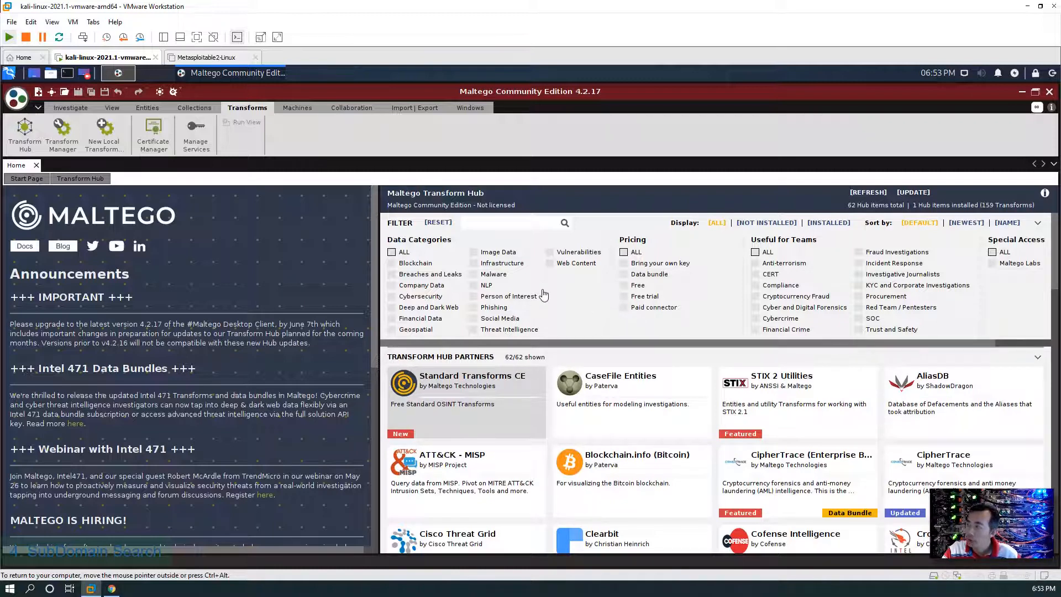
pyautogui.moveTo(345, 199)
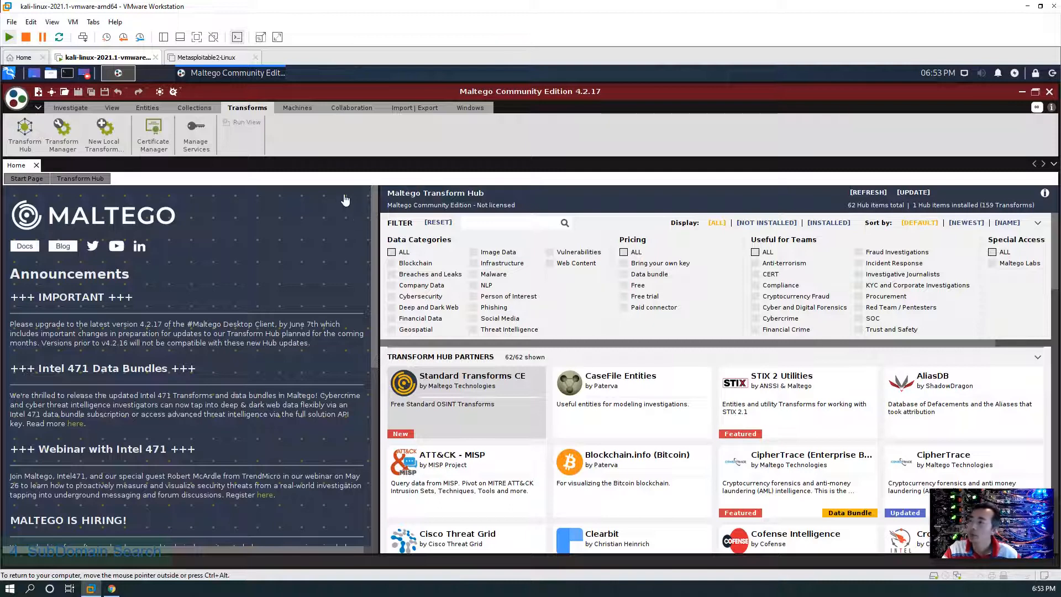
# Create New Graph (1) and scroll through the Entity Palette's entity categories
pyautogui.click(38, 91)
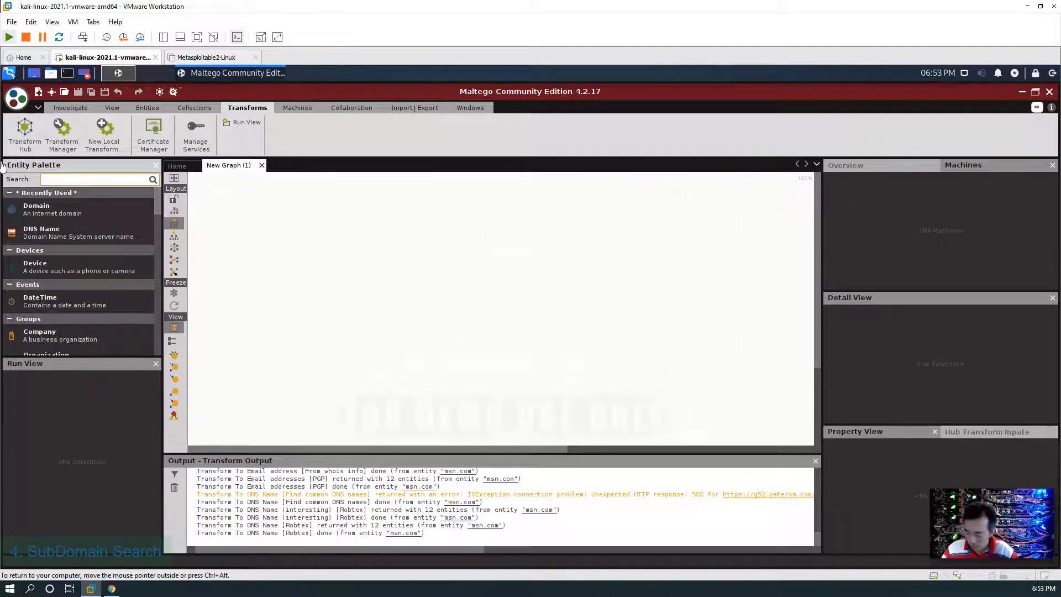
pyautogui.moveTo(96, 219)
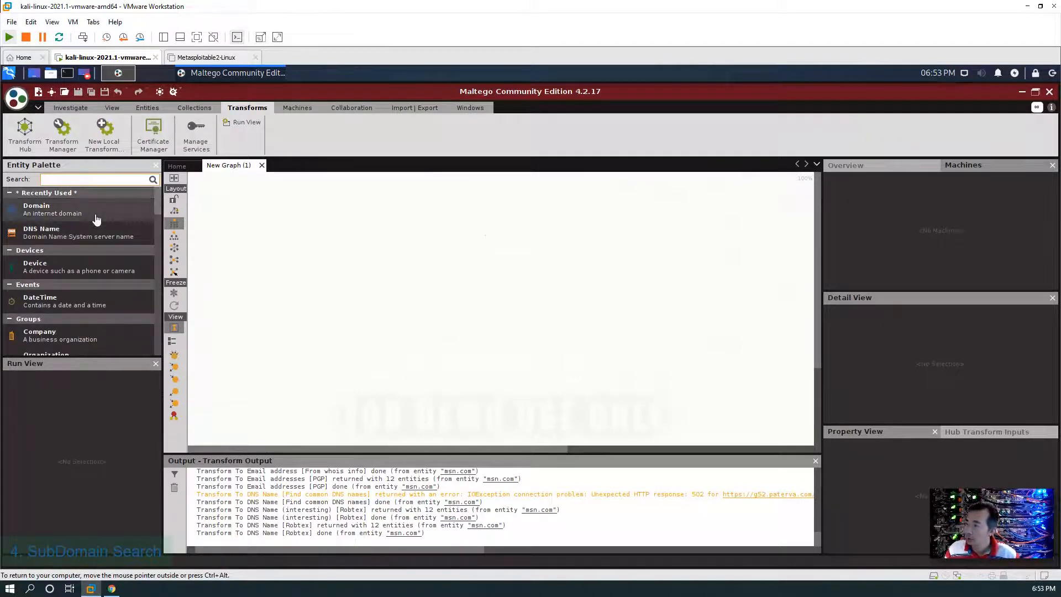
pyautogui.scroll(-3)
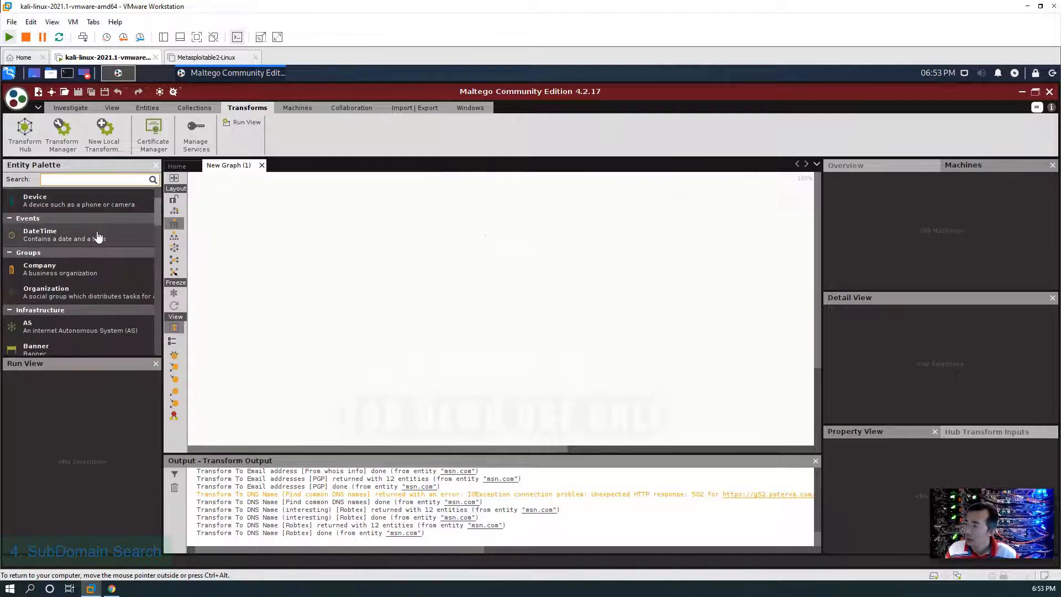
pyautogui.moveTo(97, 210)
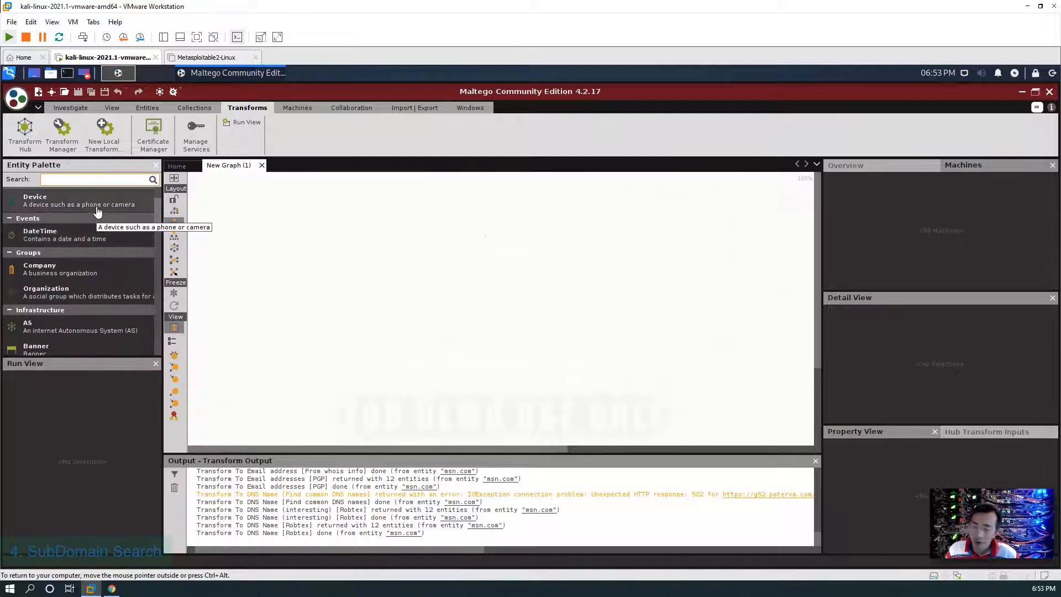
pyautogui.moveTo(95, 277)
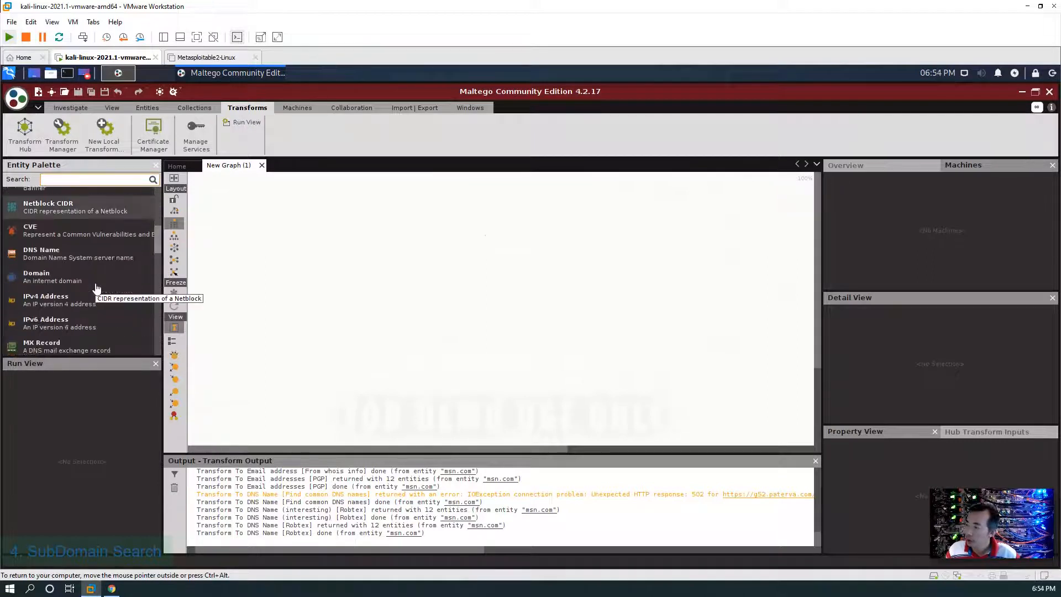
pyautogui.scroll(-3)
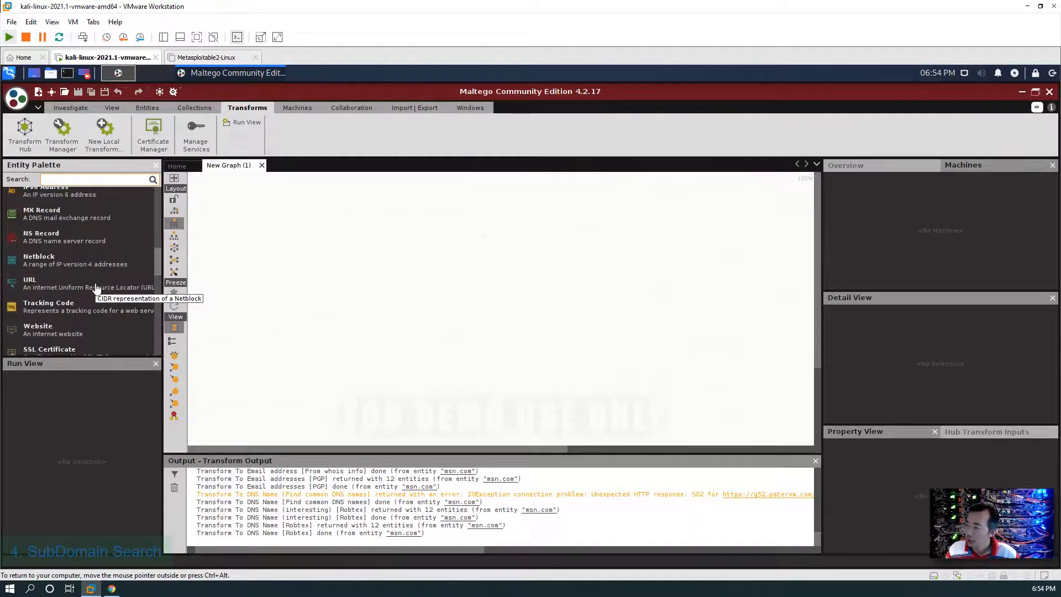
pyautogui.scroll(-3)
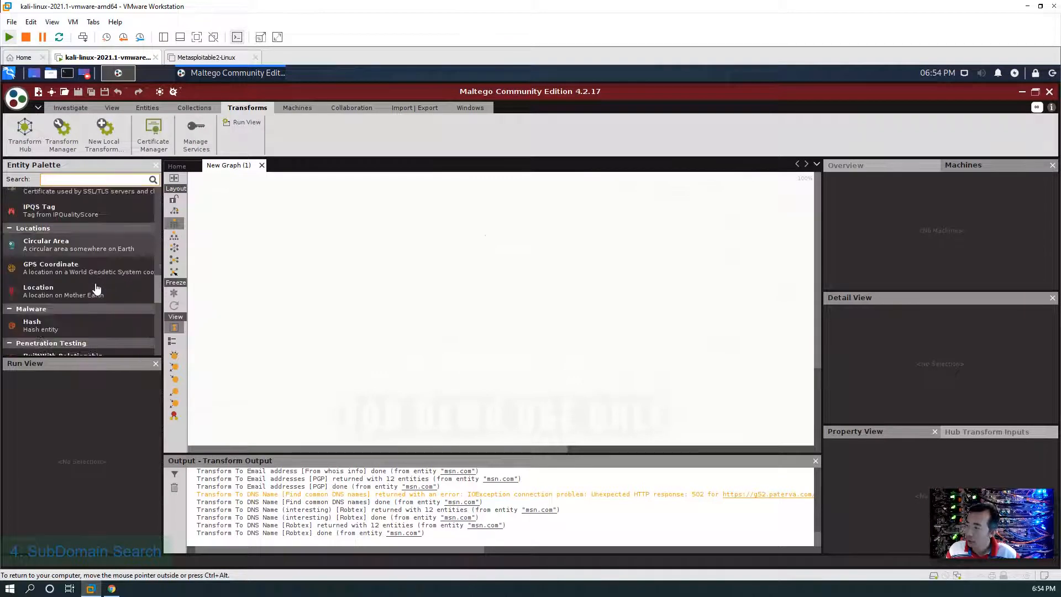
pyautogui.scroll(-3)
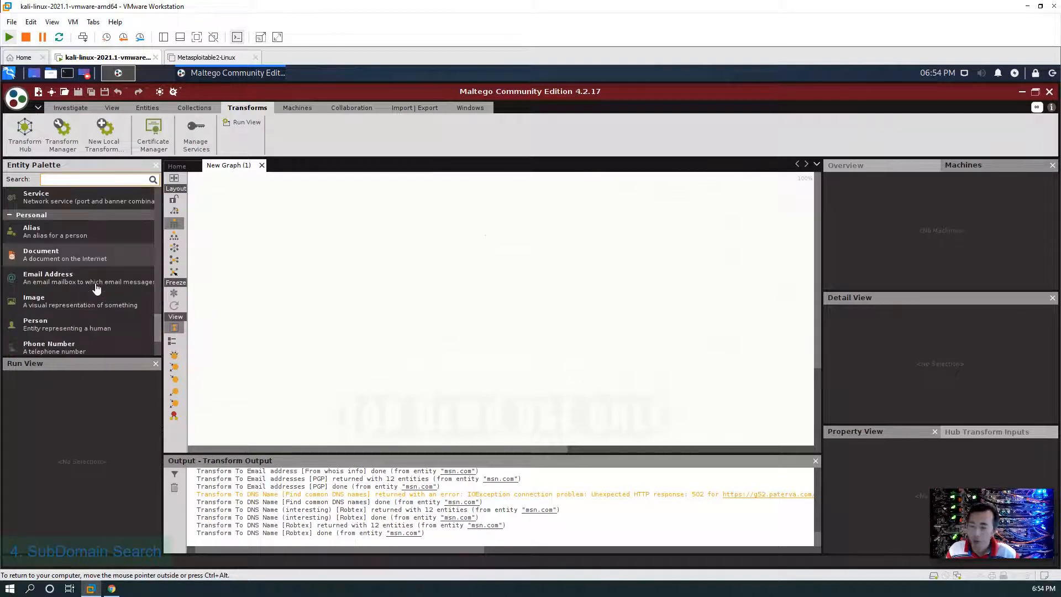
pyautogui.scroll(-3)
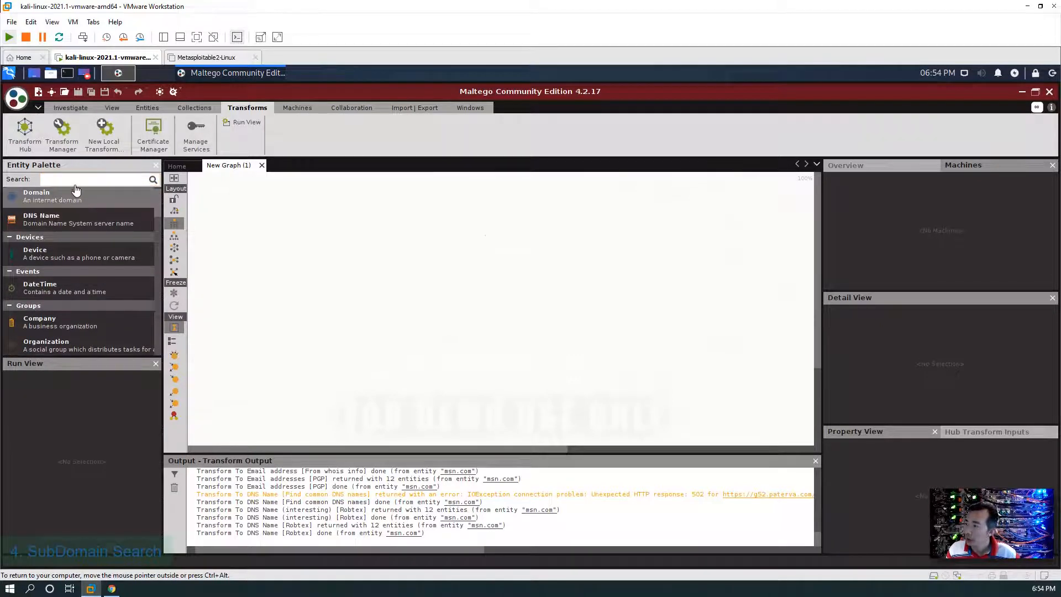
# Search the palette for 'doma', place msn.com as a Domain entity, and browse All Transforms
pyautogui.write('domain')
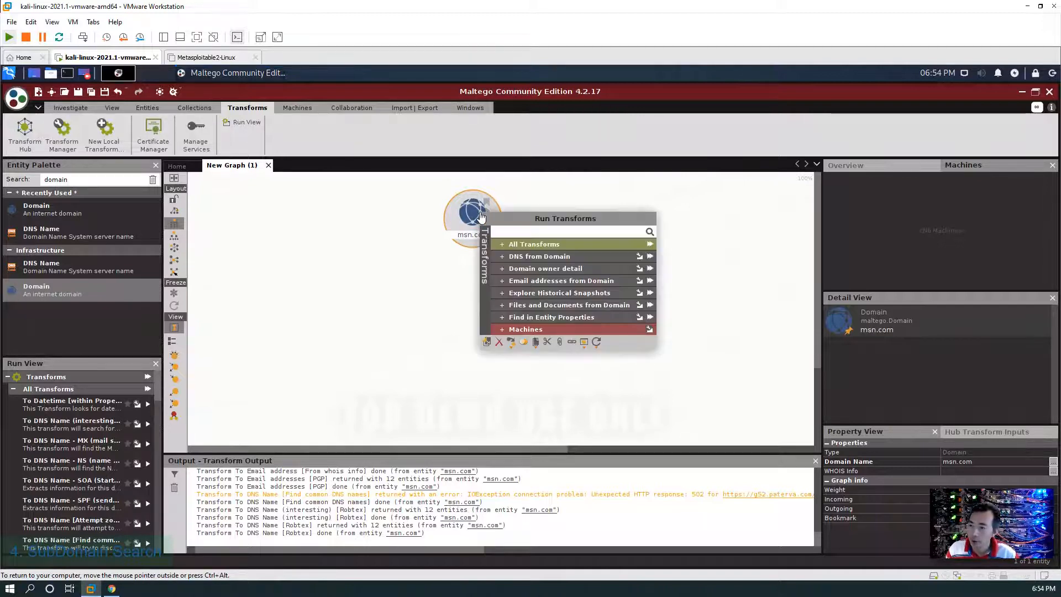
pyautogui.moveTo(571, 249)
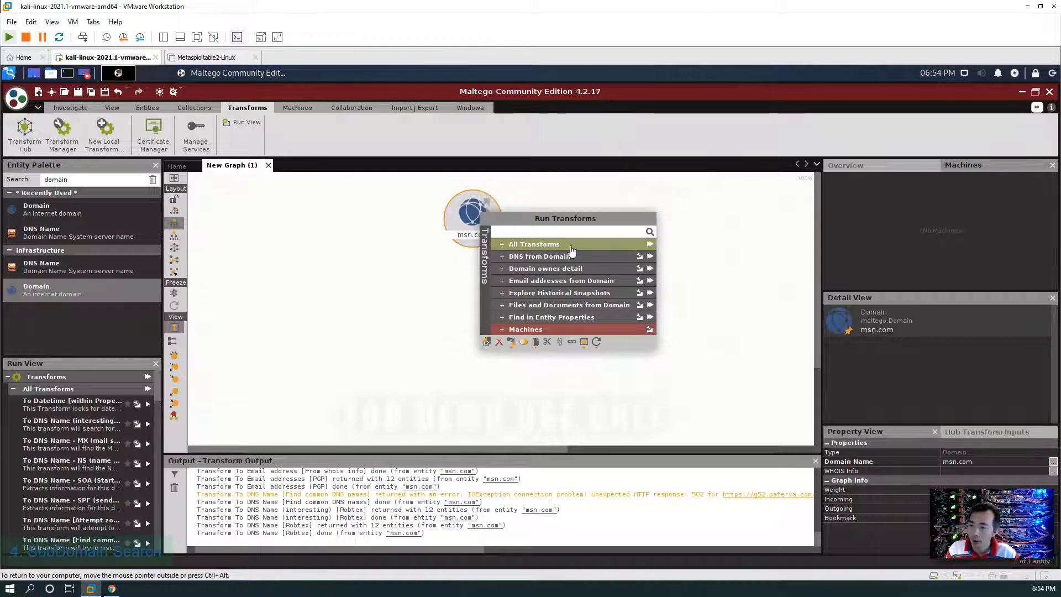
pyautogui.click(534, 243)
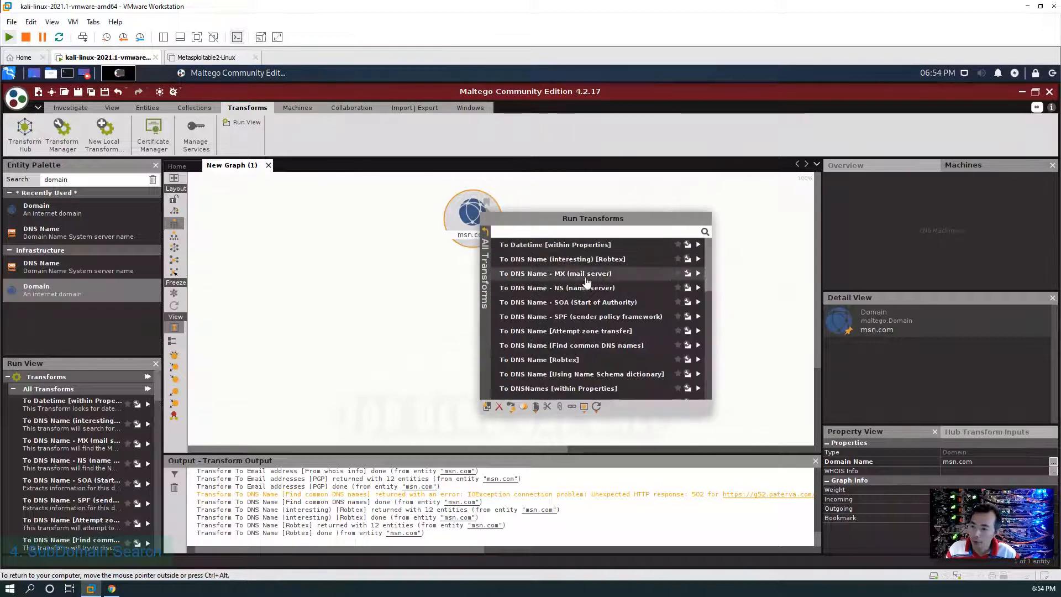
pyautogui.scroll(-3)
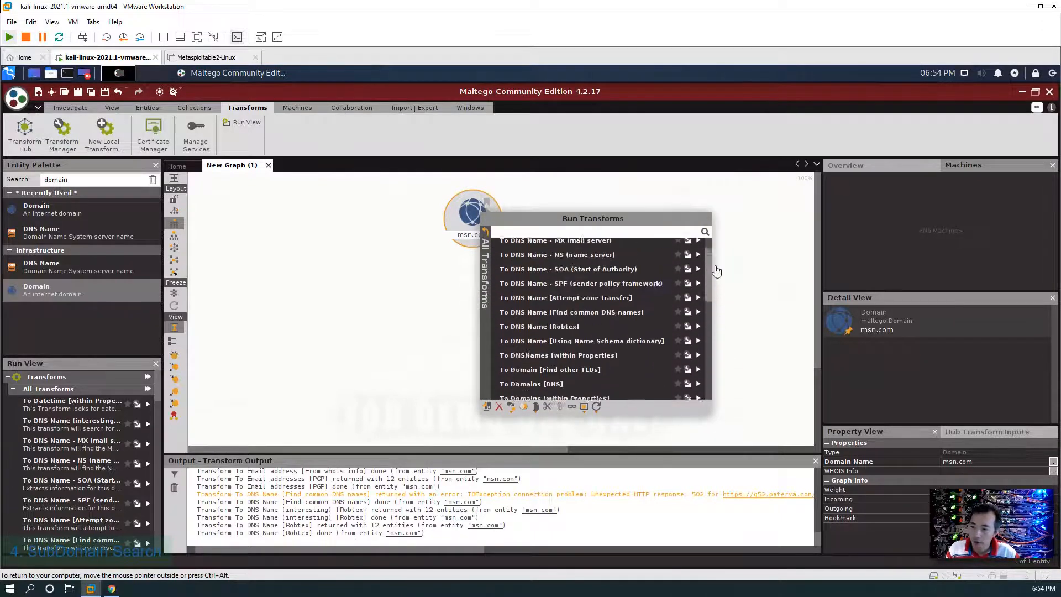
pyautogui.scroll(-3)
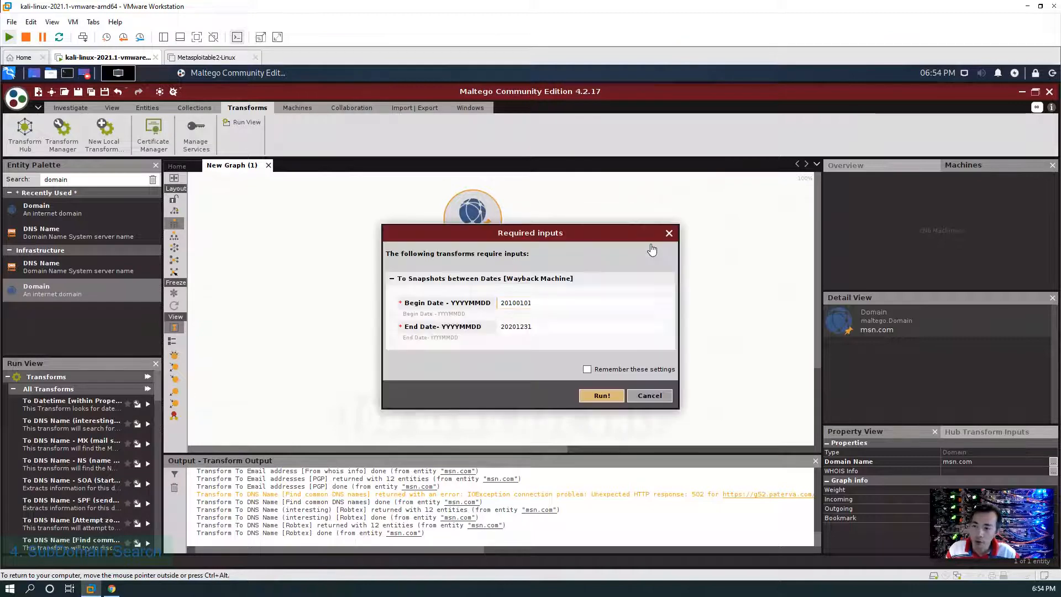
# Run the snapshot transform for 20100101–20201231, then inspect a Wayback snapshot and msn.ag
pyautogui.click(580, 302)
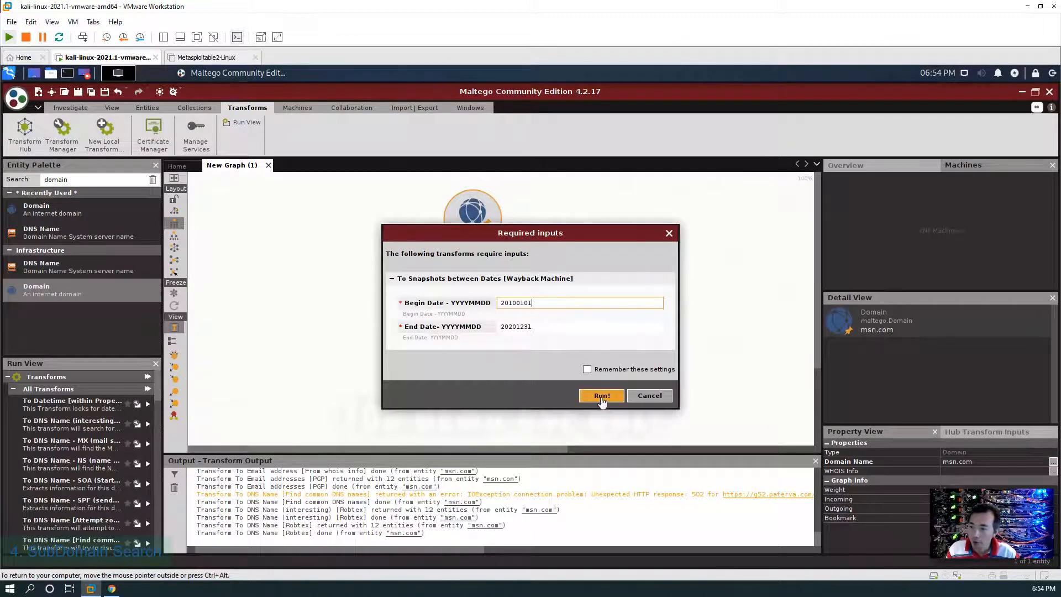
pyautogui.click(600, 396)
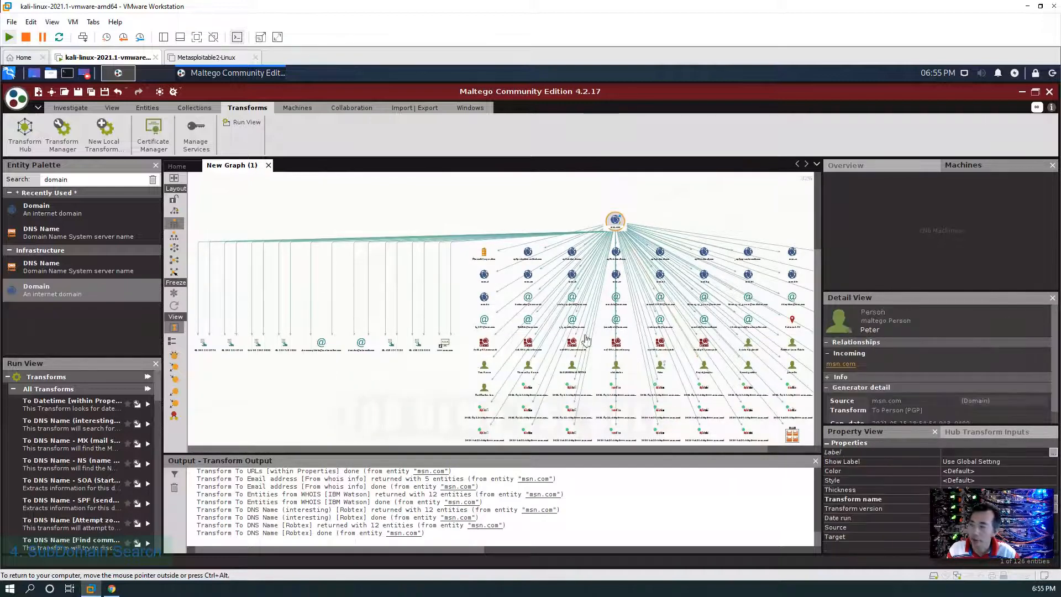
pyautogui.click(528, 274)
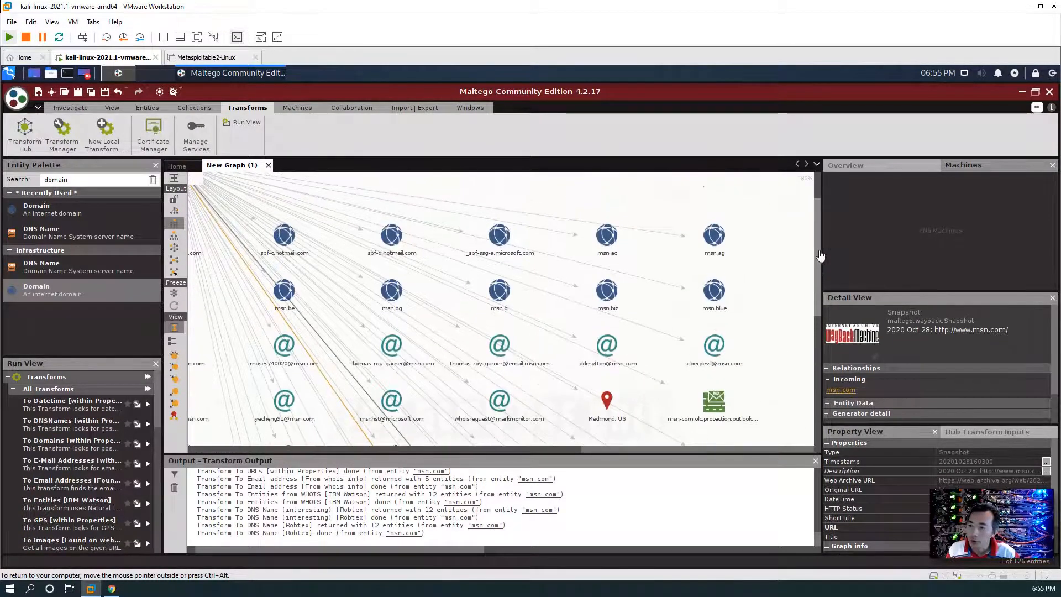
pyautogui.click(714, 235)
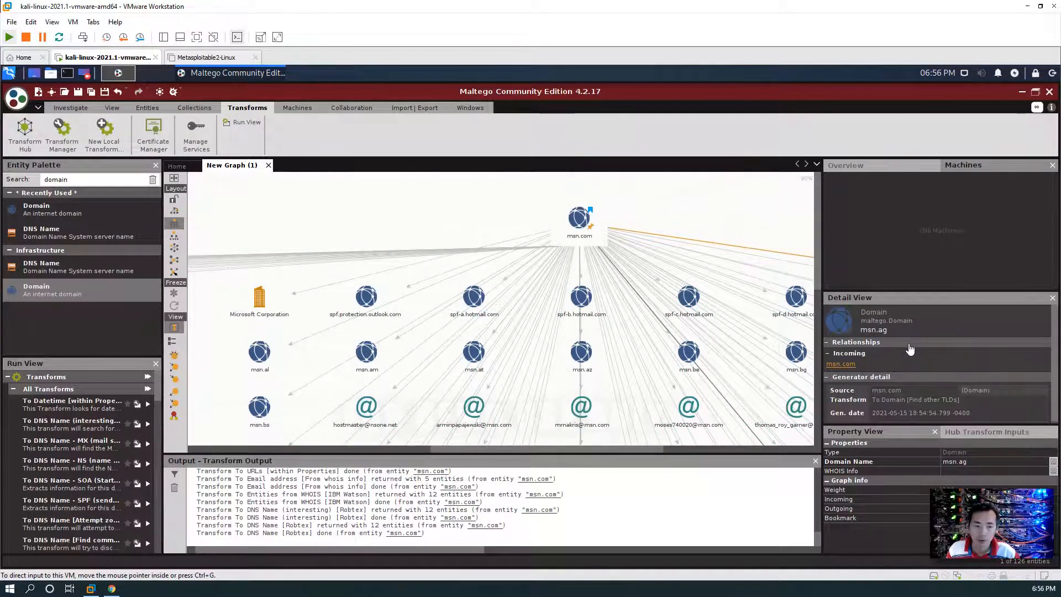
pyautogui.moveTo(717, 389)
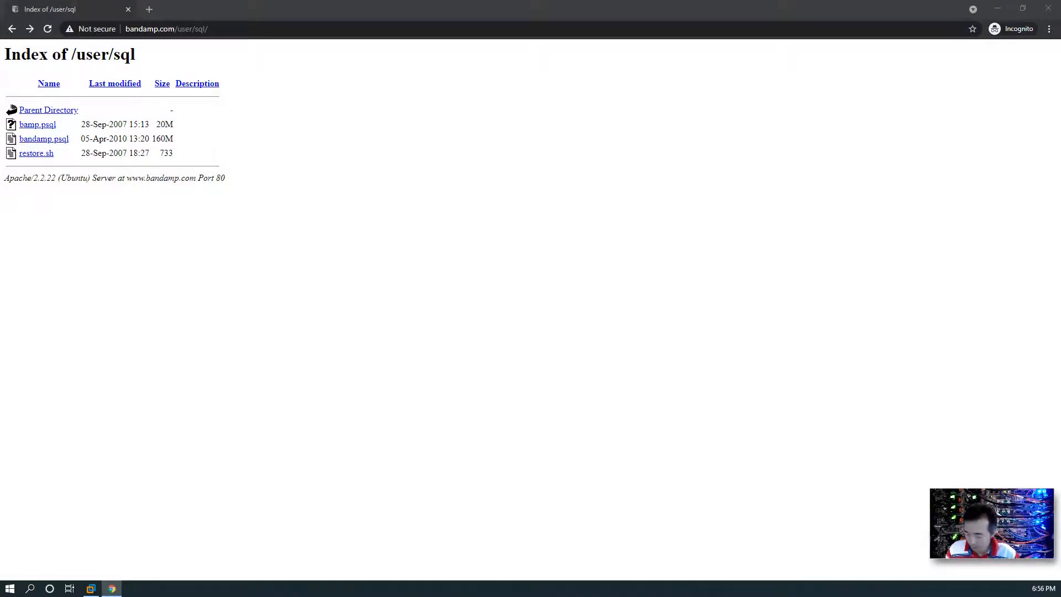
# Review msn.com's A, NS, MX, SOA and TXT DNS records on SecurityTrails
pyautogui.click(176, 28)
pyautogui.write('securitytrails.com/domain/msn.com/dns')
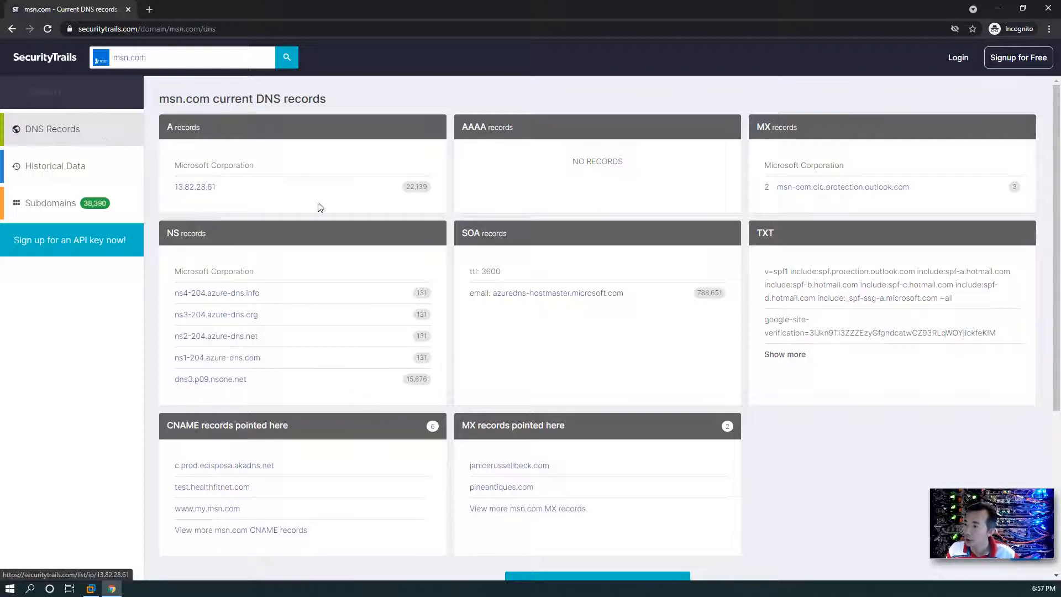
pyautogui.moveTo(343, 422)
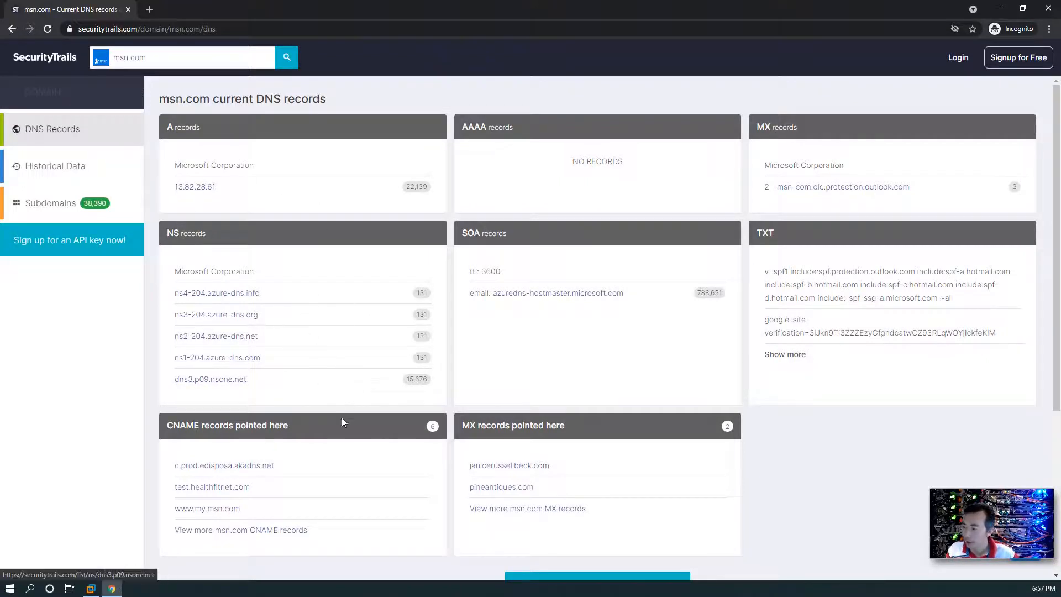
pyautogui.moveTo(432, 179)
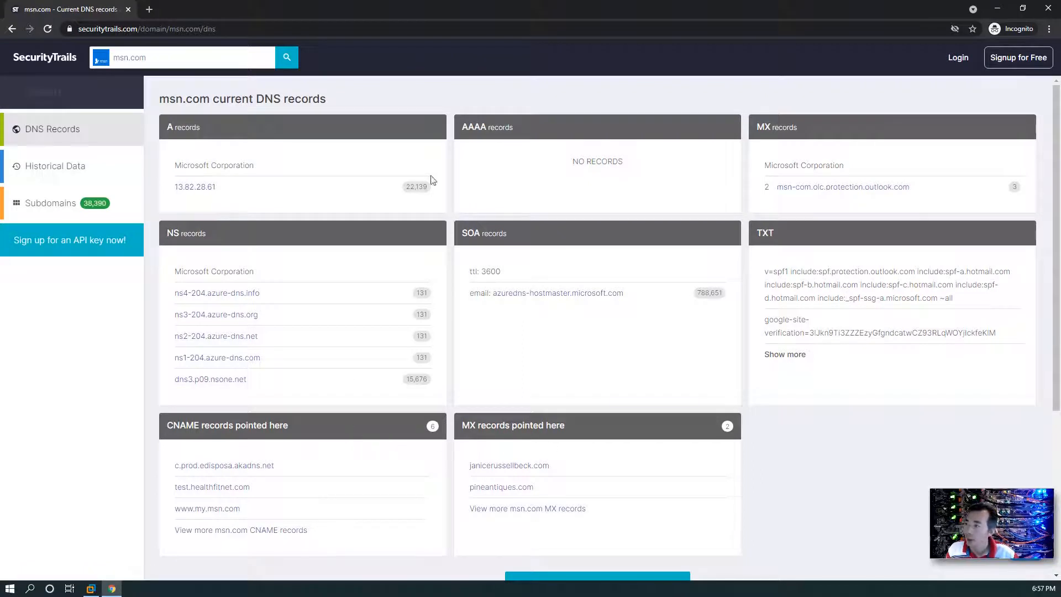
# Switch to the Google homepage for another subdomain search
pyautogui.click(147, 28)
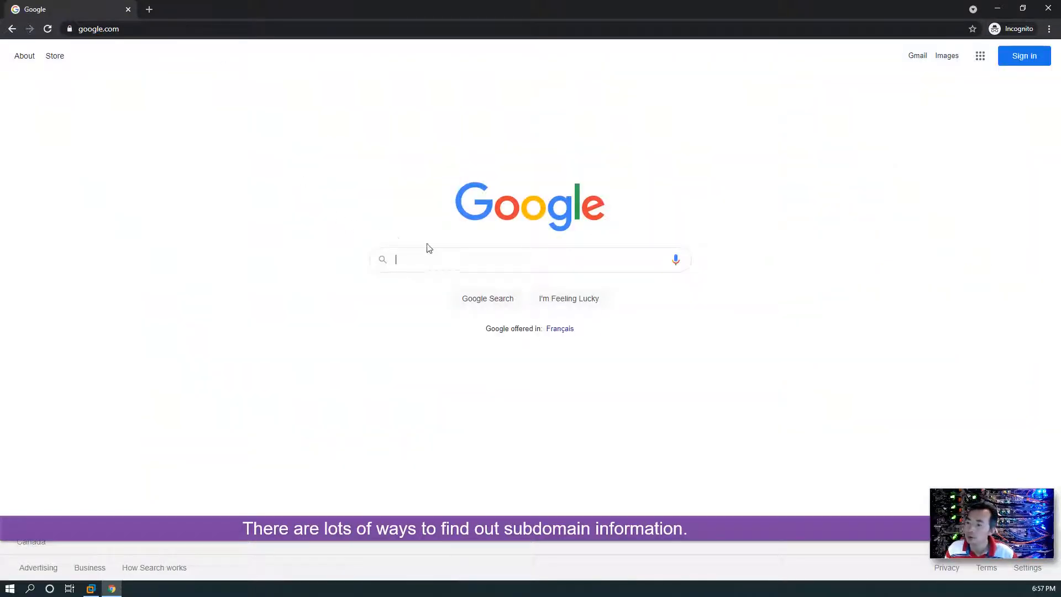
# Search Google for site:msn.com to reveal subdomains like zone and puzzles, then go to crt.sh
pyautogui.write('site:msn.com')
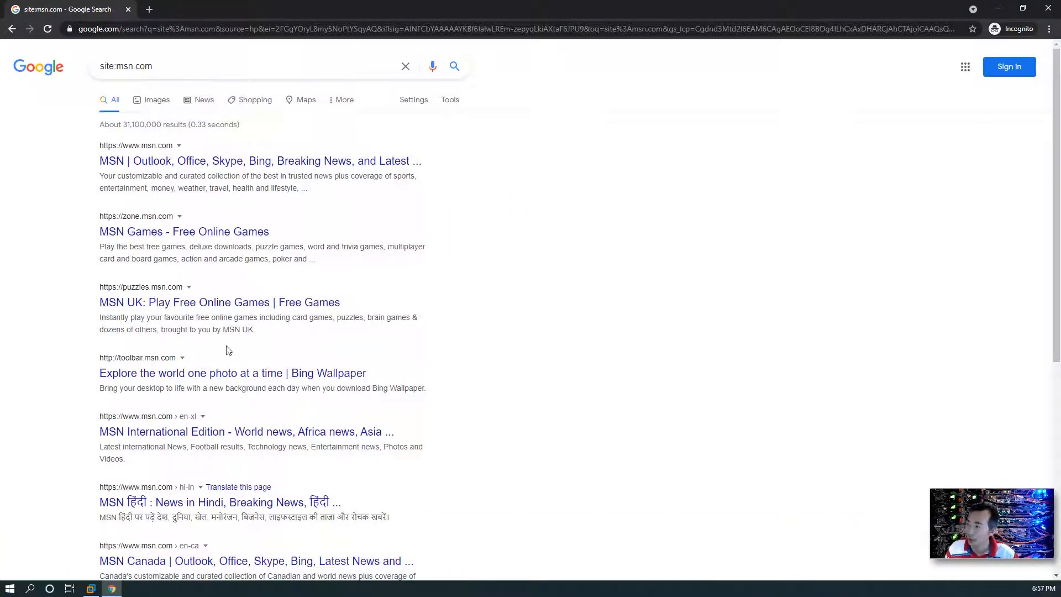
pyautogui.scroll(-3)
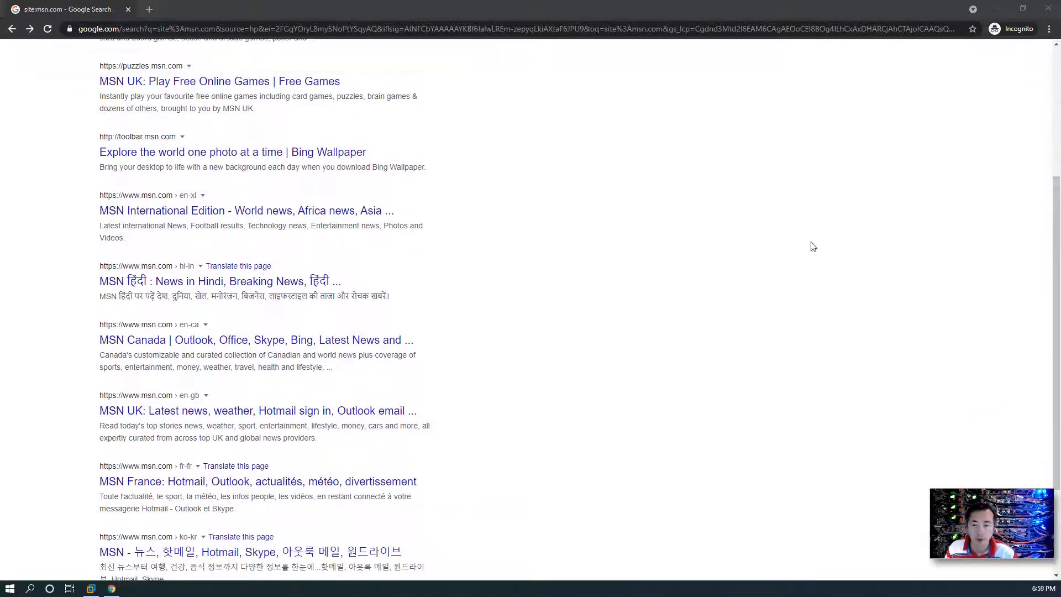
pyautogui.click(474, 28)
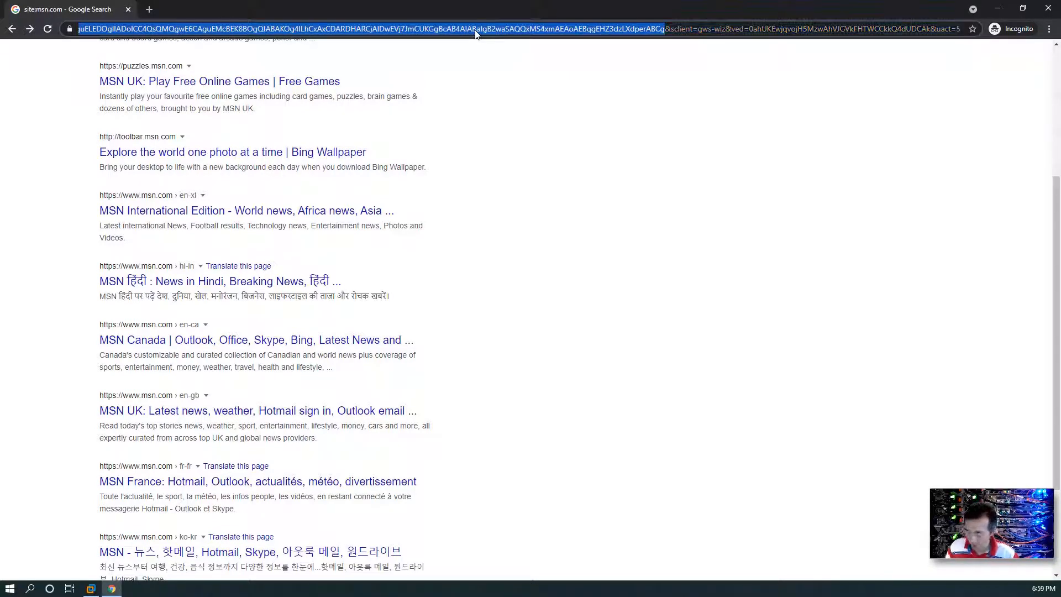
pyautogui.write('https://crt.sh')
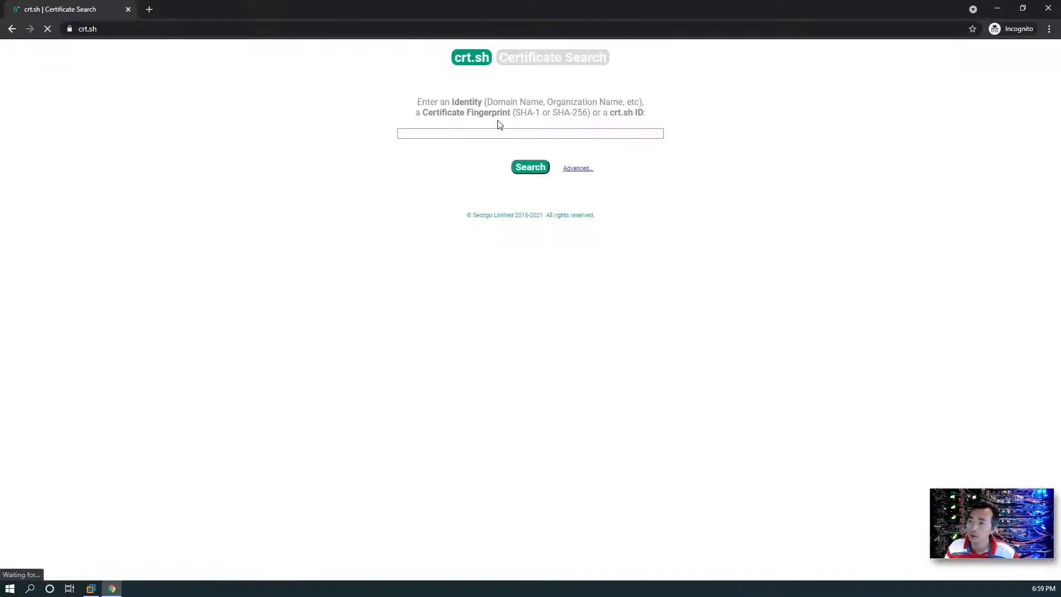
# Search crt.sh for msn.com certificates and browse subdomains like arc, omt and storage
pyautogui.write('msn')
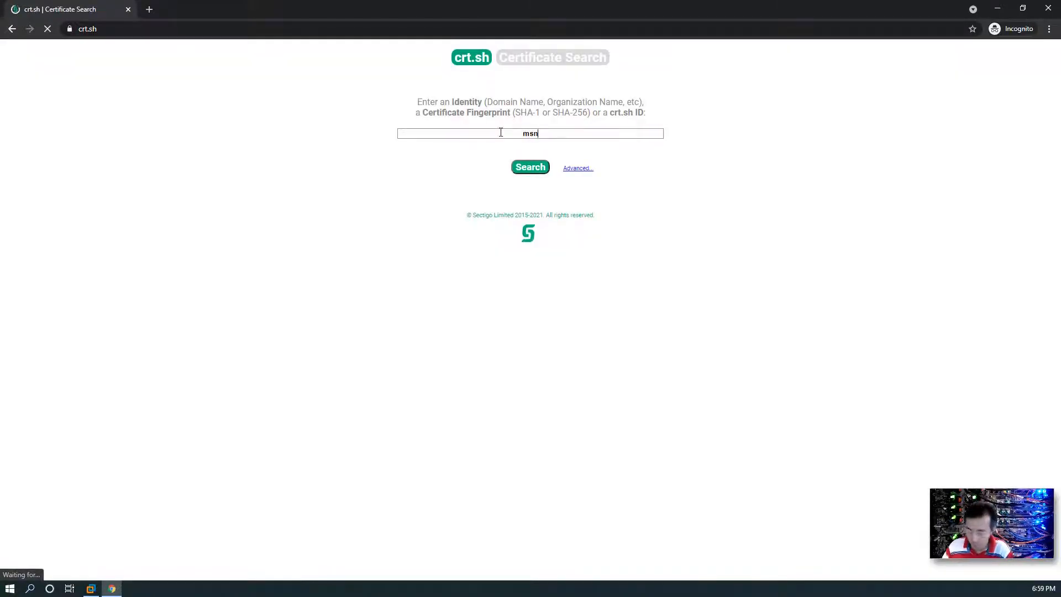
pyautogui.write('.com')
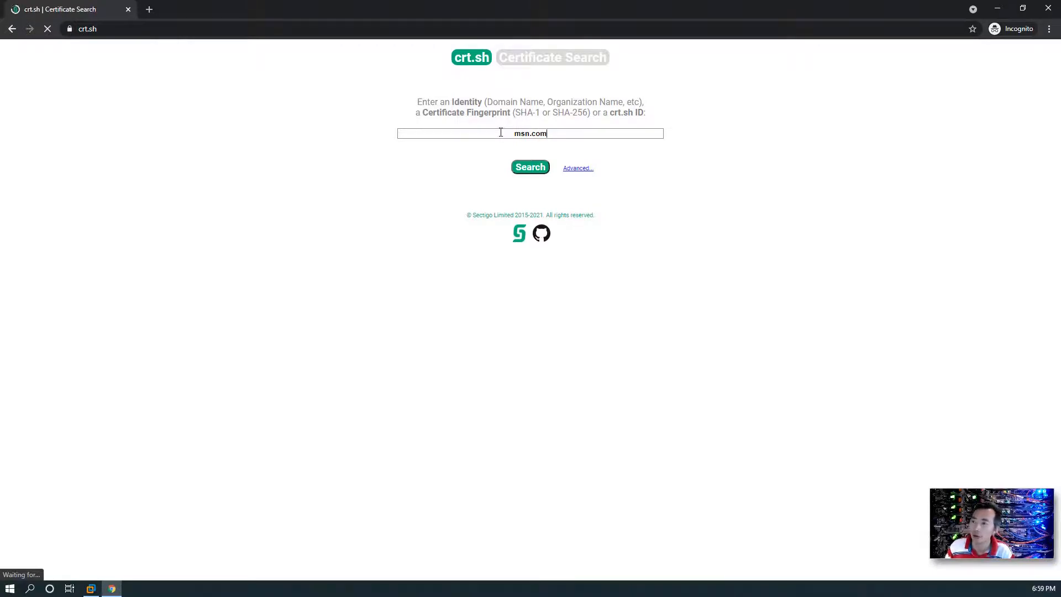
pyautogui.click(531, 167)
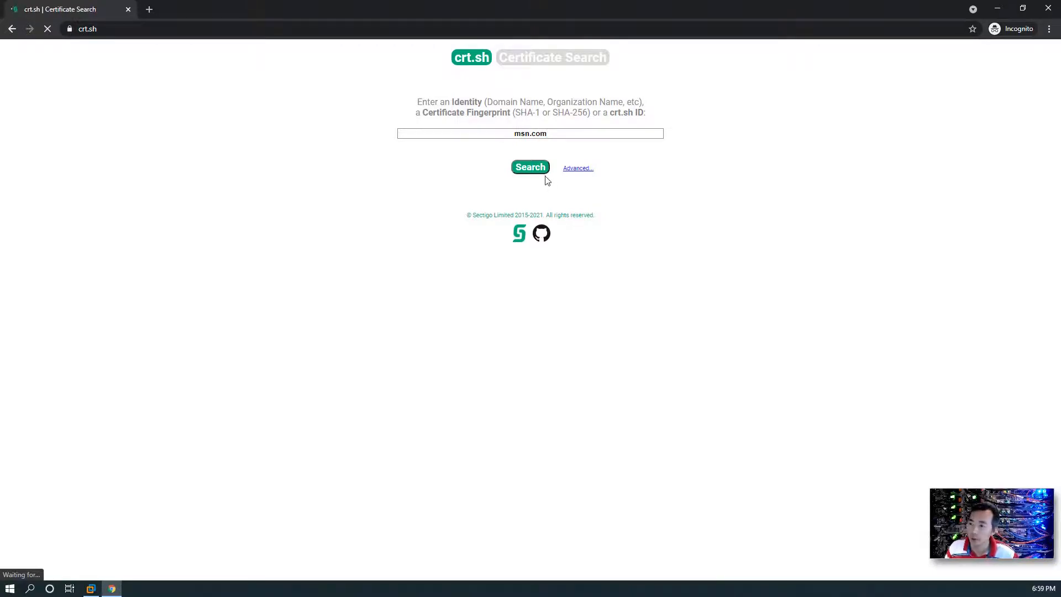
pyautogui.click(530, 167)
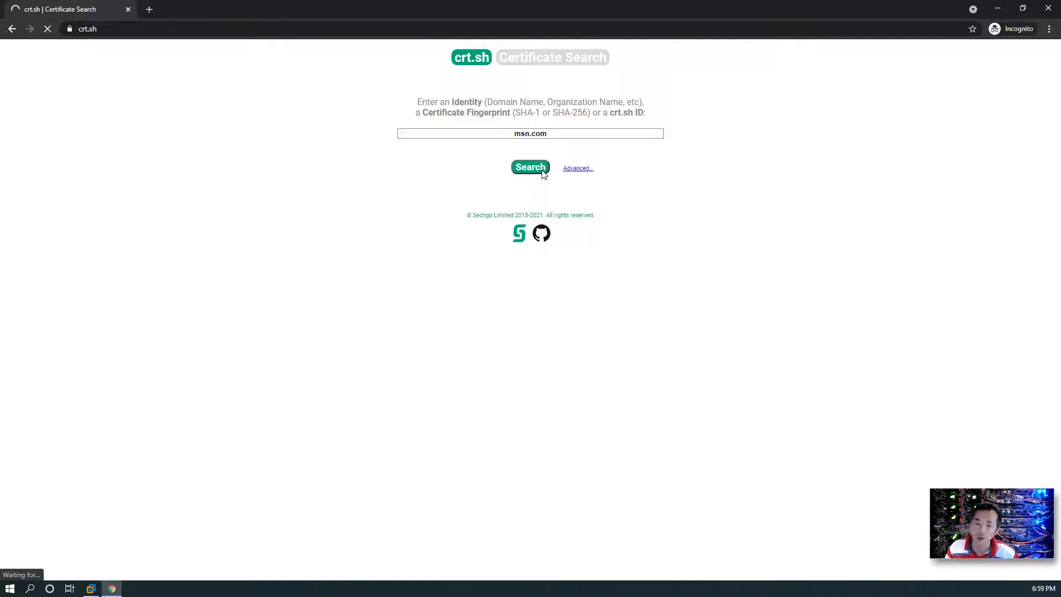
pyautogui.click(530, 166)
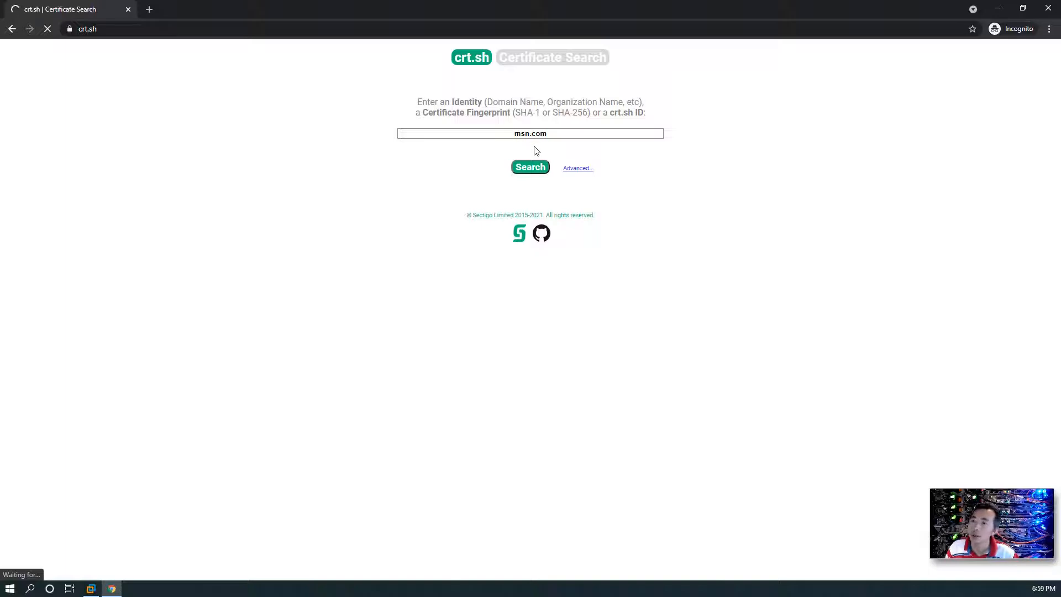
pyautogui.click(531, 167)
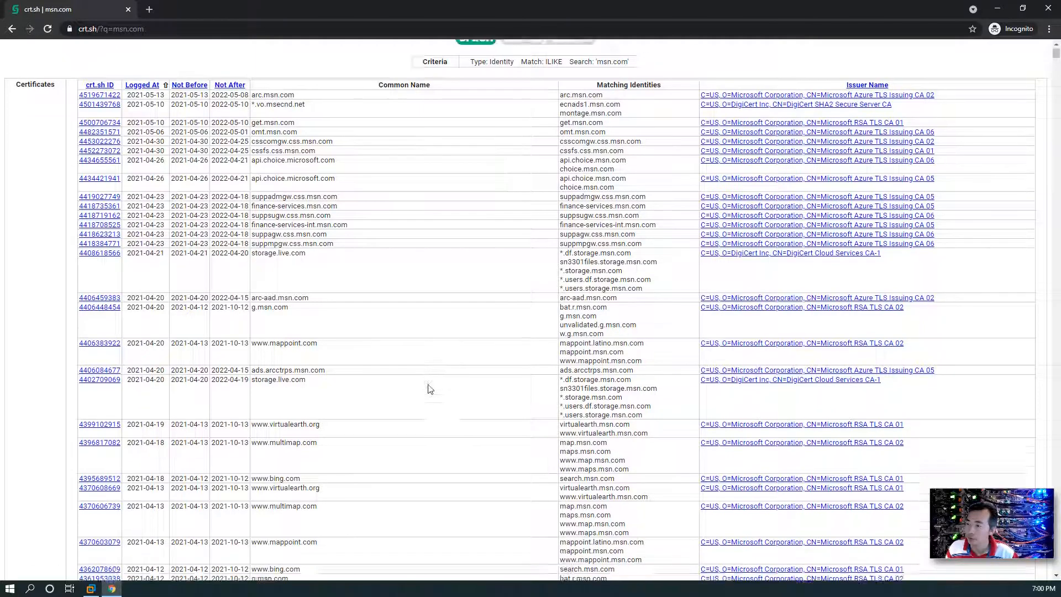
pyautogui.scroll(-3)
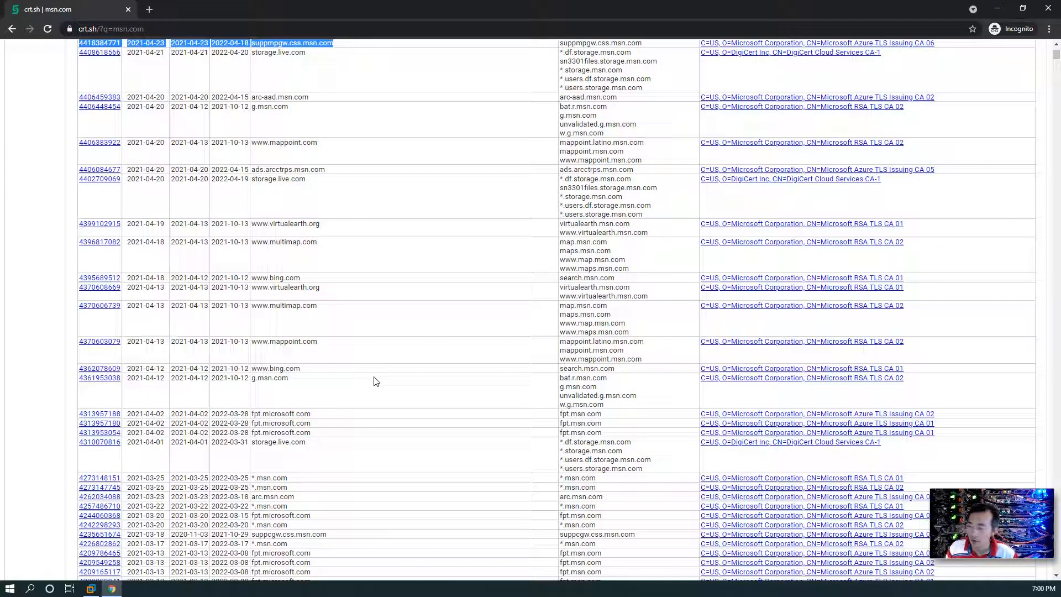
pyautogui.scroll(-3)
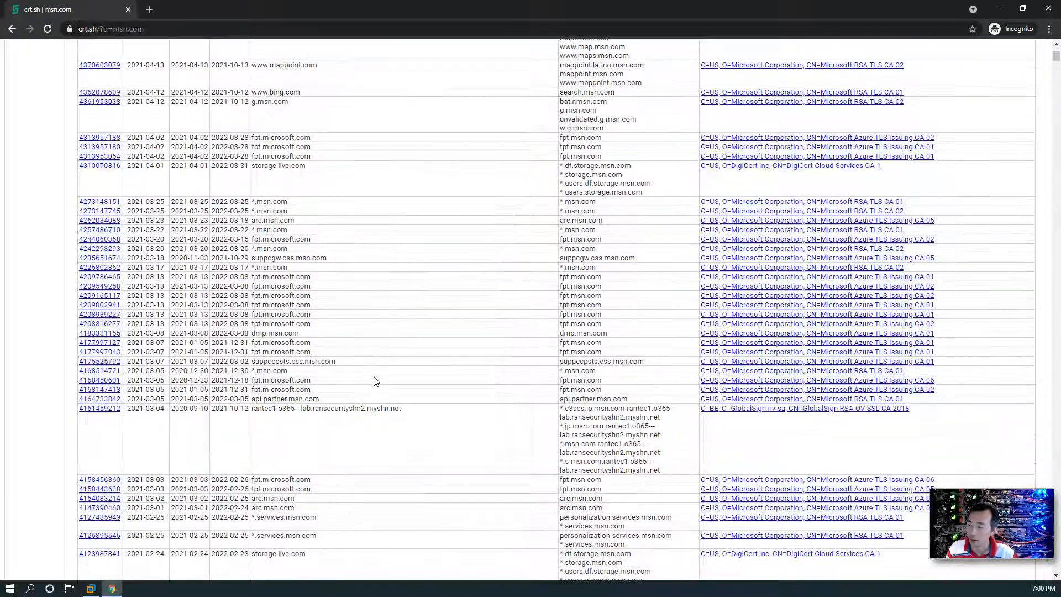
pyautogui.scroll(-3)
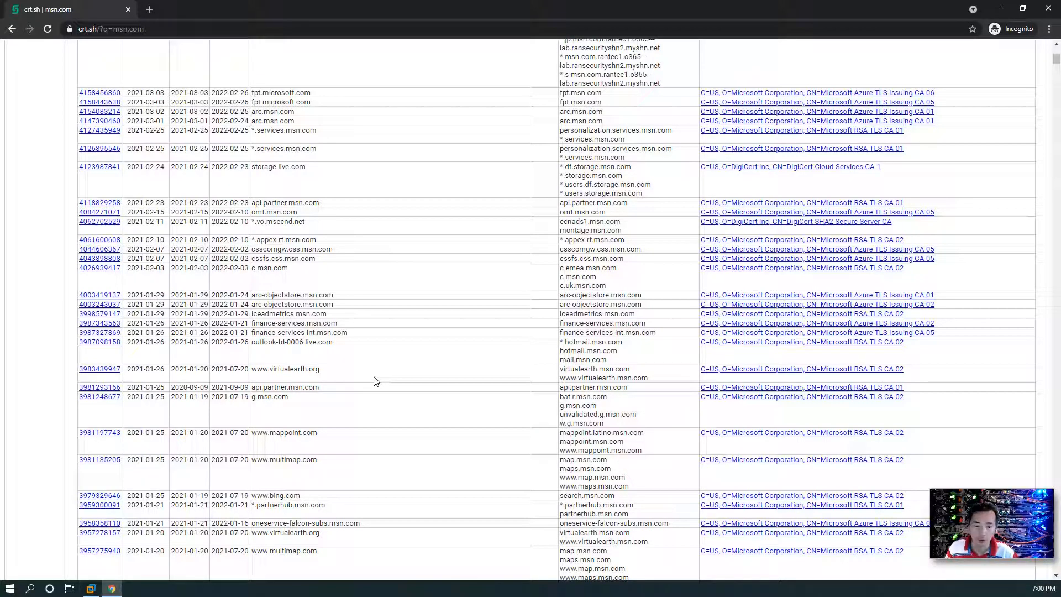
pyautogui.moveTo(1055, 480)
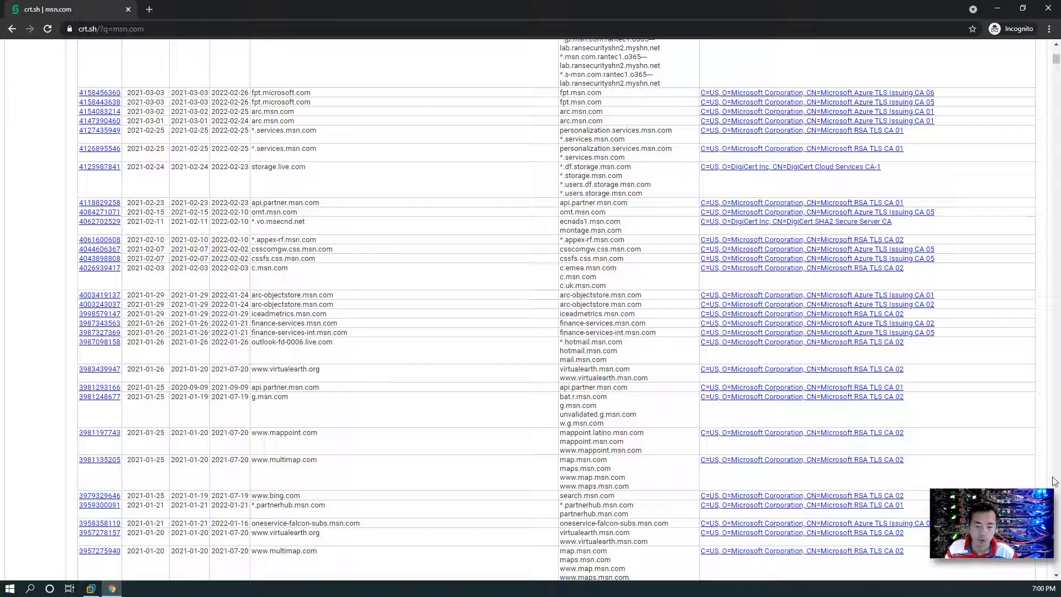